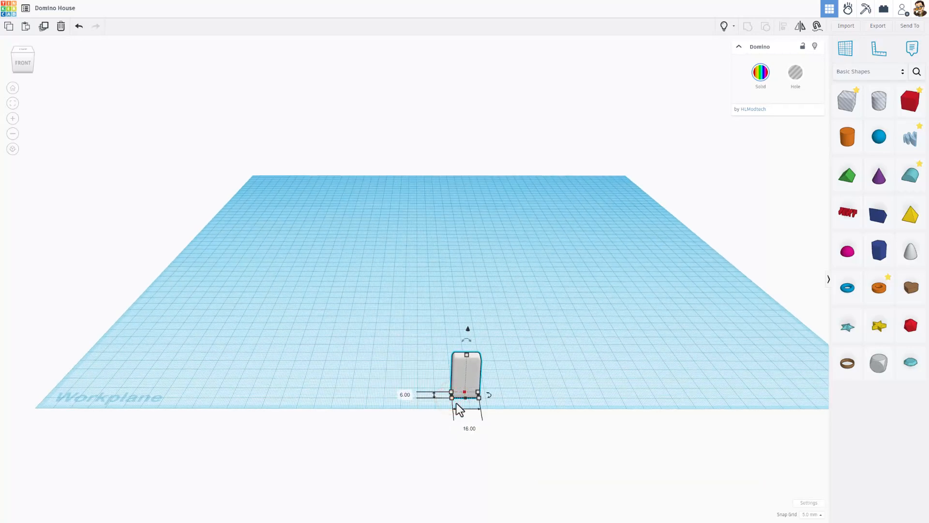
- Select the domino and start Create Shape from the Your Creations category
left_click(508, 379)
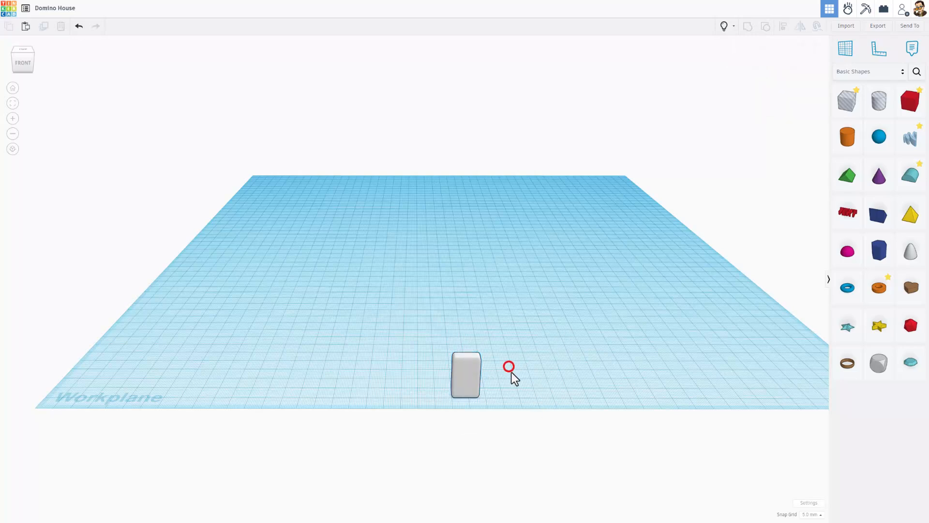
left_click(469, 381)
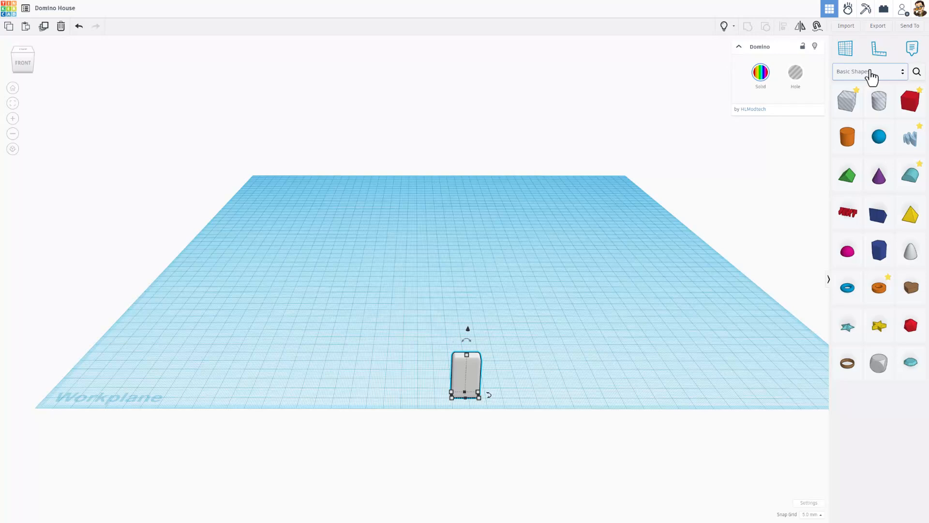
left_click(869, 72)
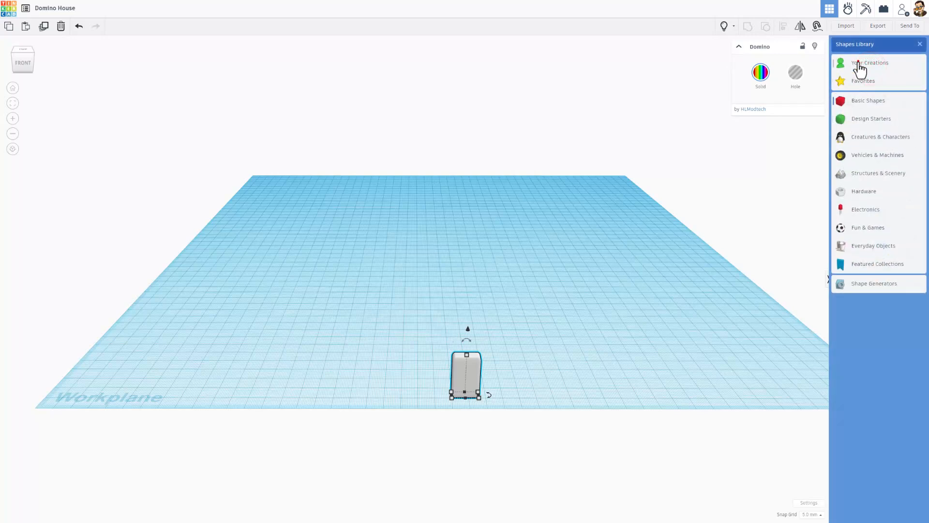
left_click(862, 62)
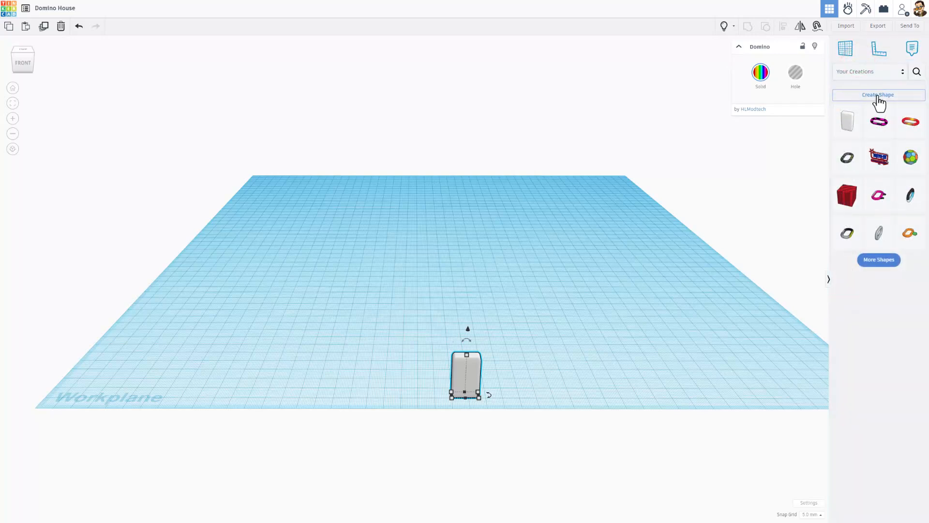
left_click(879, 95)
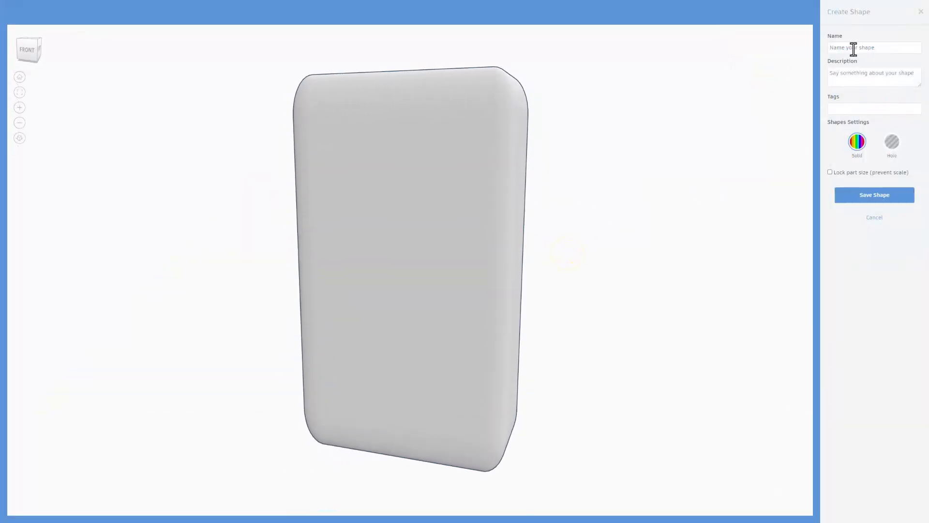
- Name the custom shape 'domino' and save it as a solid in Your Creations
type("domi")
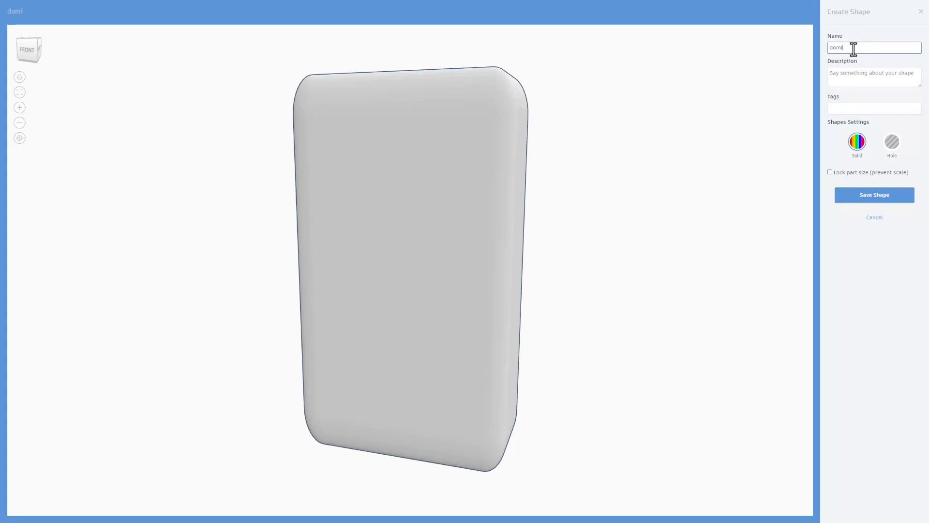
type("no")
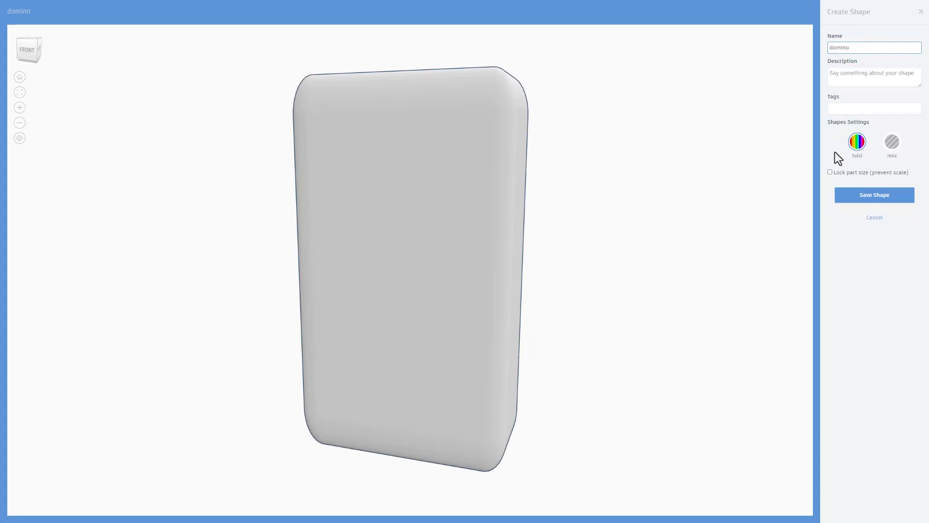
mouse_move(854, 203)
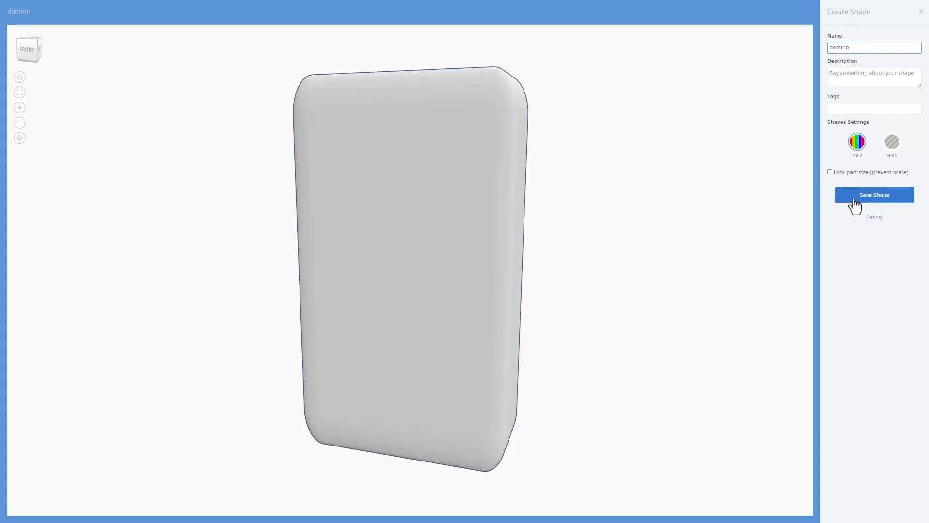
left_click(875, 195)
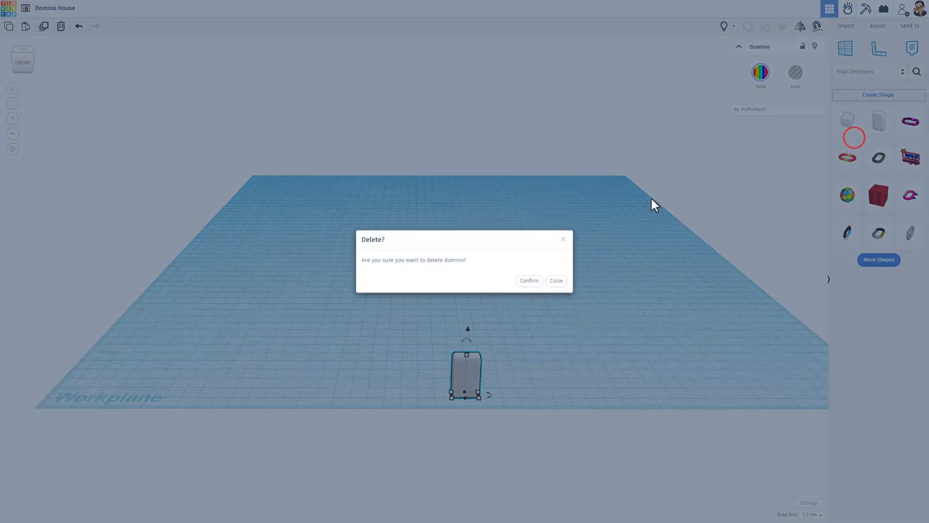
- Confirm deleting the duplicate domino so one saved domino remains
left_click(556, 281)
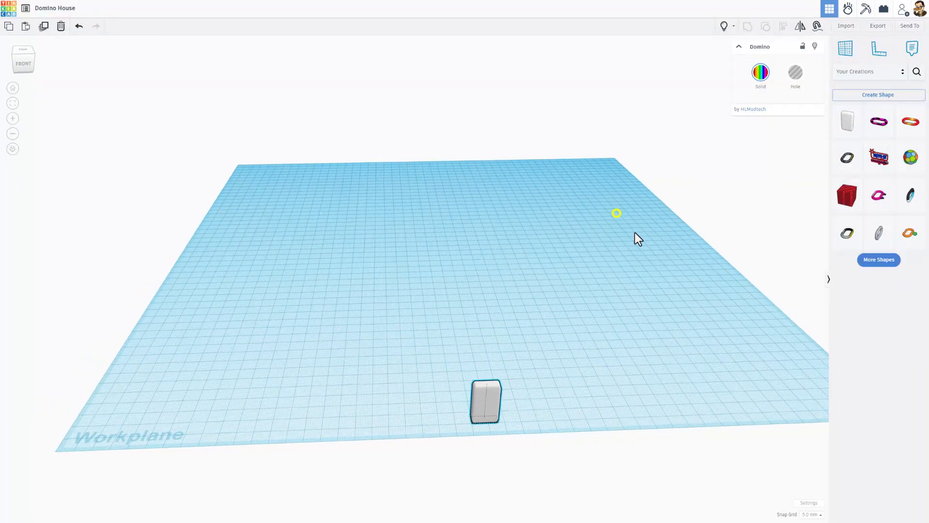
left_click(809, 503)
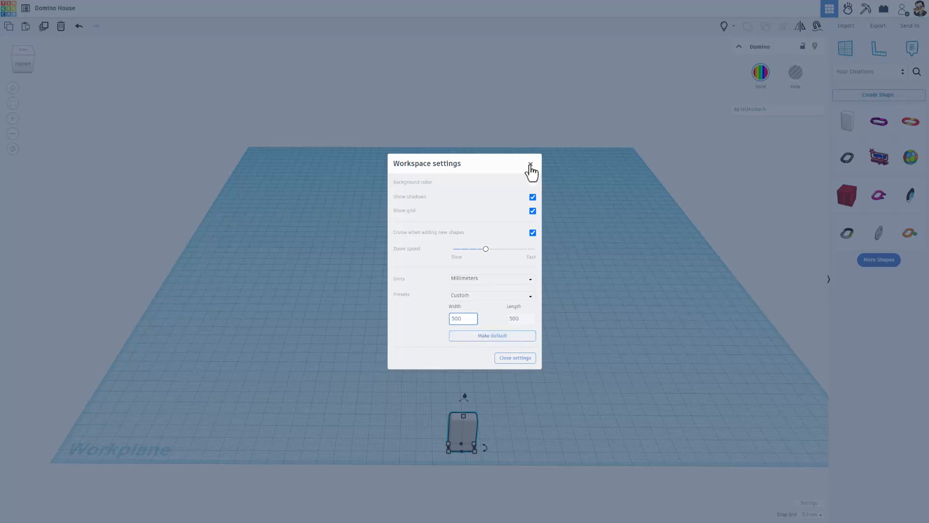
- Close the workspace settings, keeping the custom 500 x 500 grid
left_click(533, 165)
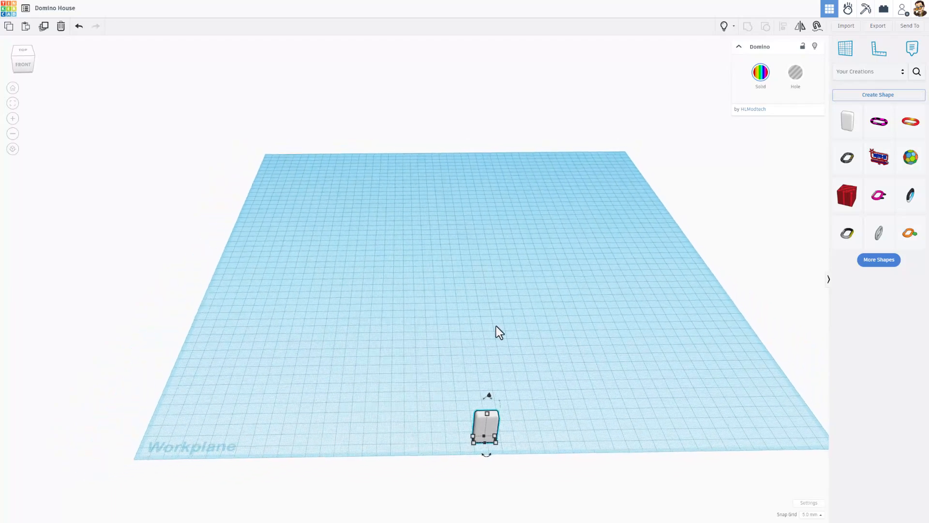
- Move the domino to the front-left corner and stretch the wedge beside it to 20 mm
left_click_drag(485, 427, 260, 365)
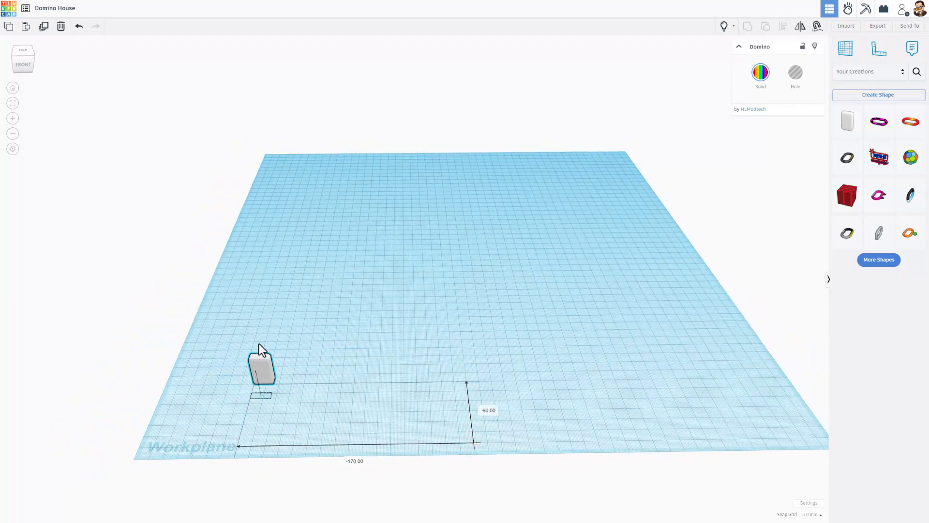
left_click_drag(261, 368, 231, 403)
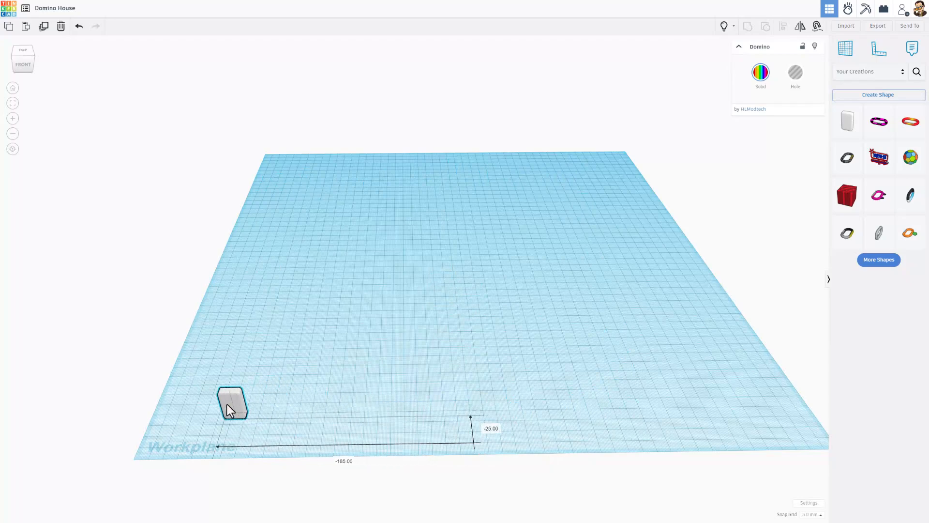
left_click_drag(231, 406, 215, 390)
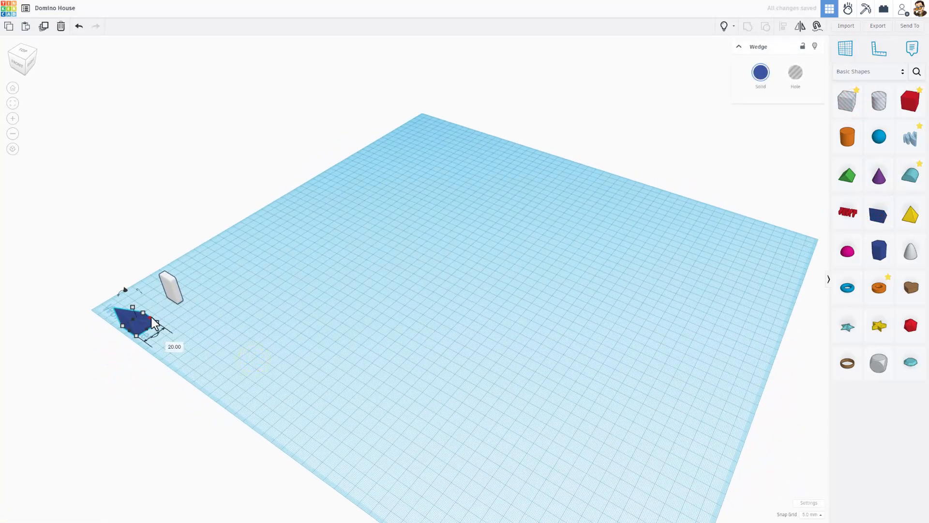
left_click_drag(164, 332, 190, 318)
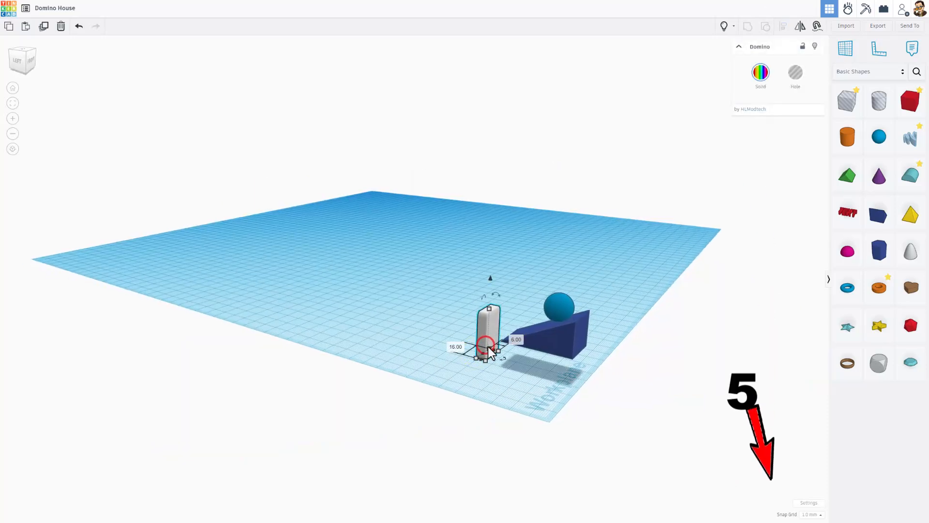
- Duplicate the domino repeatedly with Ctrl+D into an evenly spaced row leading from the wedge
left_click(813, 514)
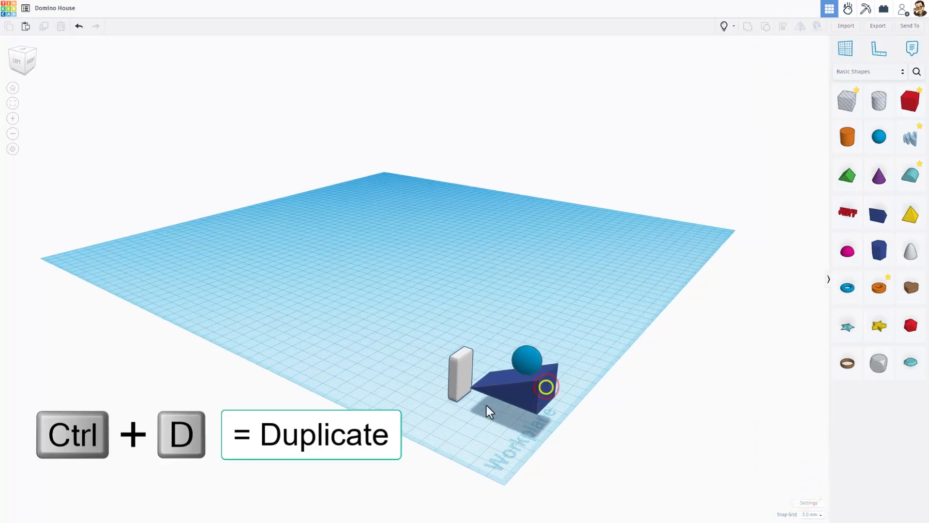
left_click(459, 378)
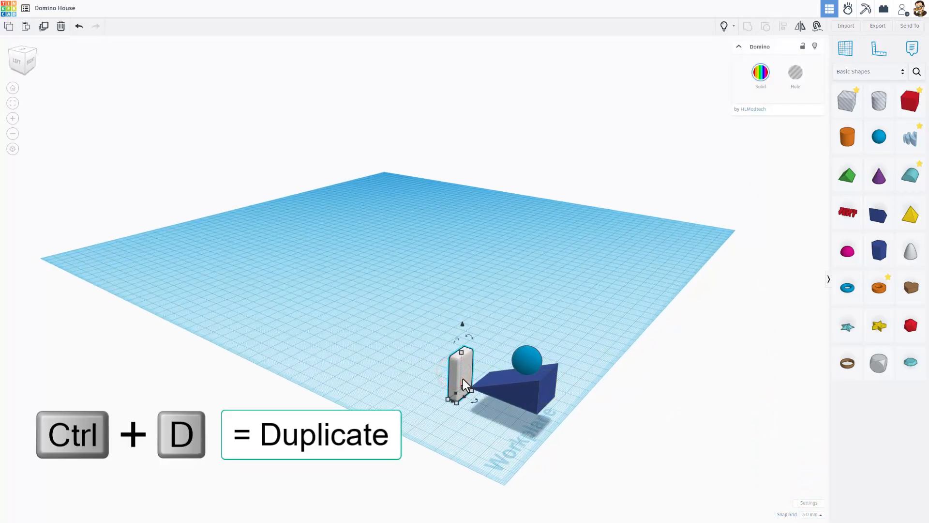
key("Ctrl+D")
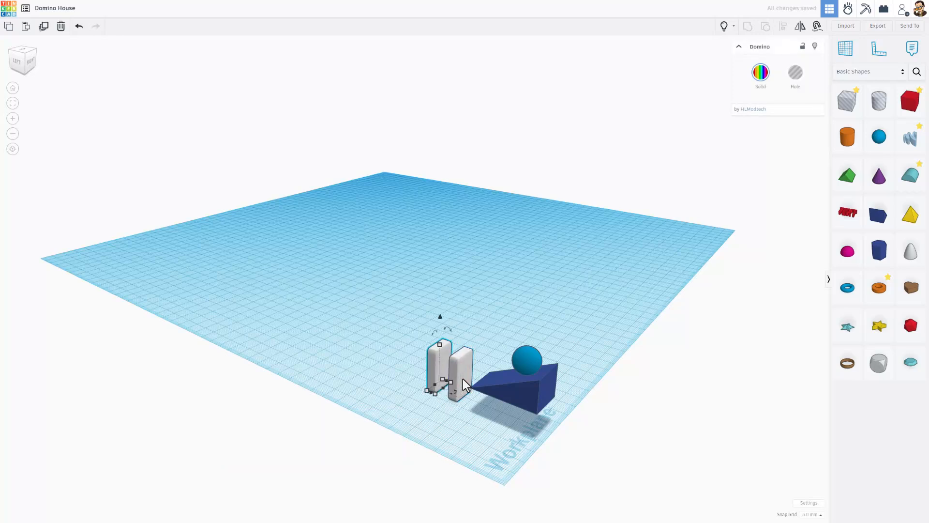
key("Ctrl+D")
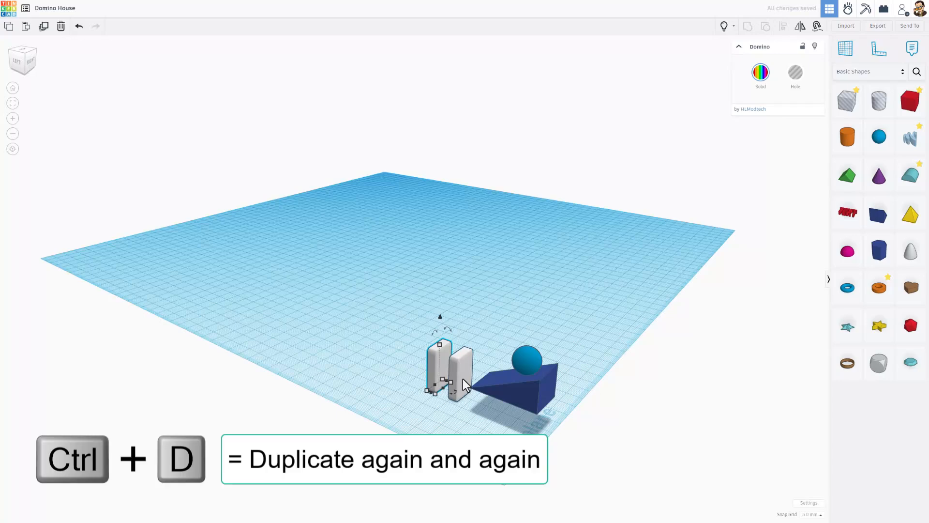
key("Ctrl+D")
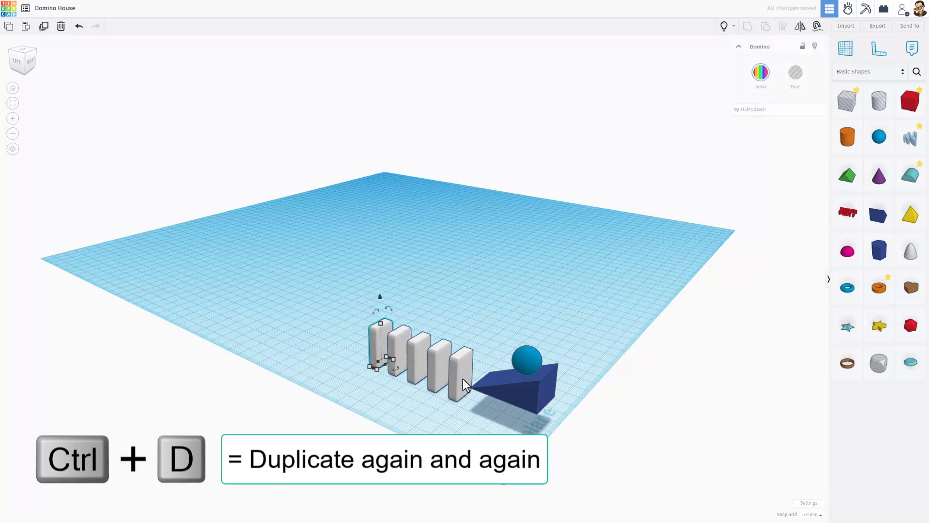
key("Ctrl+D")
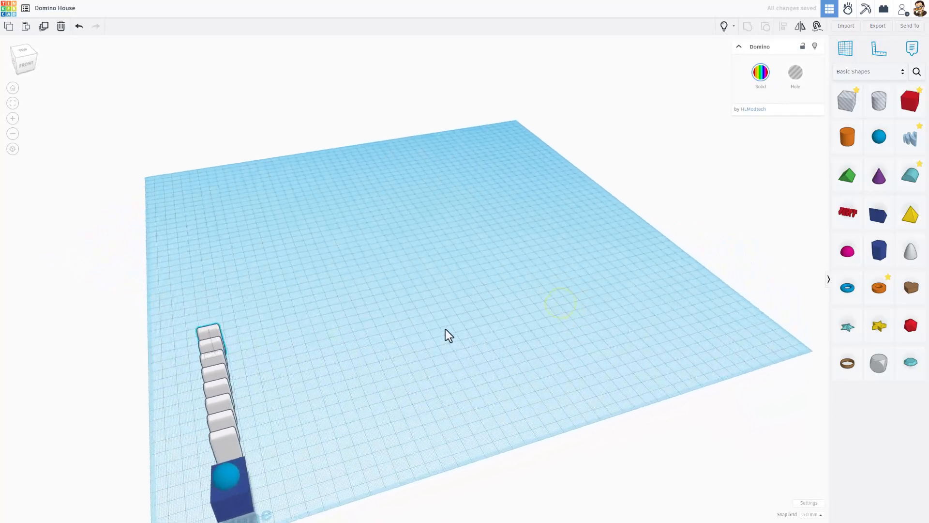
left_click_drag(444, 335, 536, 317)
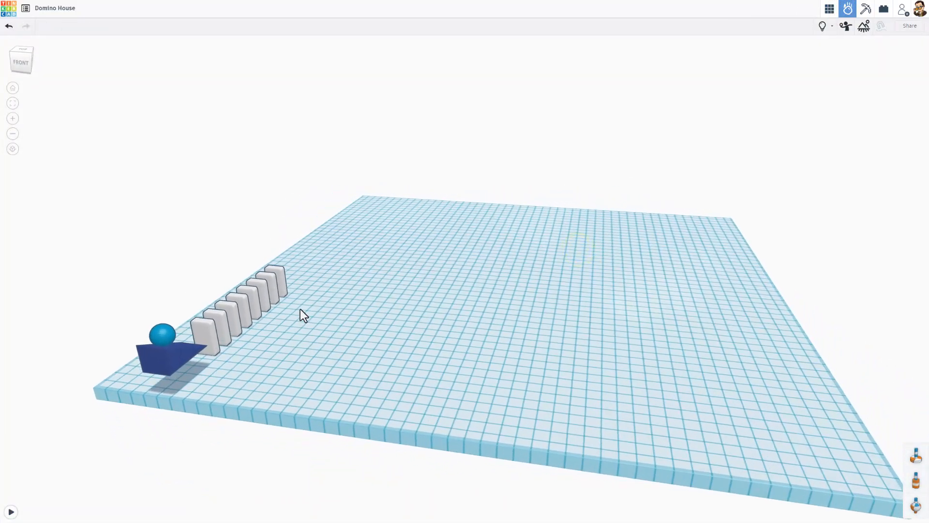
- Watch the dominoes topple in Sim Lab, rewind the timeline to the start, and return to 3D Design
left_click_drag(302, 313, 390, 344)
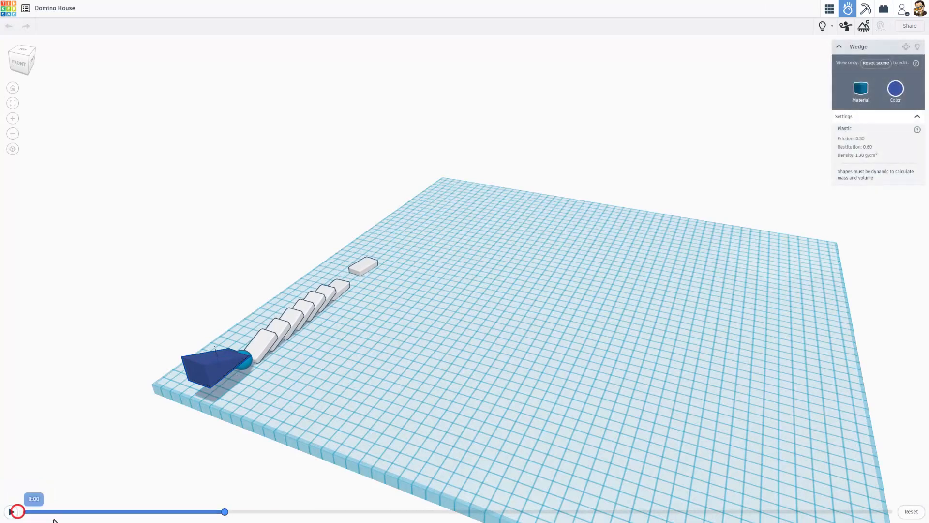
left_click_drag(11, 511, 192, 511)
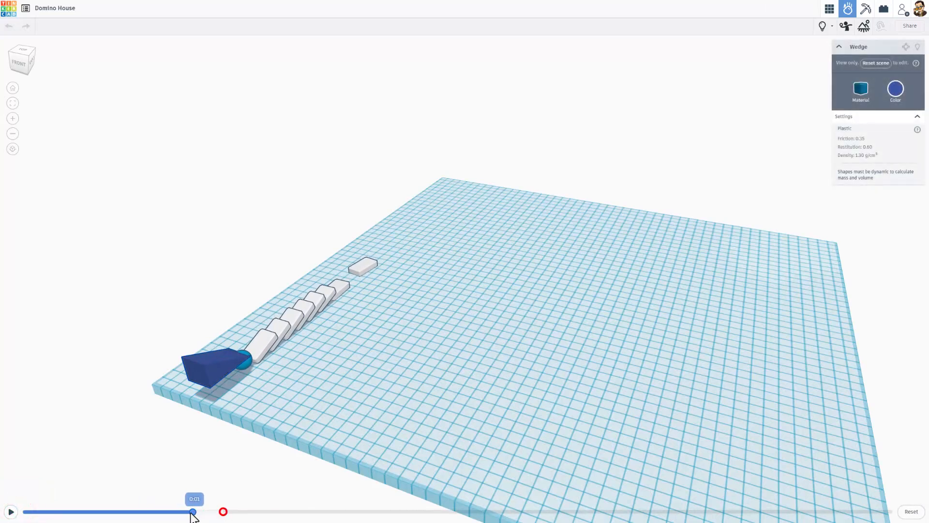
left_click_drag(192, 511, 155, 512)
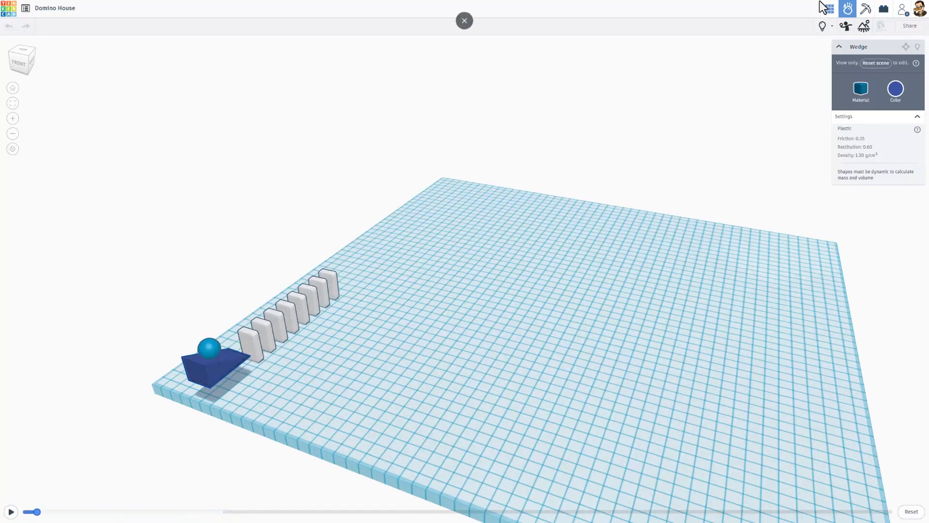
left_click(464, 20)
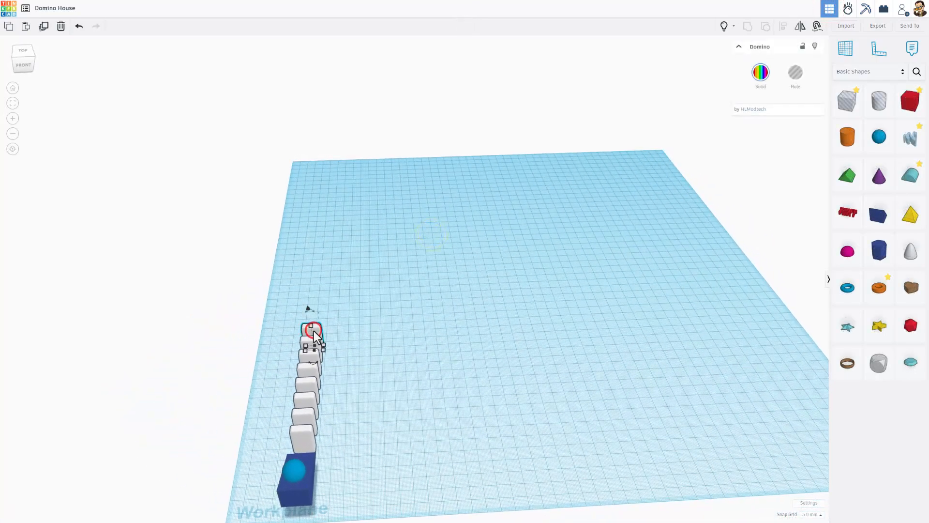
- Add four more evenly spaced domino copies to lengthen the straight row
key("Ctrl+D")
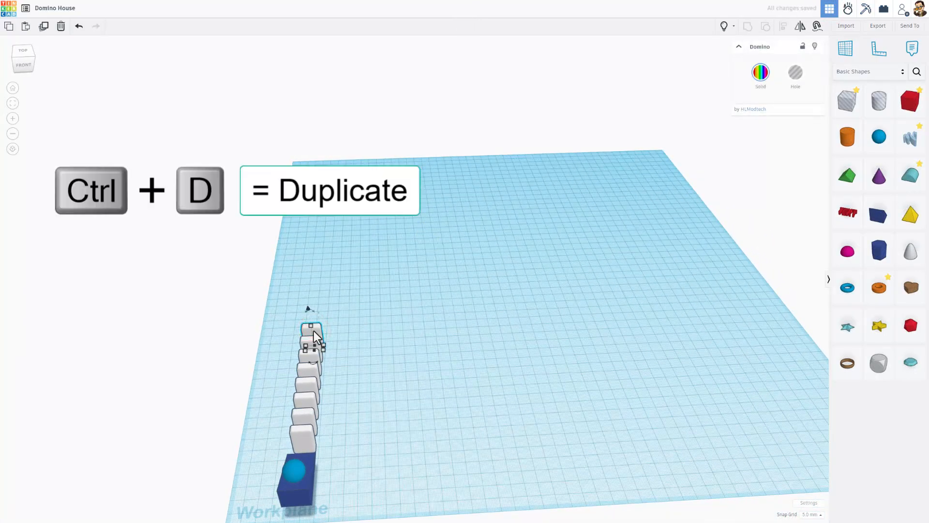
key("Ctrl+D")
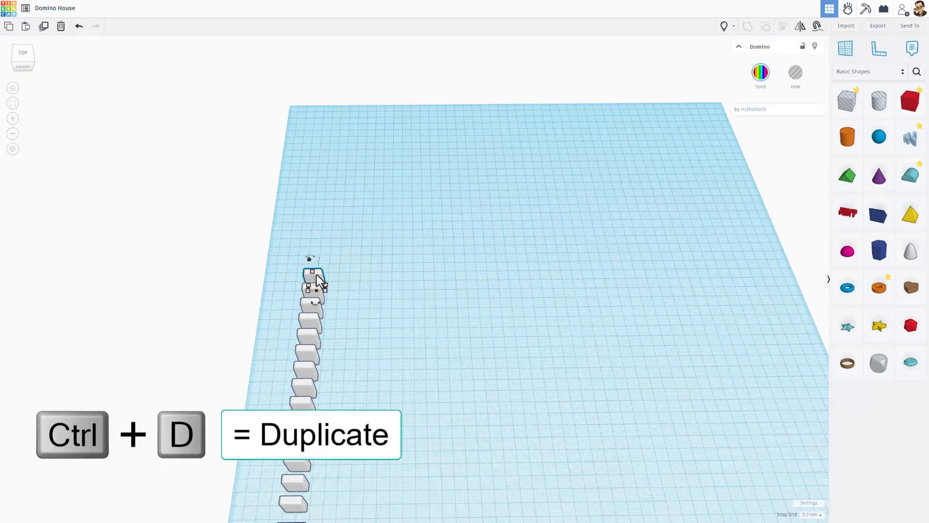
key("Ctrl+d")
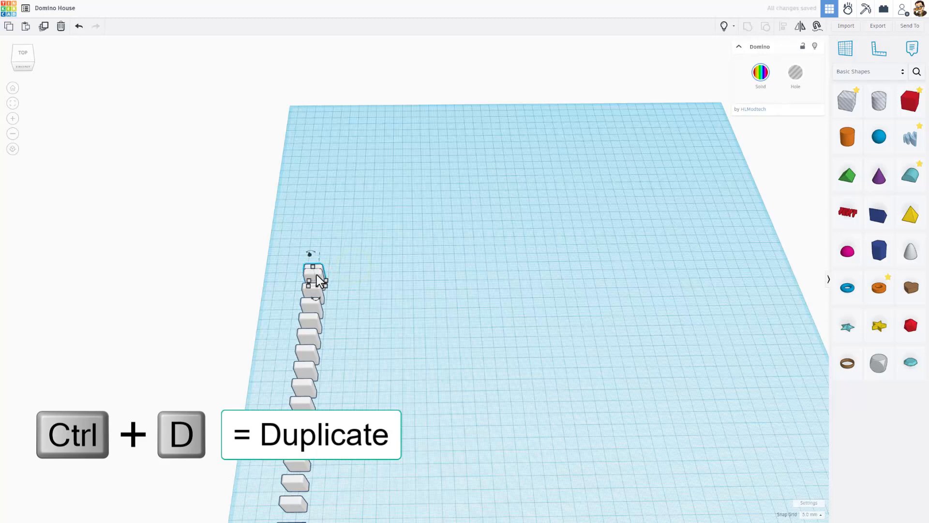
key("ctrl+d")
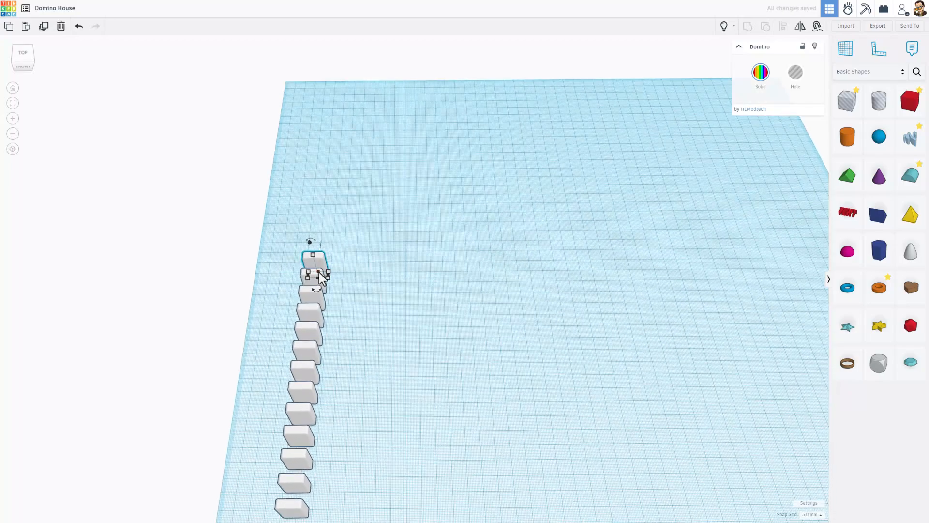
- Rotate the end domino to start the corner and set a workplane on it
key("f")
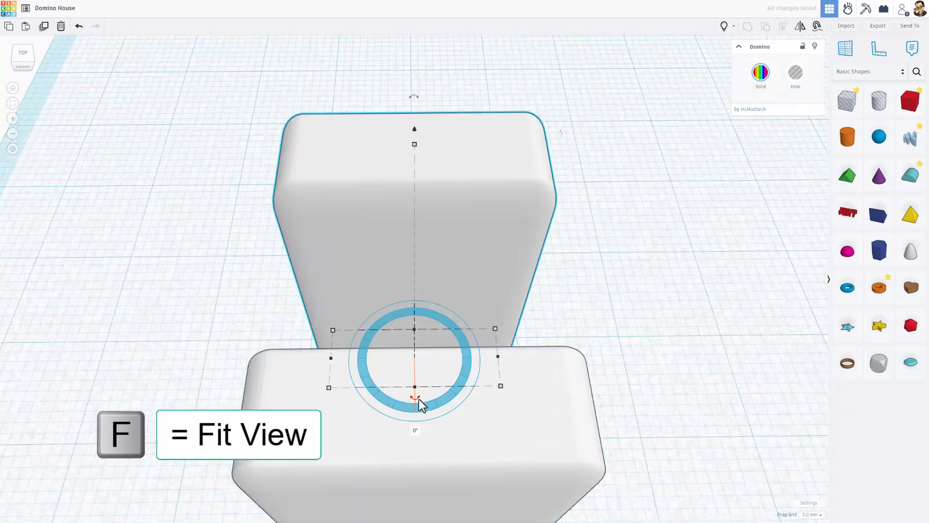
left_click_drag(421, 406, 383, 408)
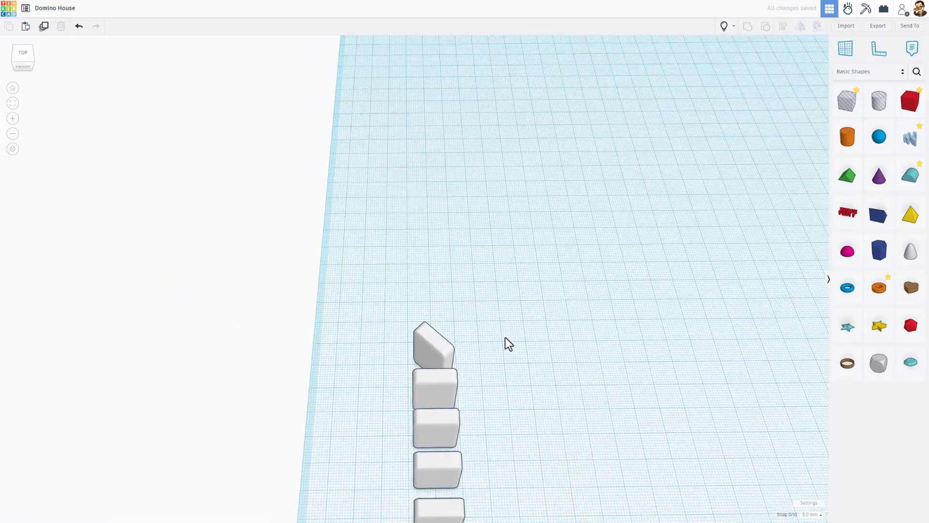
left_click(431, 351)
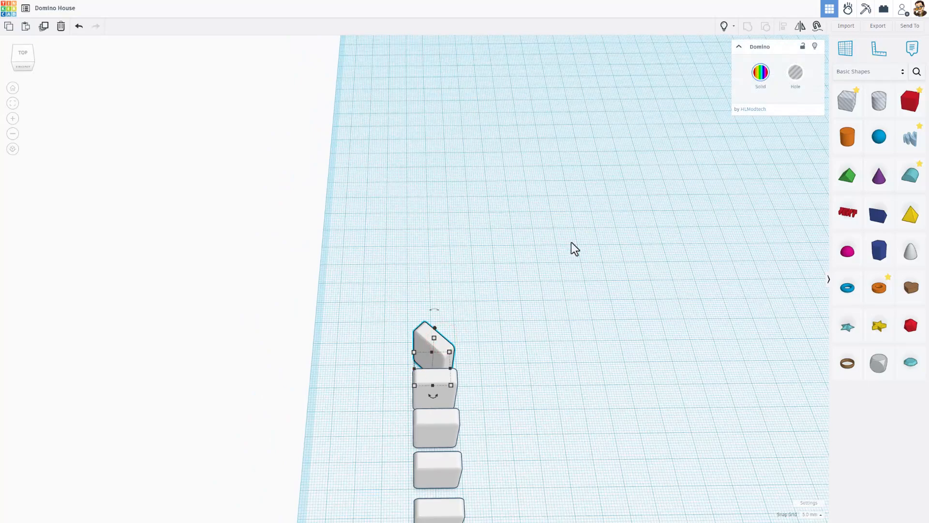
key("w")
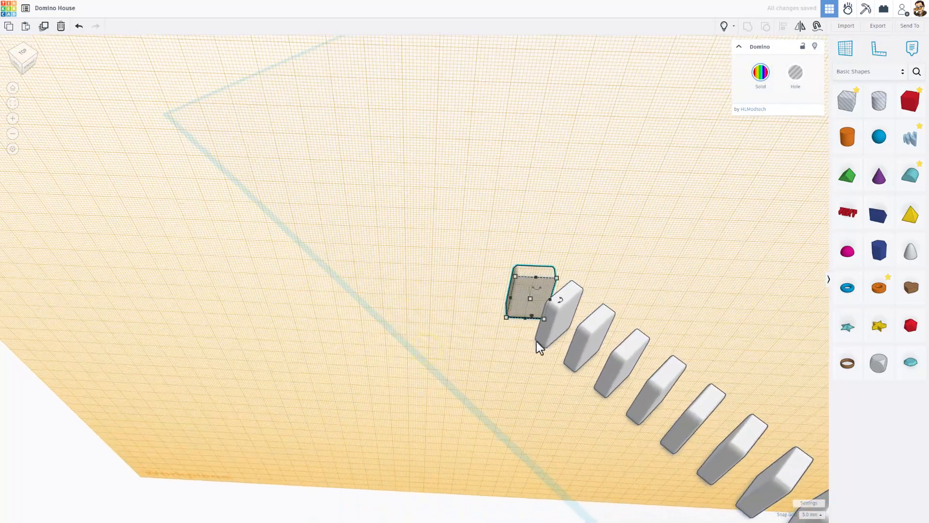
- Duplicate the angled domino and nudge copies along the new diagonal direction
key("Ctrl+D")
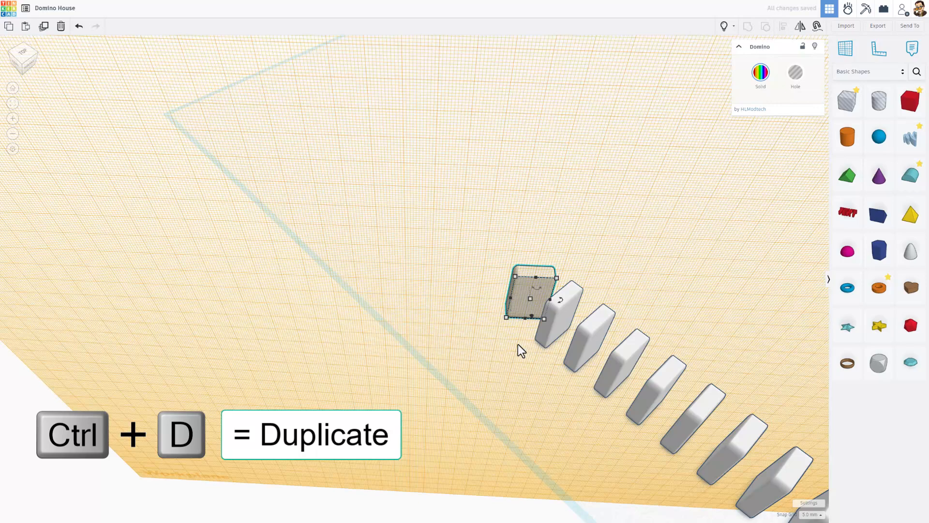
key("Ctrl+d")
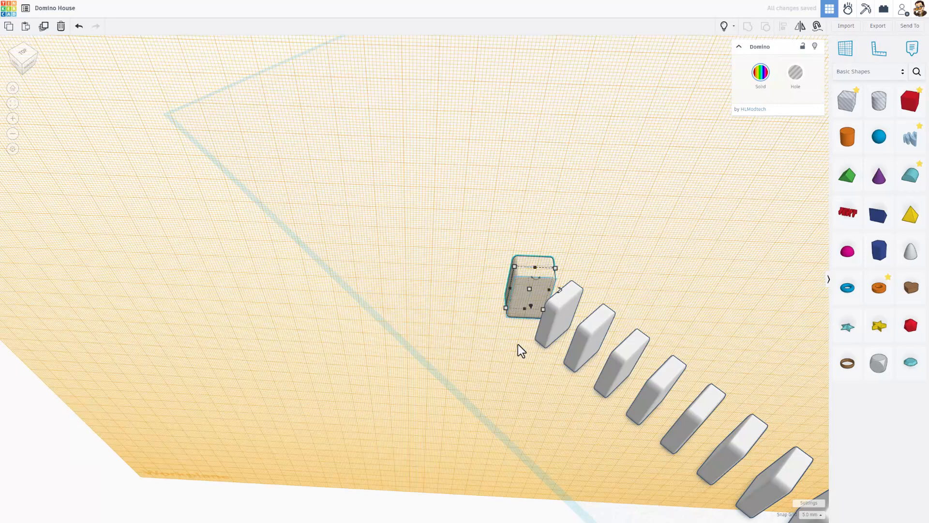
key("Ctrl+Down")
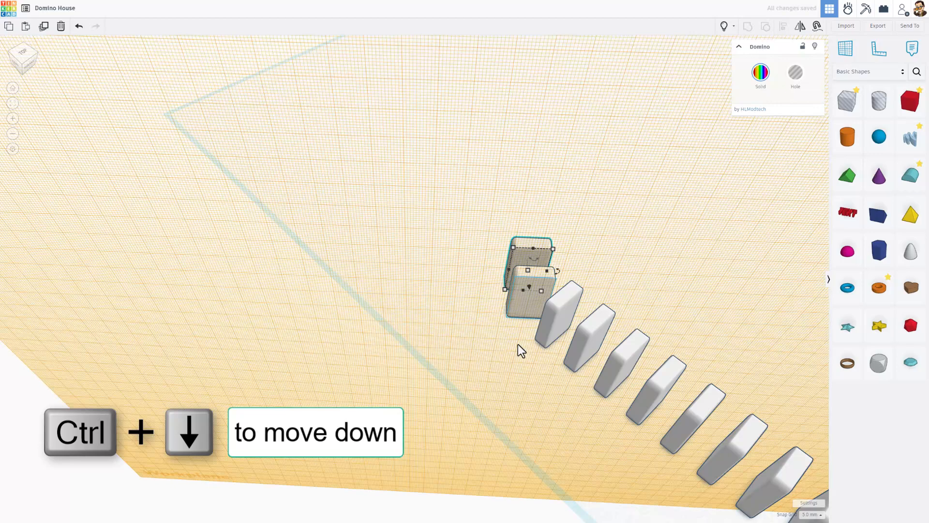
key("Ctrl+Down")
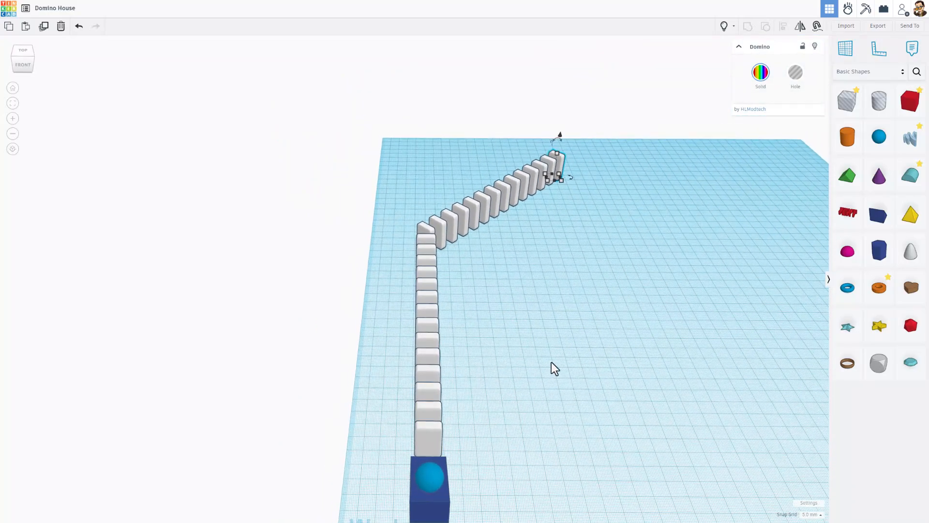
mouse_move(847, 12)
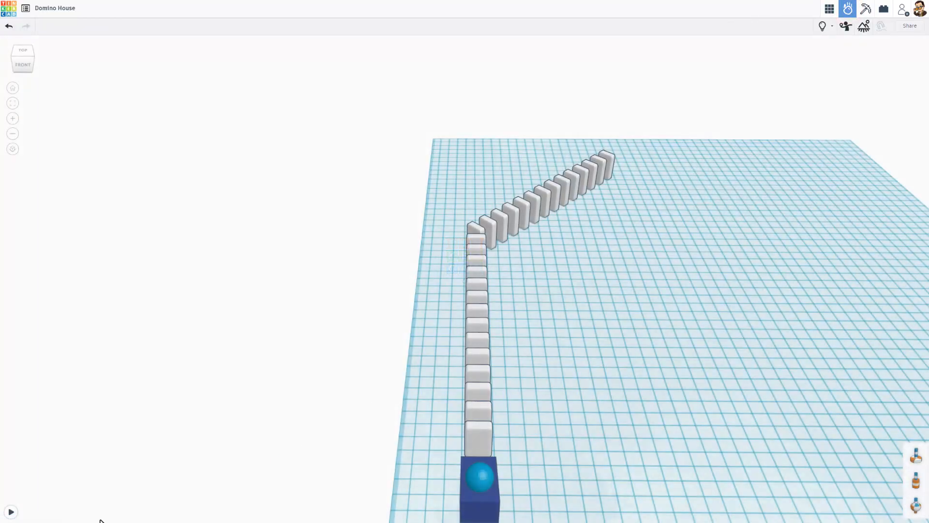
- Run the physics simulation so the ball rolls into the cornered domino line
left_click(11, 511)
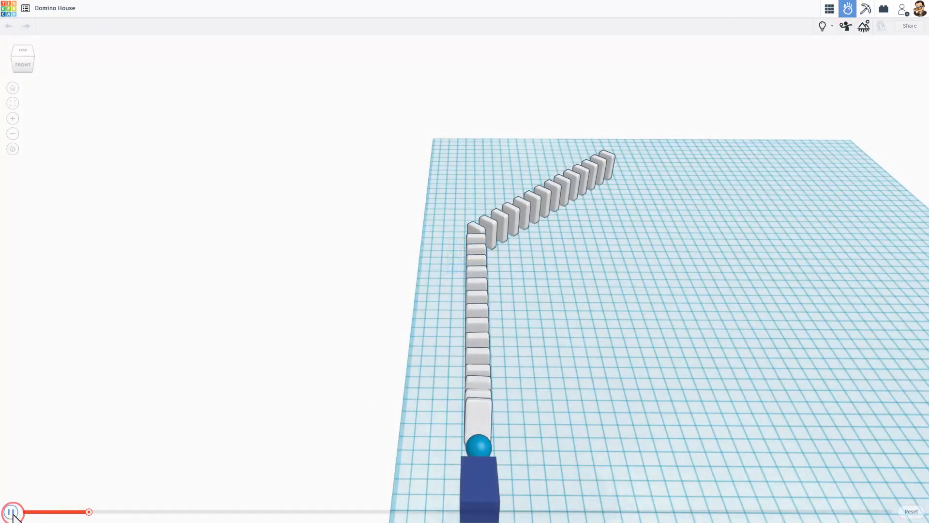
left_click(9, 511)
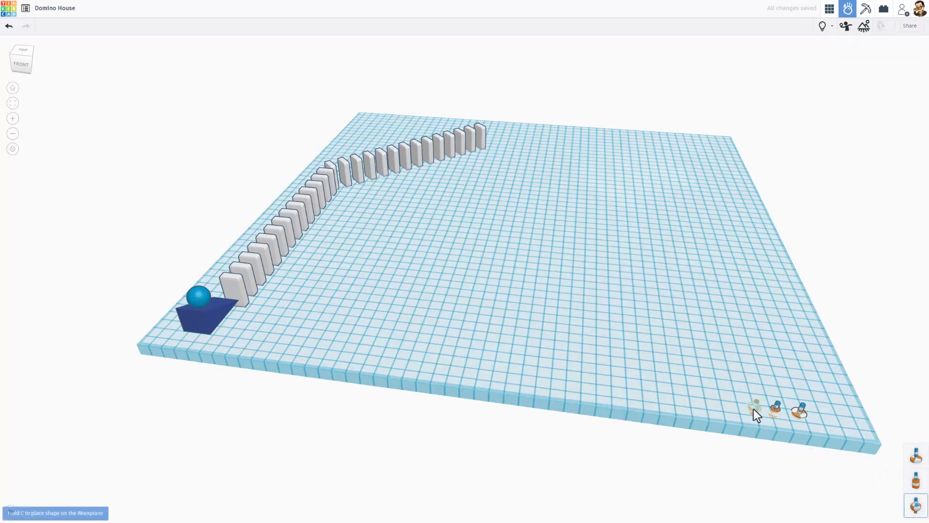
left_click(831, 9)
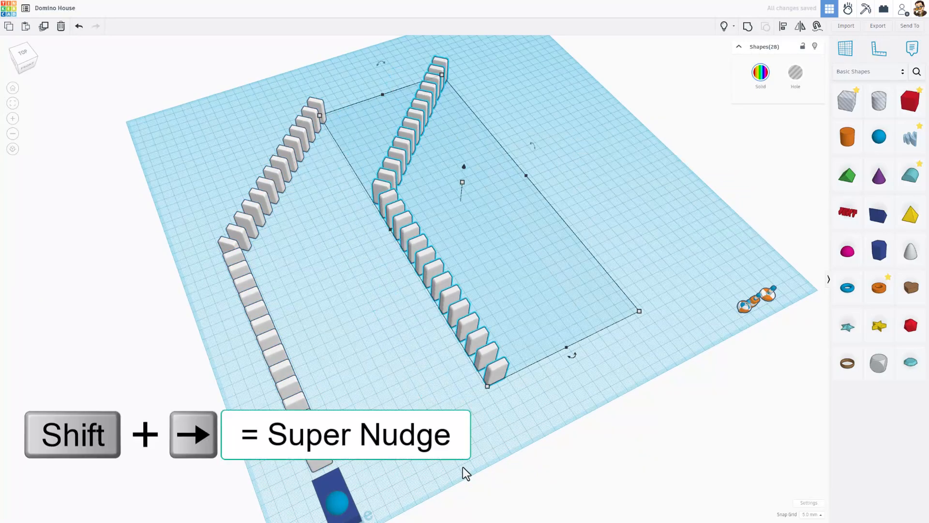
- Nudge the duplicated domino line farther sideways with Shift+Right to widen the V gap
key("shift+Right")
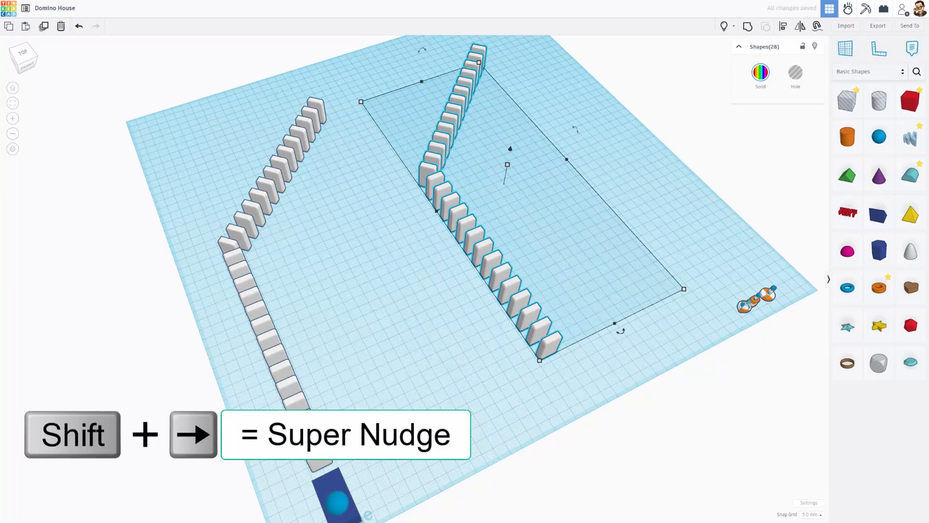
mouse_move(799, 25)
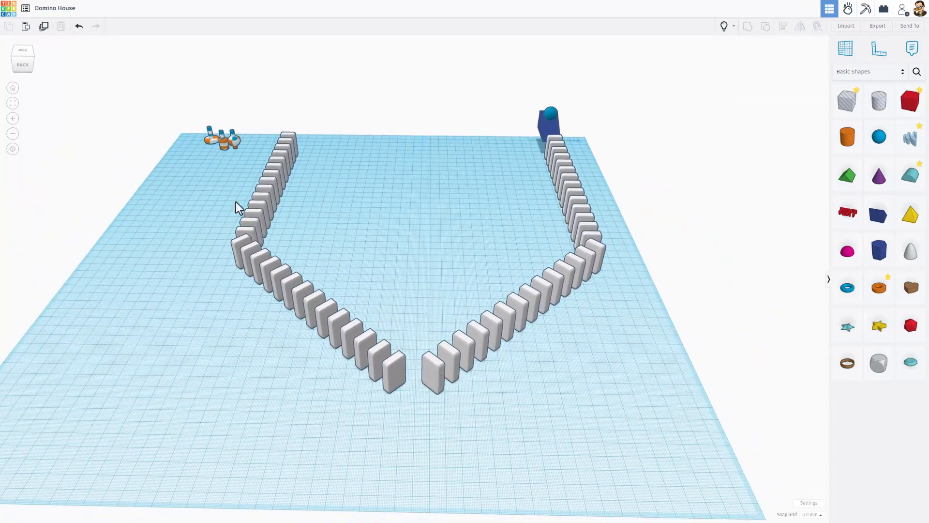
- Place a spinner piece and an orange cylinder disc centered over the gap between the domino lines
left_click(212, 141)
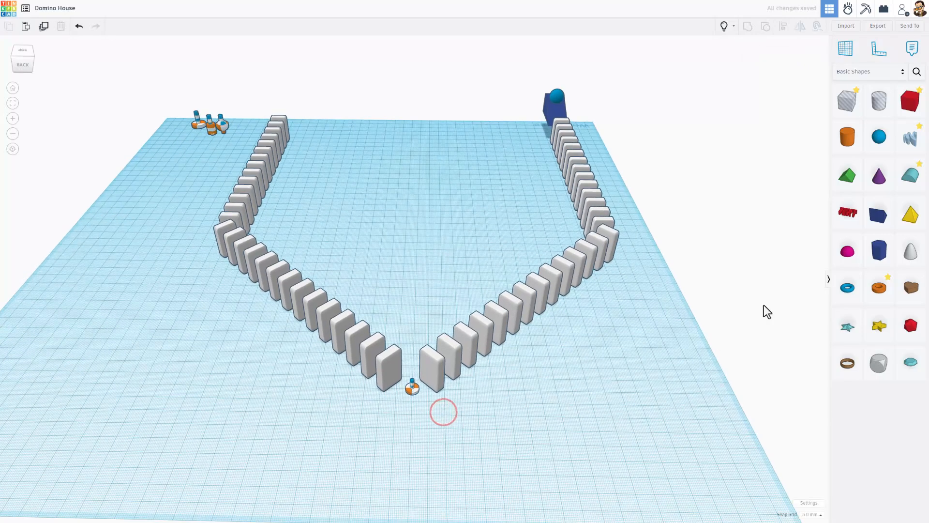
left_click(849, 135)
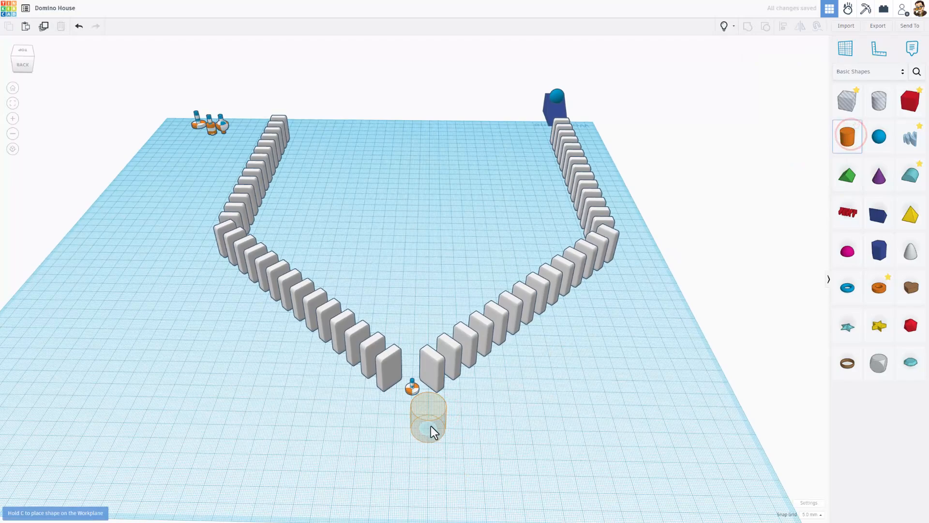
left_click(910, 100)
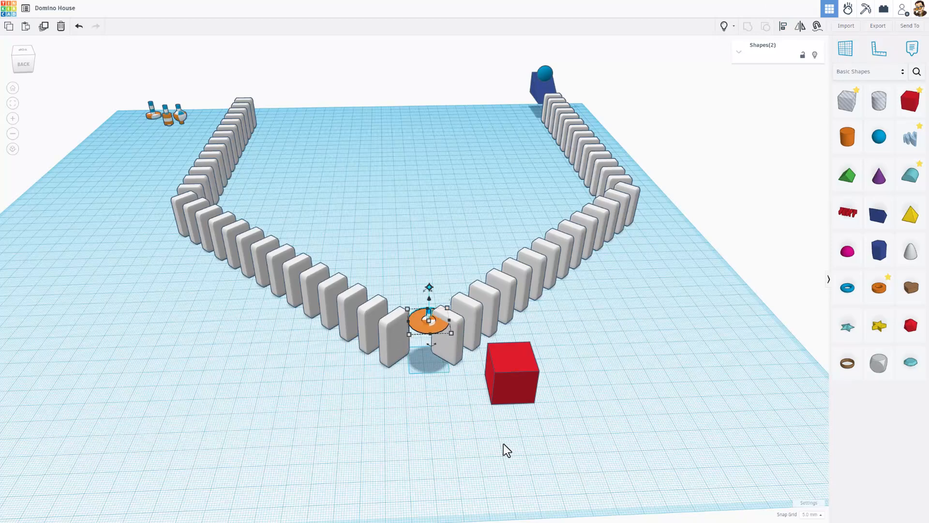
left_click_drag(429, 321, 418, 304)
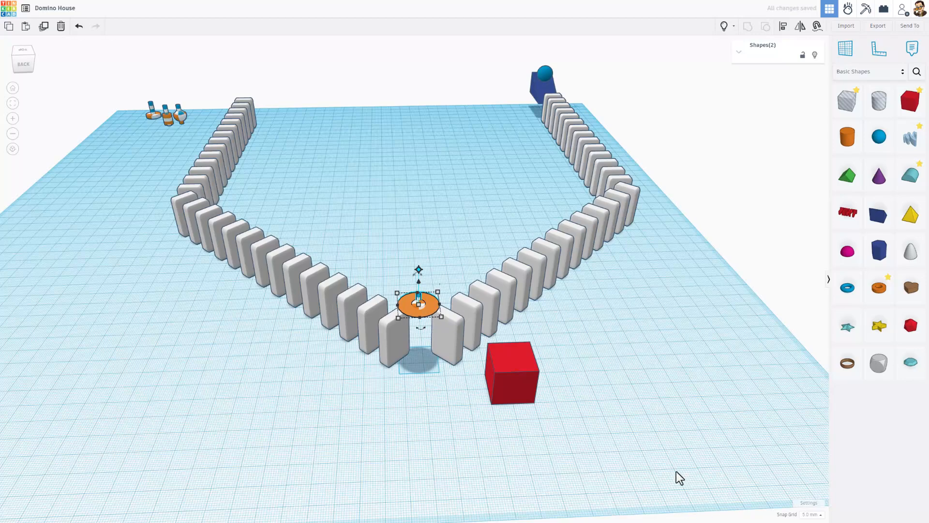
- Set the snap grid to 1.0 mm and colour the disc under the spinner white
left_click(812, 515)
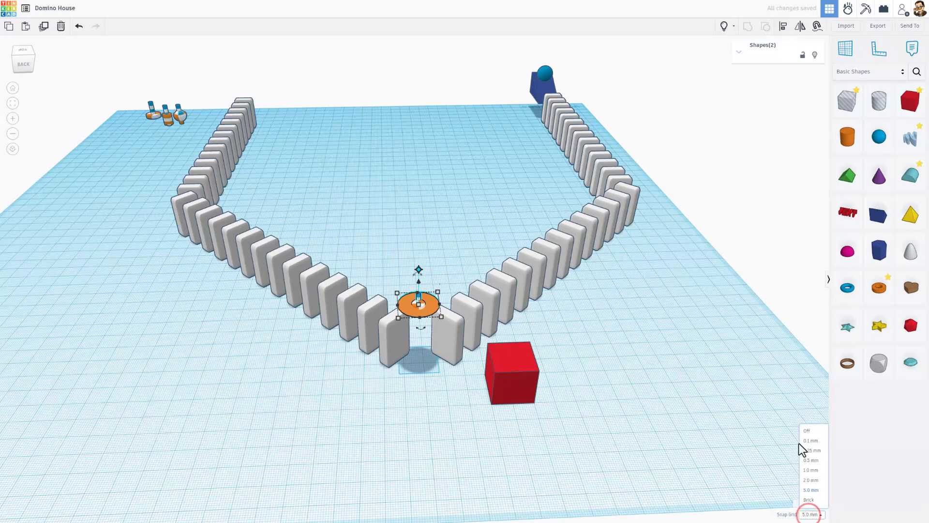
left_click(812, 470)
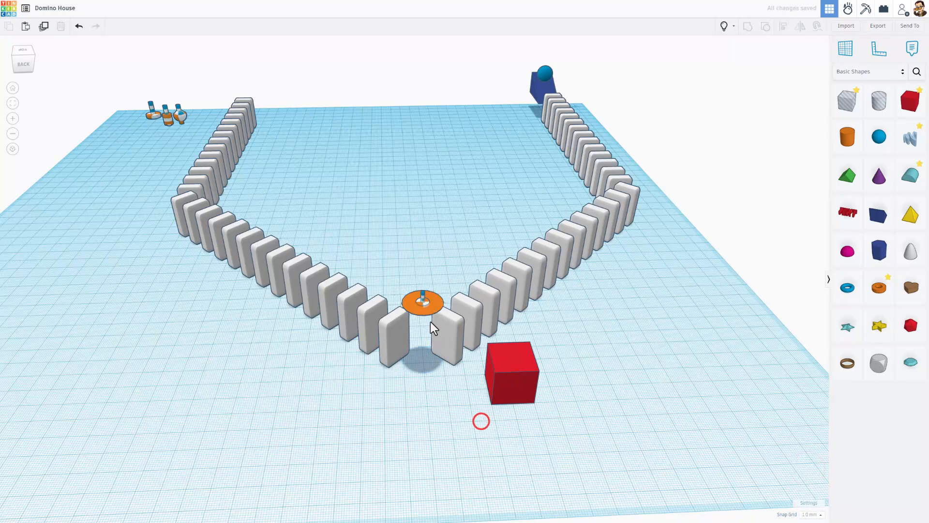
left_click(422, 309)
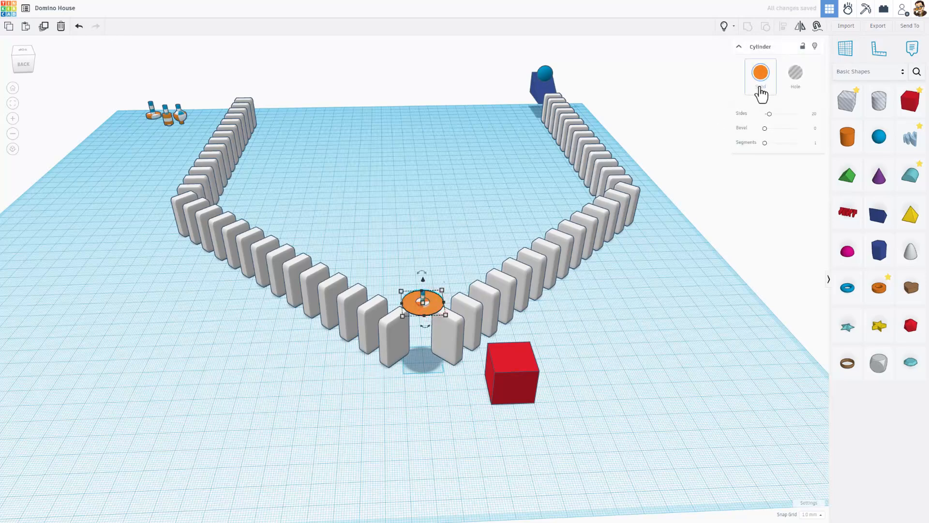
left_click(761, 73)
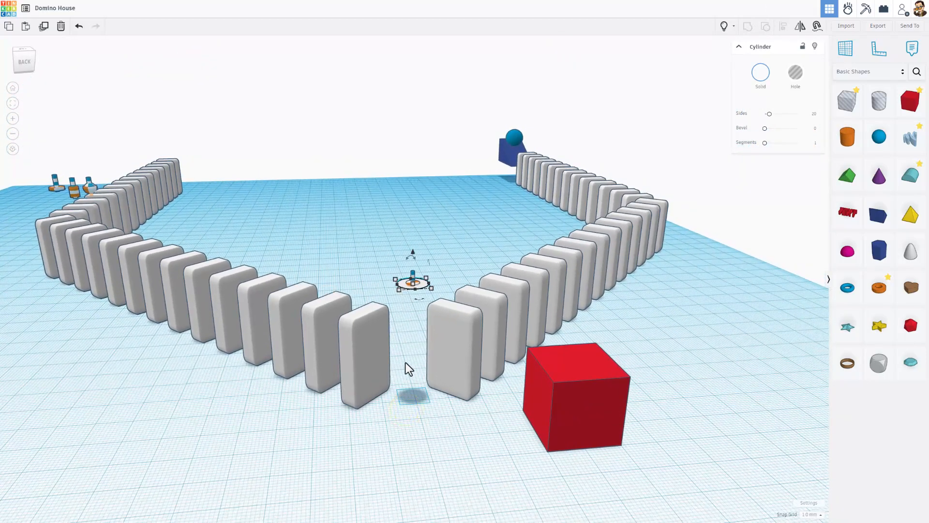
left_click(566, 417)
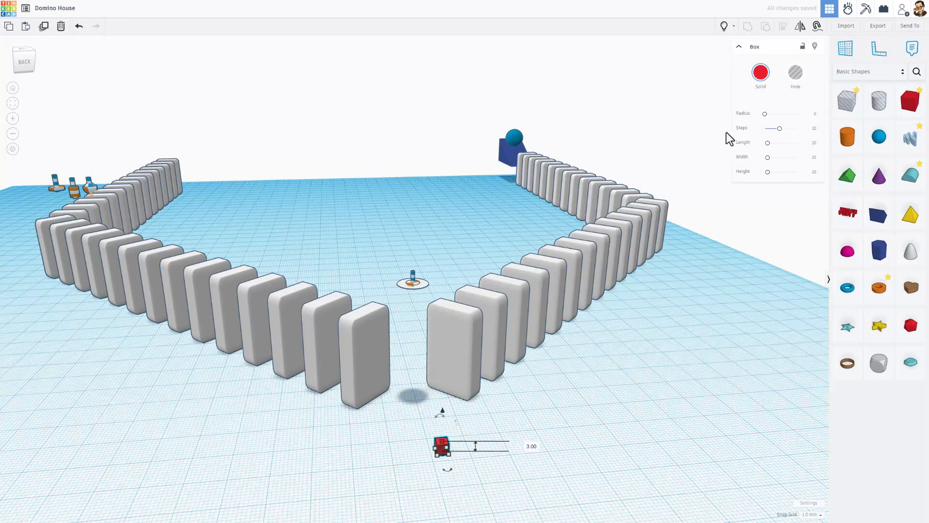
- Make the small cube white, duplicate it and move the copy onto the other end domino
left_click(762, 72)
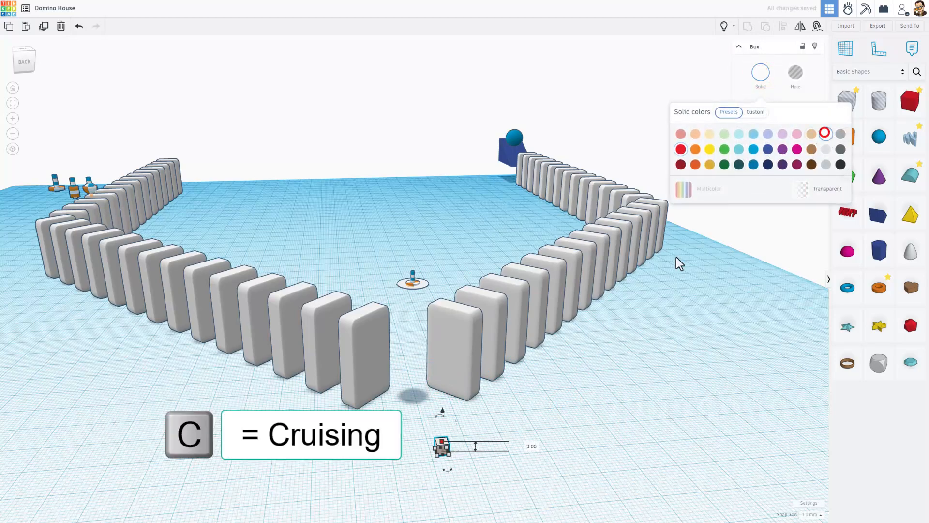
left_click(825, 132)
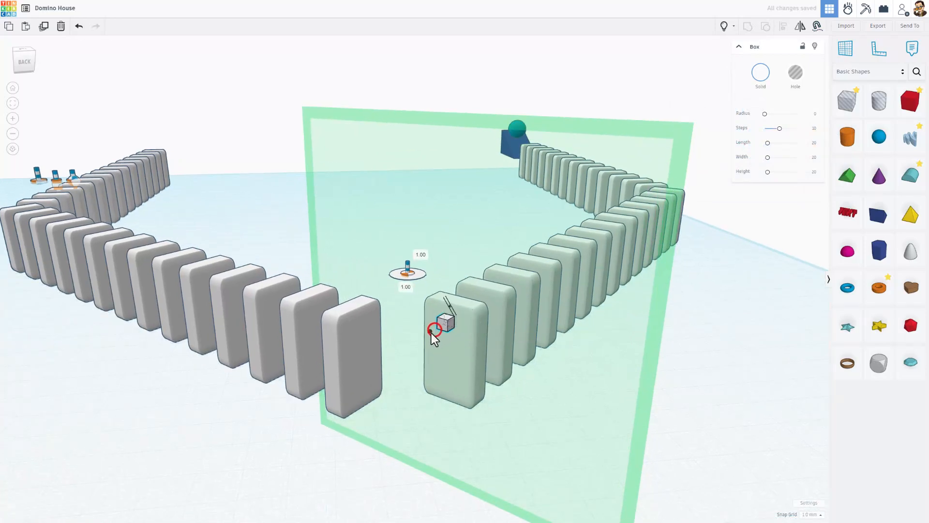
key("Ctrl+D")
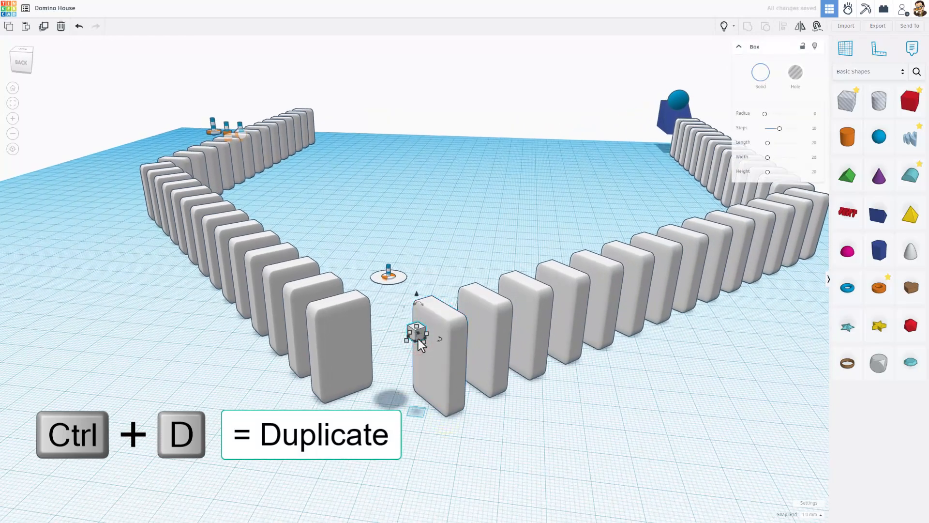
key("Ctrl+D")
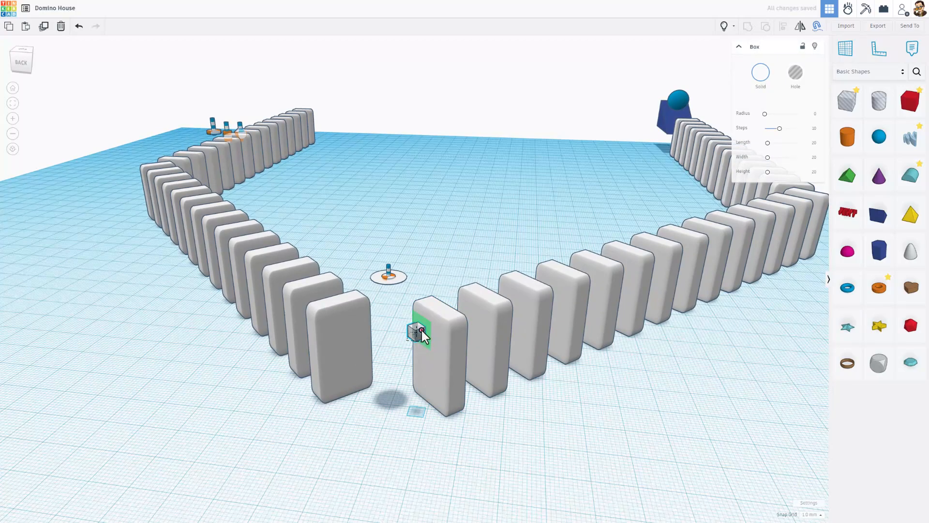
left_click_drag(422, 332, 343, 323)
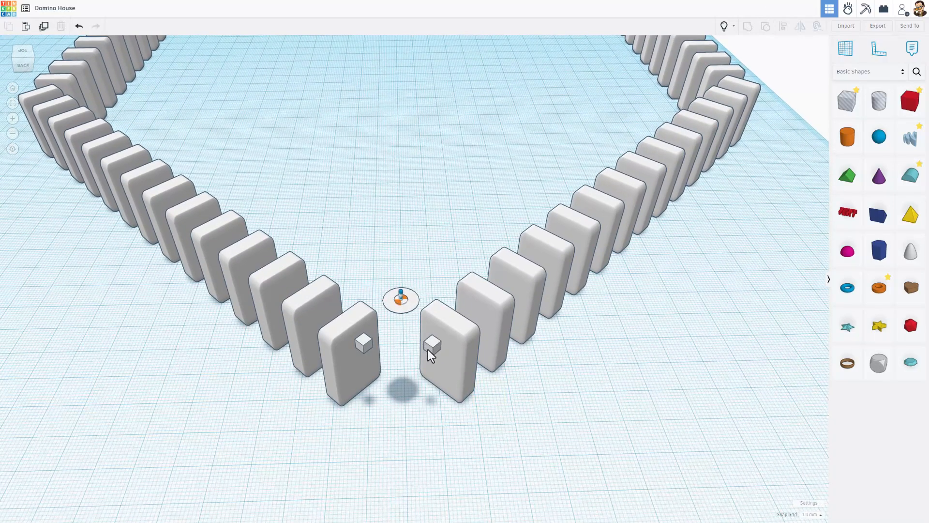
mouse_move(371, 359)
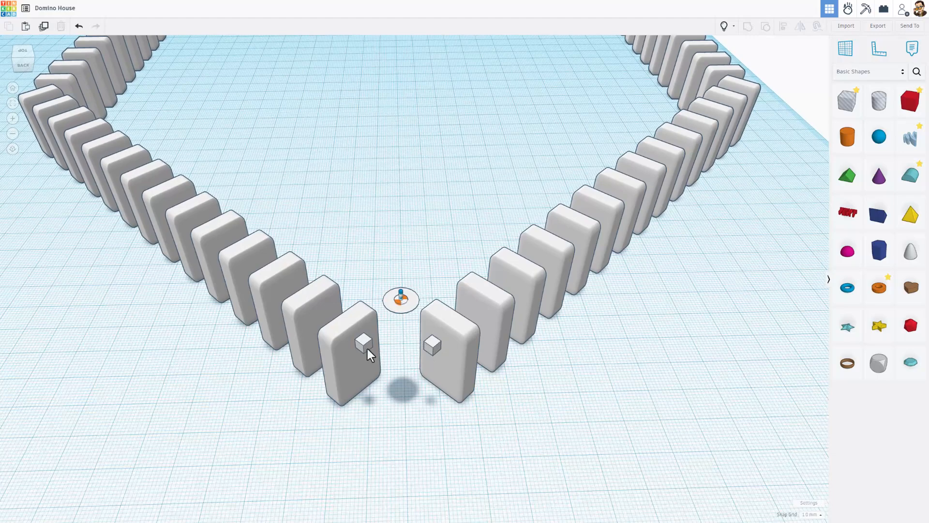
- Group the two small cubes on the front pair of dominoes with Ctrl+G
left_click(362, 344)
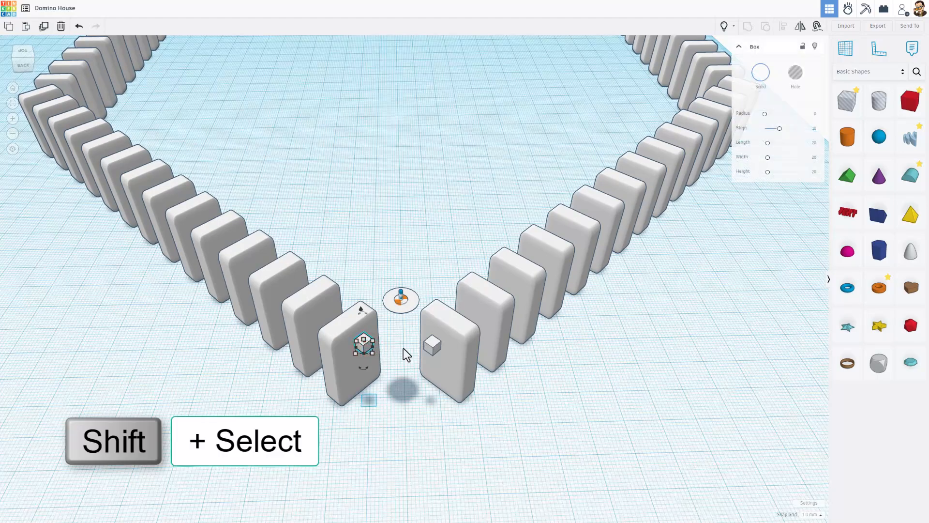
left_click(432, 346)
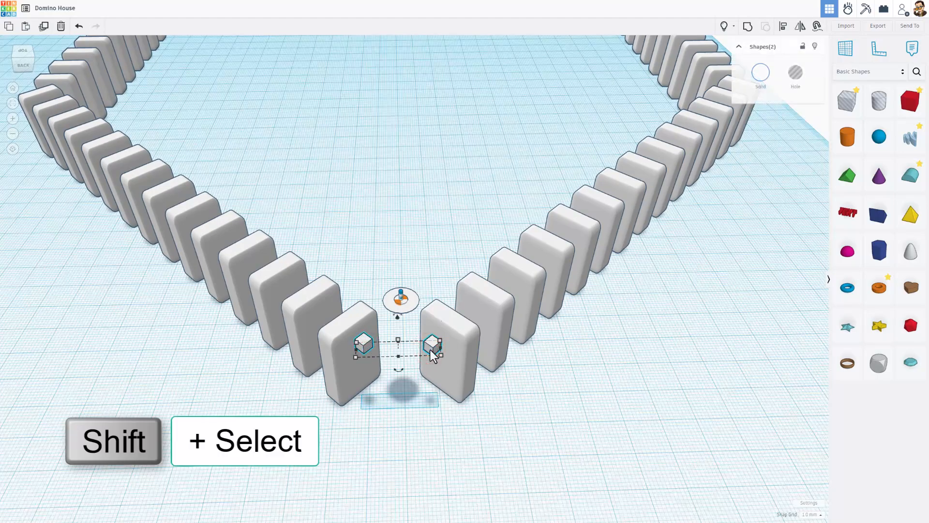
key("Ctrl+G")
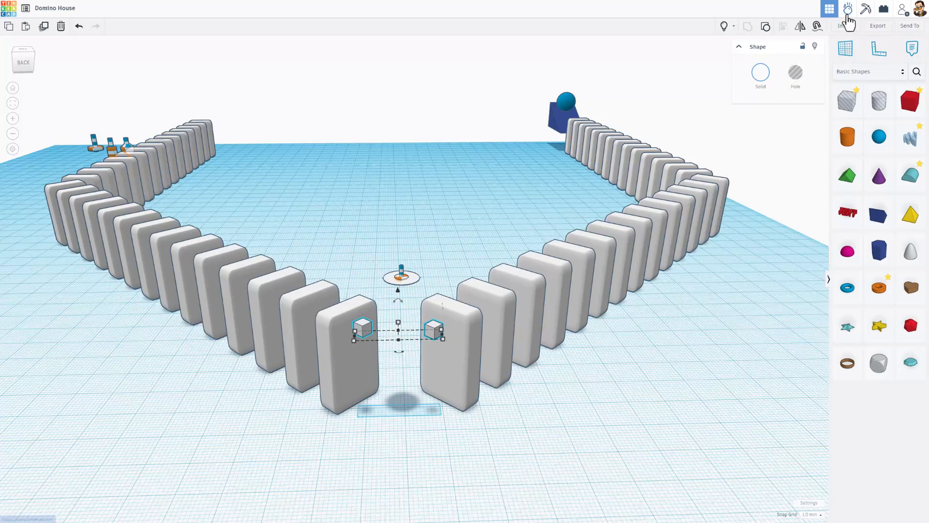
- Run the Sim Lab physics simulation until the domino arms topple around the roof
left_click(847, 8)
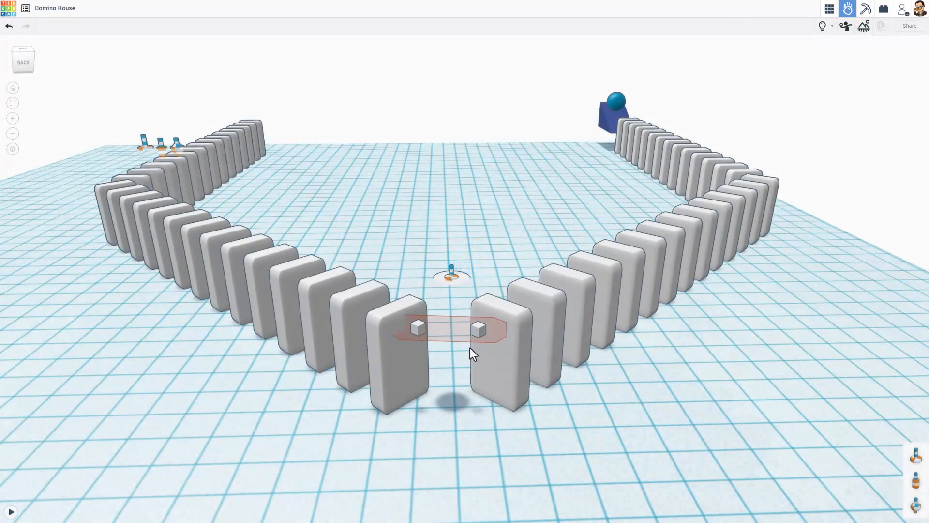
left_click(460, 286)
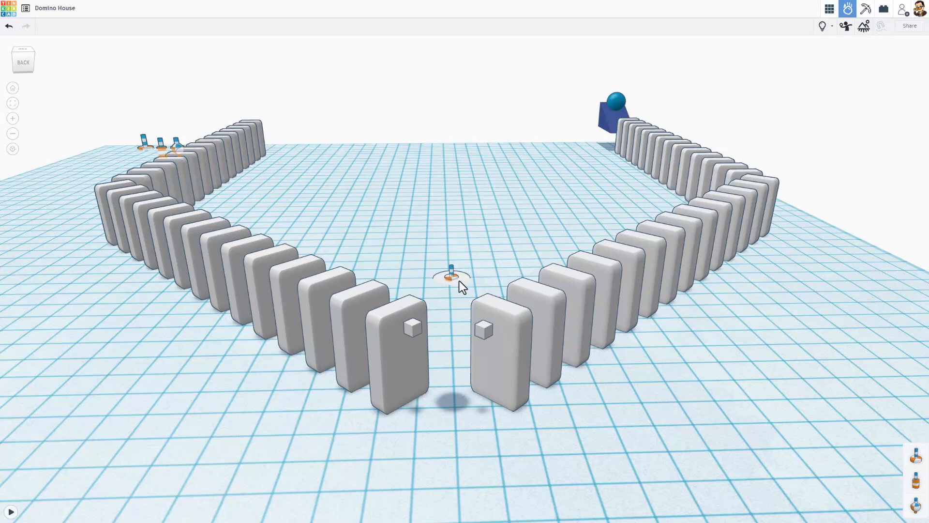
left_click(451, 278)
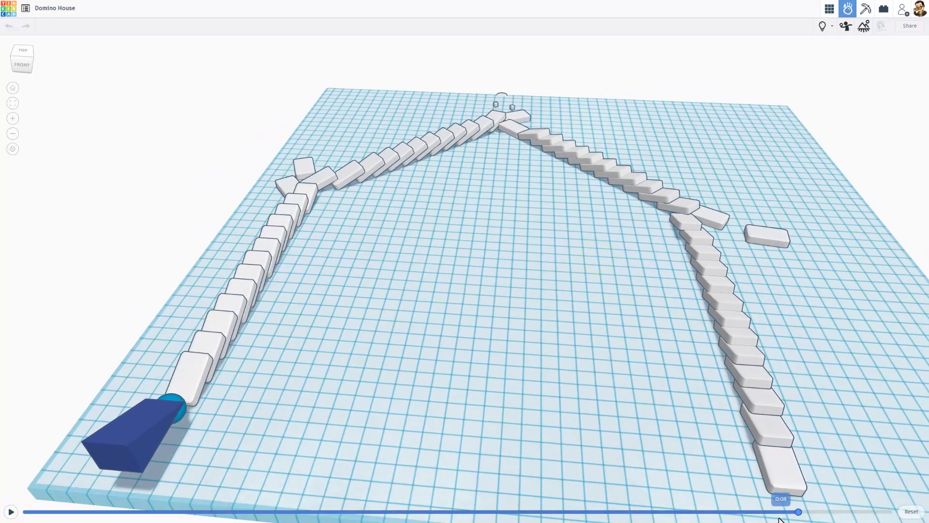
- Duplicate the roof-peak spinner with its connectors and move the copy down to the inner house
left_click_drag(798, 511, 446, 511)
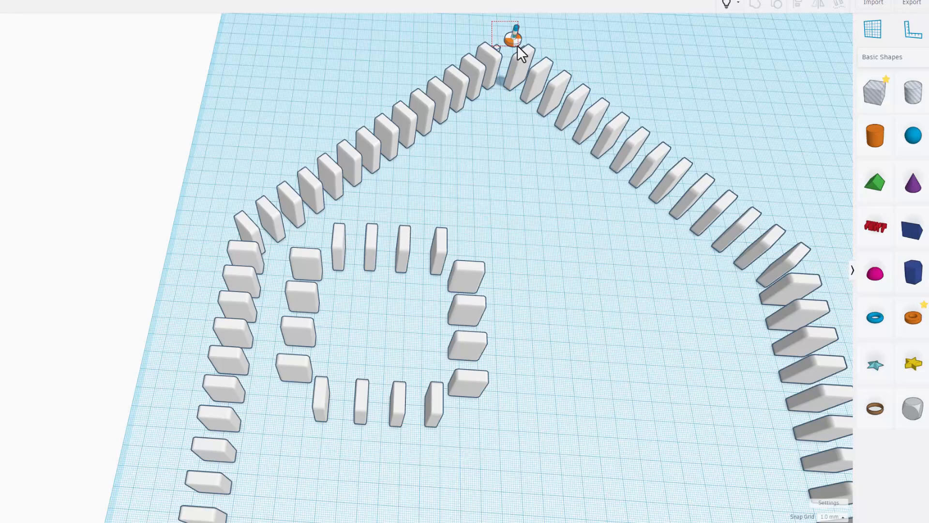
left_click(512, 37)
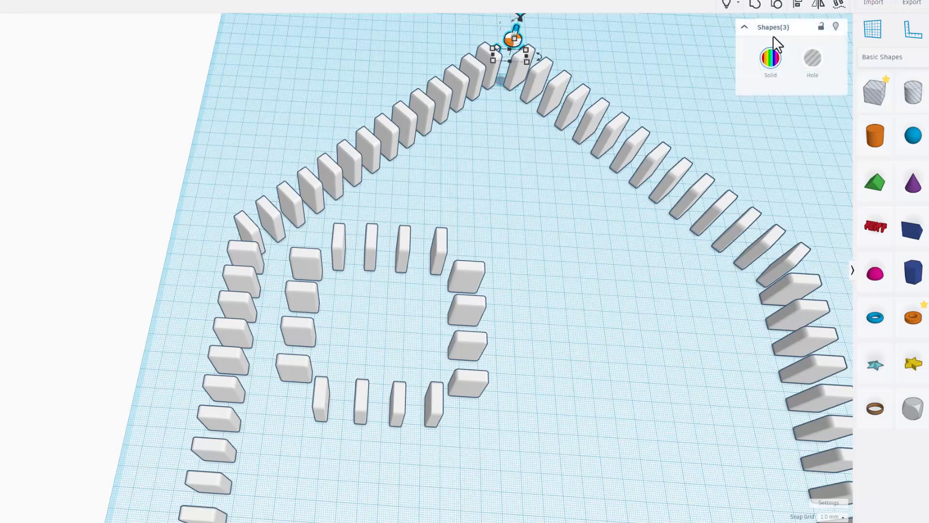
key("ctrl+d")
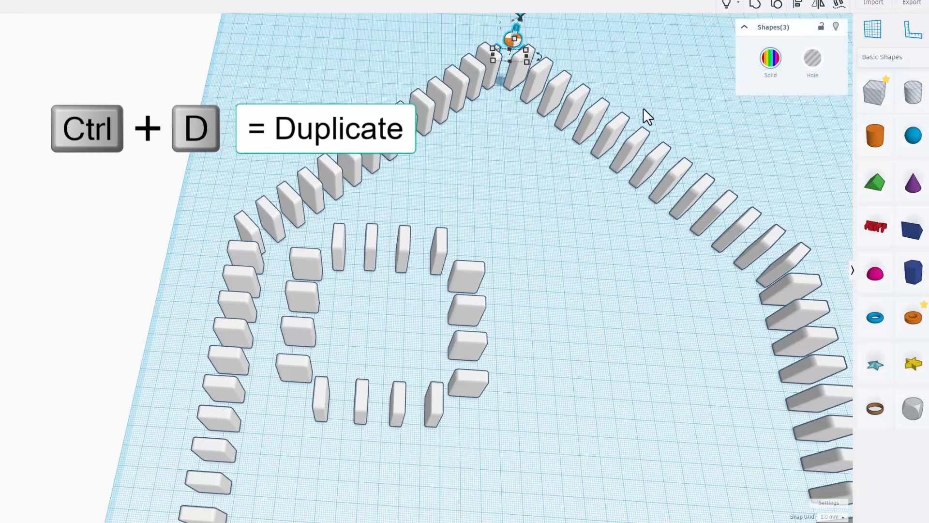
key("shift+down")
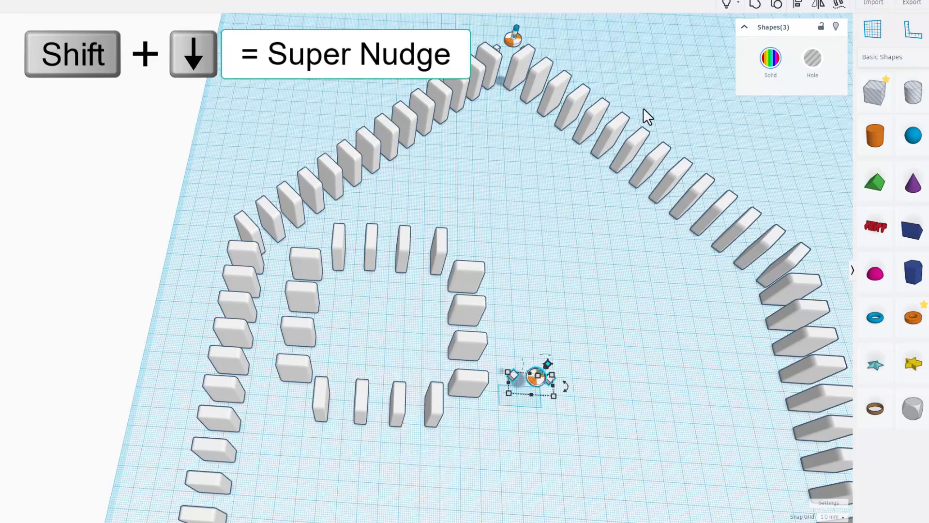
key("Shift+Down")
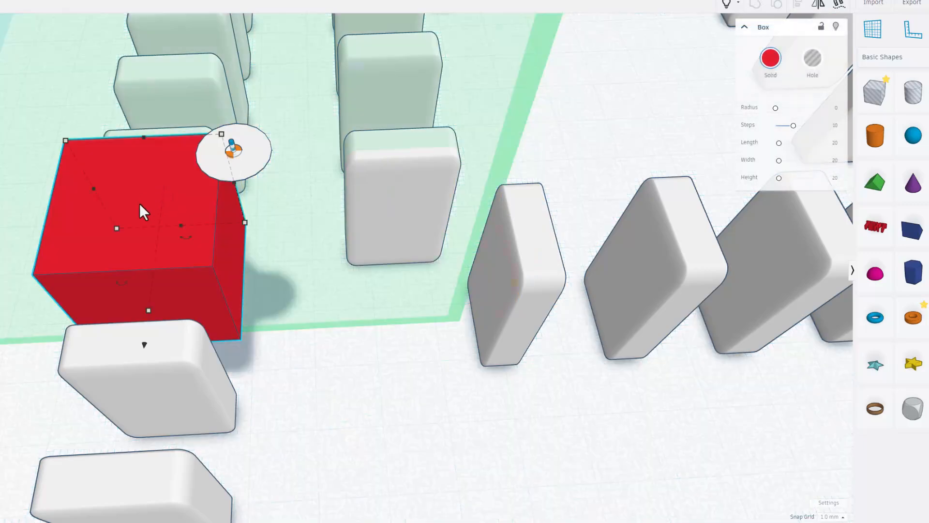
mouse_move(150, 324)
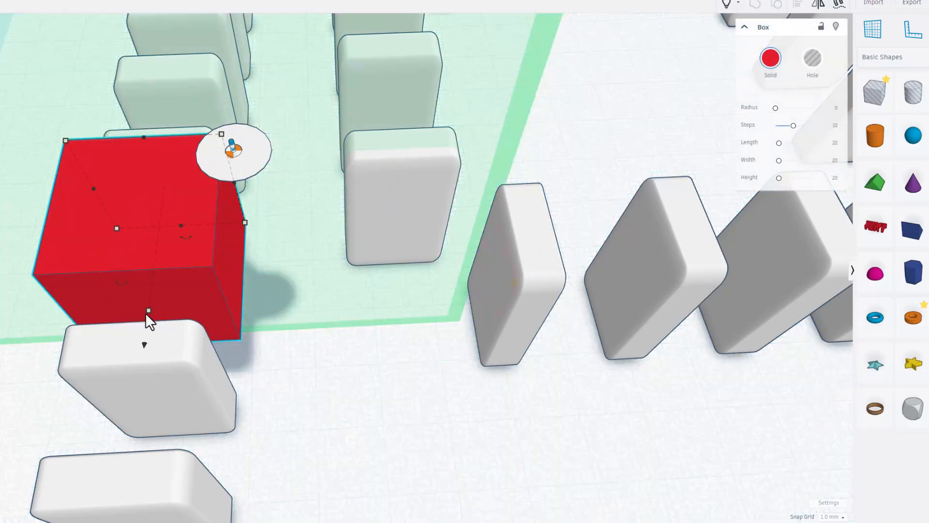
- Shrink a red box into a thin block, duplicate it and place the blocks beside the axle connector
left_click_drag(148, 310, 166, 213)
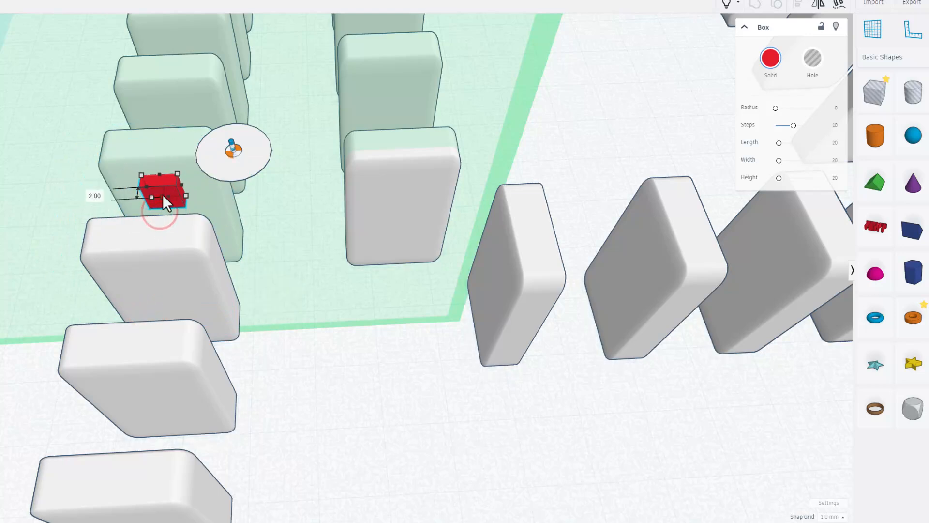
key("ctrl+d")
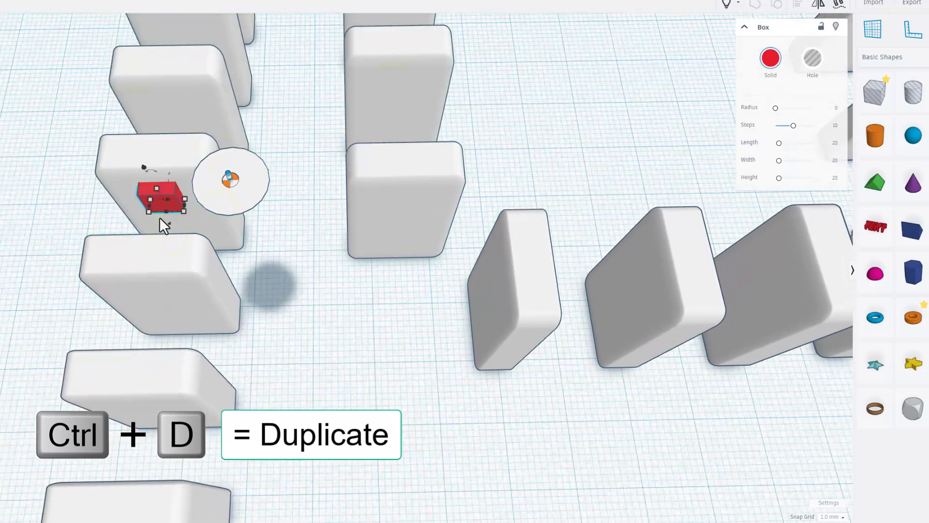
key("Ctrl+D")
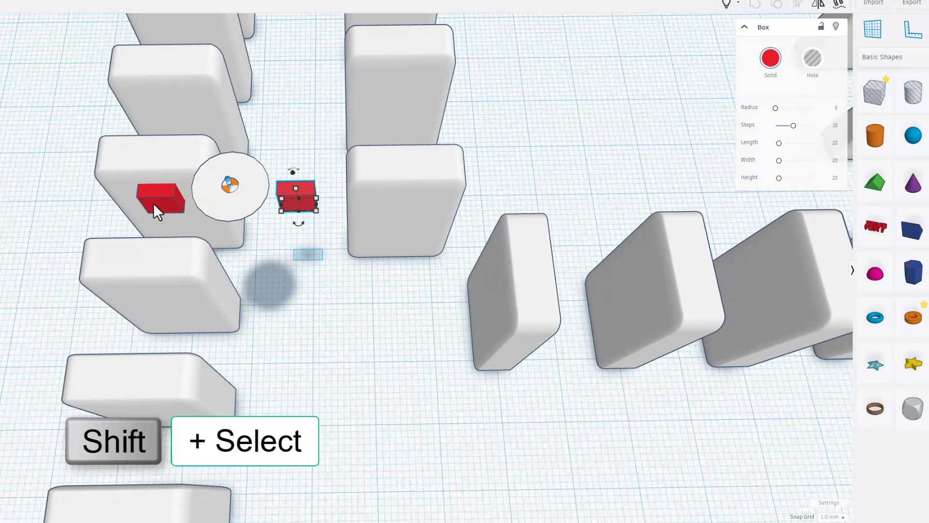
left_click(156, 203)
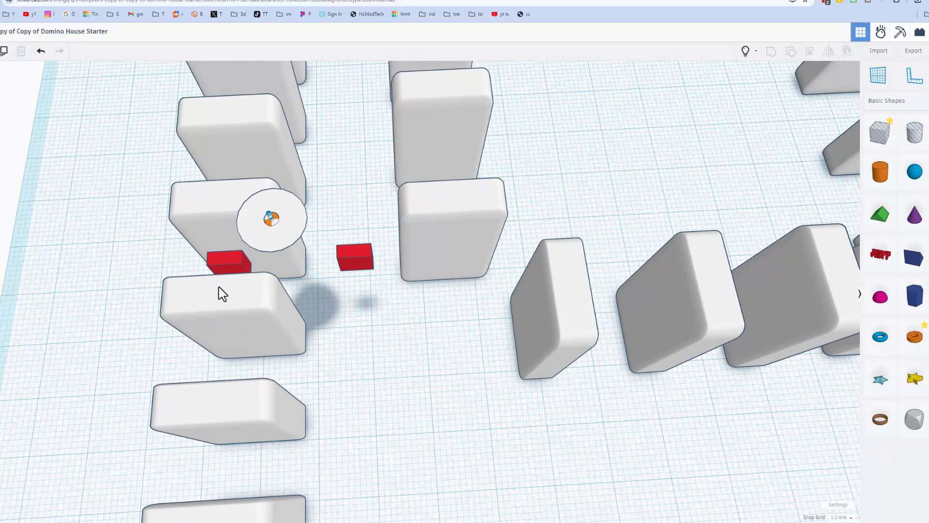
left_click(273, 226)
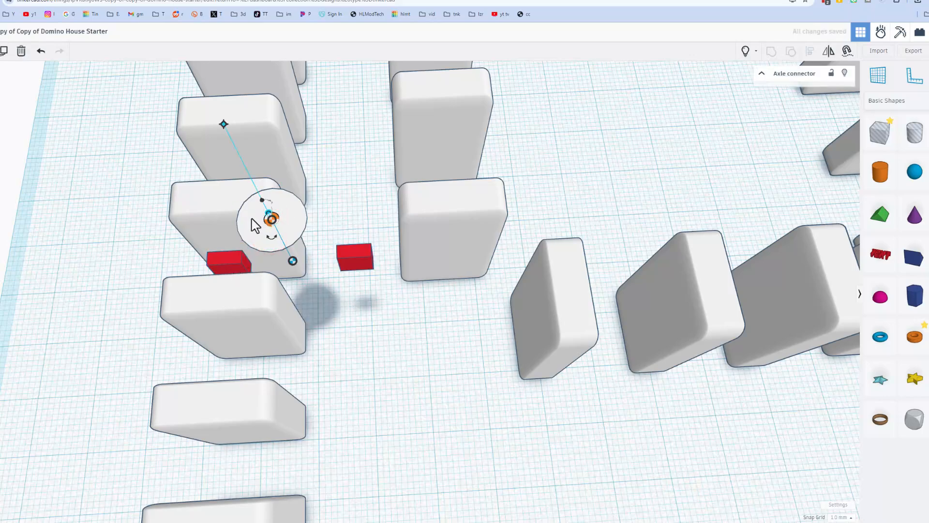
mouse_move(299, 232)
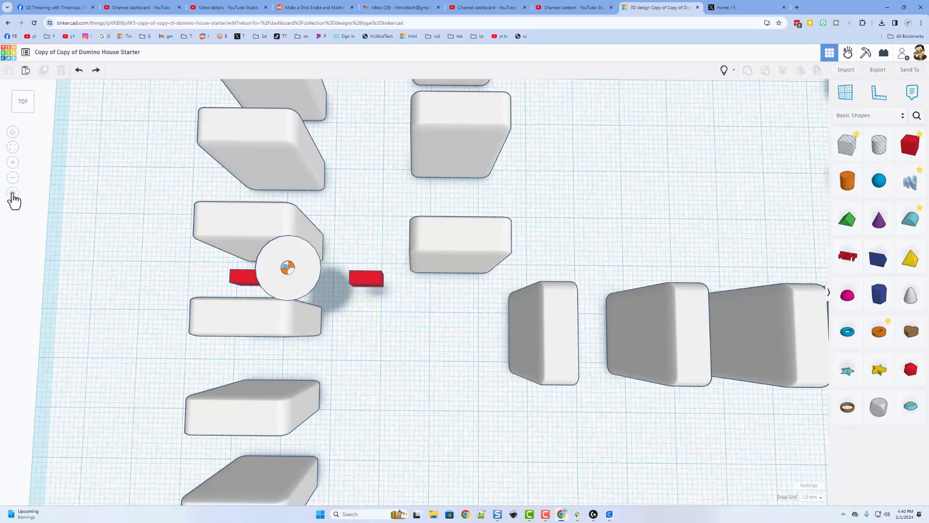
mouse_move(12, 192)
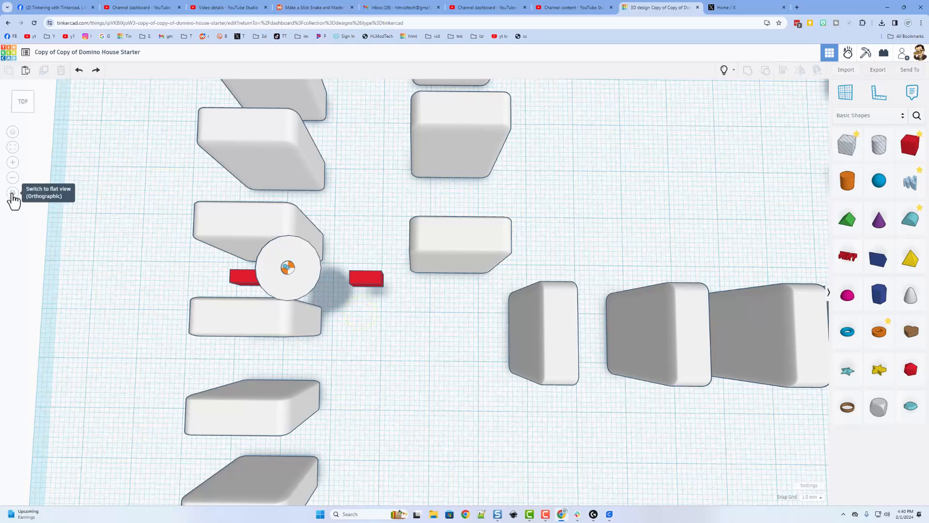
- In orthographic view, duplicate the spinner with its two blocks and move the copy right between the next dominoes
left_click(11, 191)
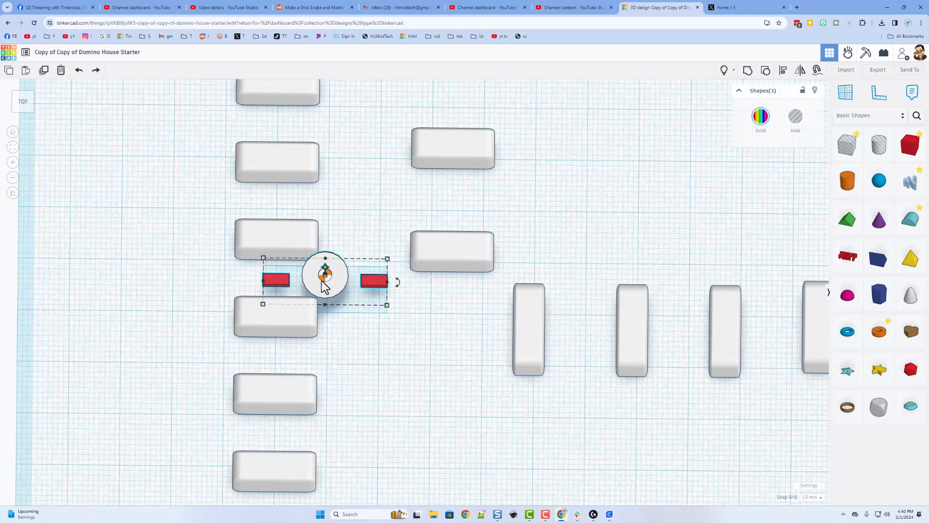
key("Ctrl+d")
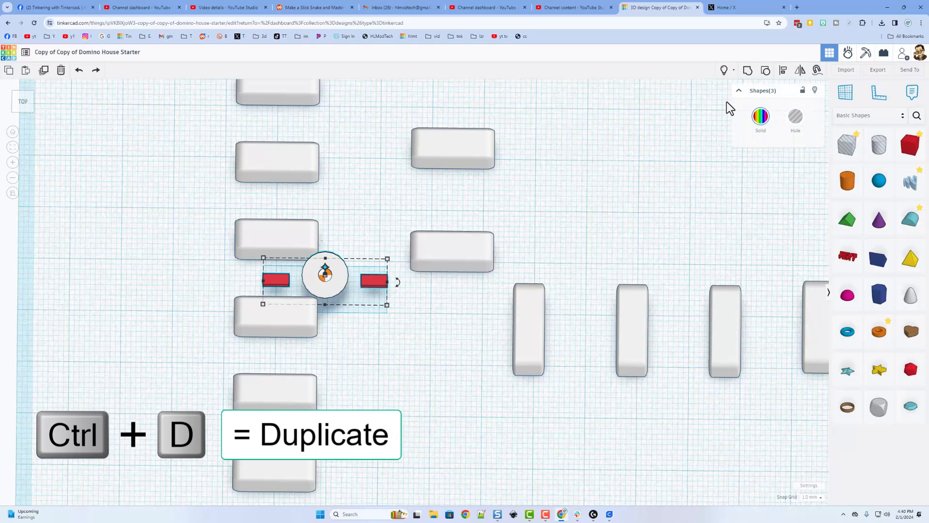
key("ctrl+d")
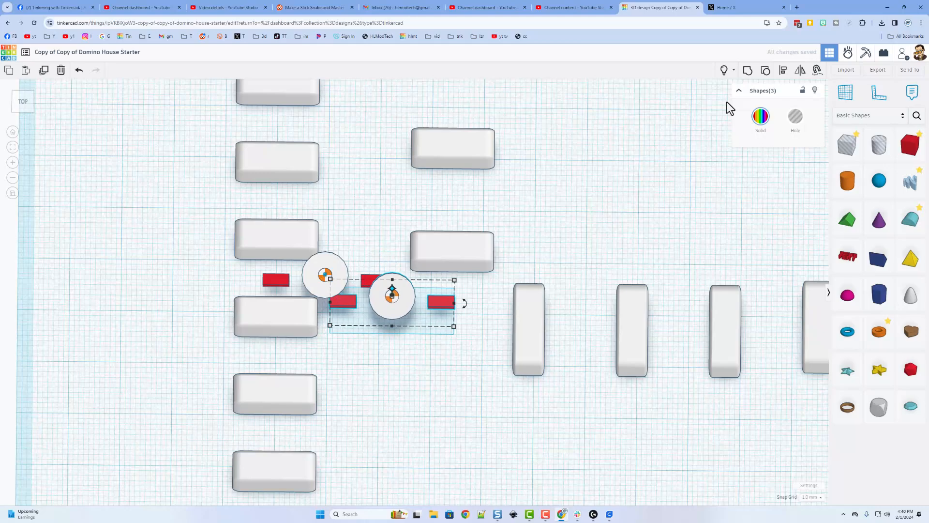
left_click_drag(391, 302, 413, 307)
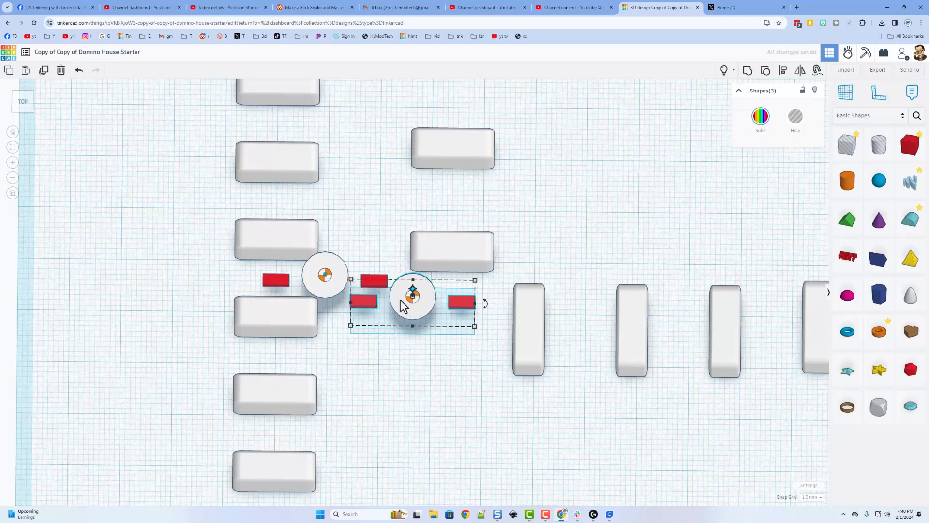
mouse_move(397, 302)
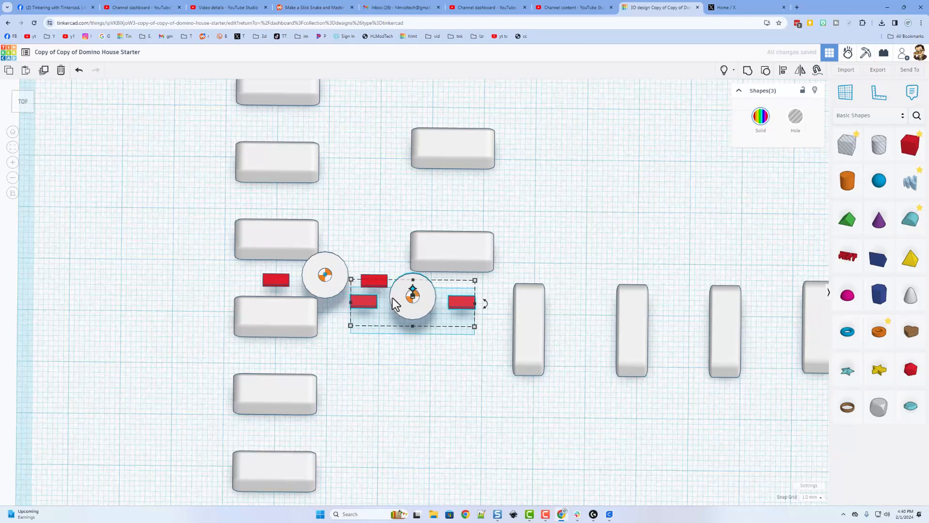
left_click_drag(414, 296, 408, 290)
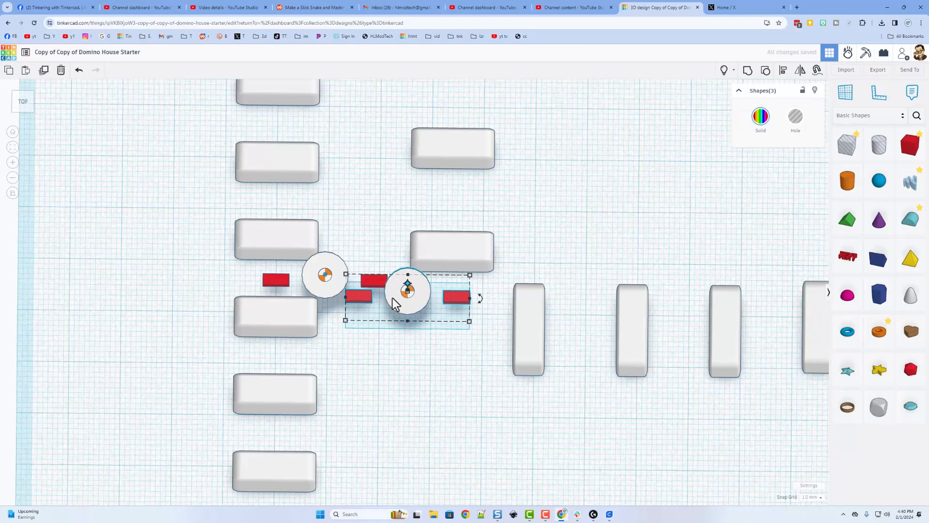
mouse_move(455, 283)
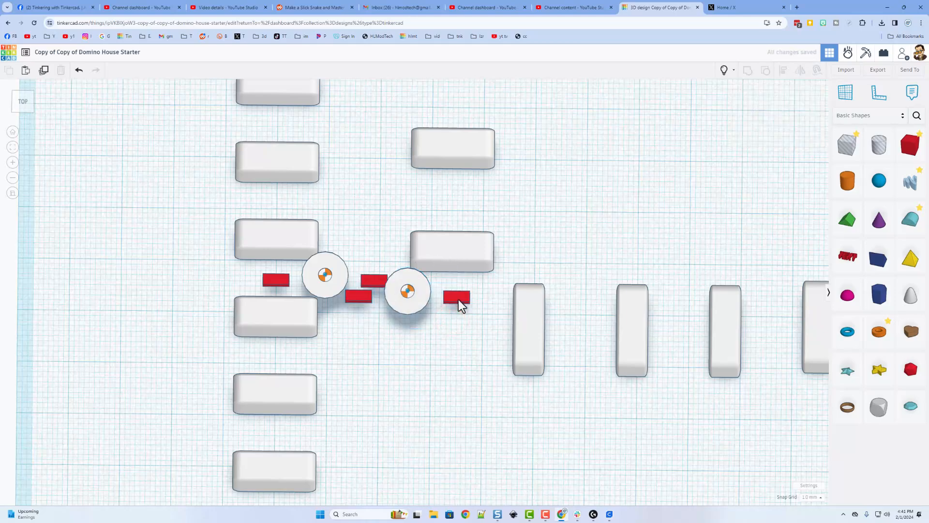
- Move the copy's right block onto the domino above and change the connector blocks to white
left_click(452, 298)
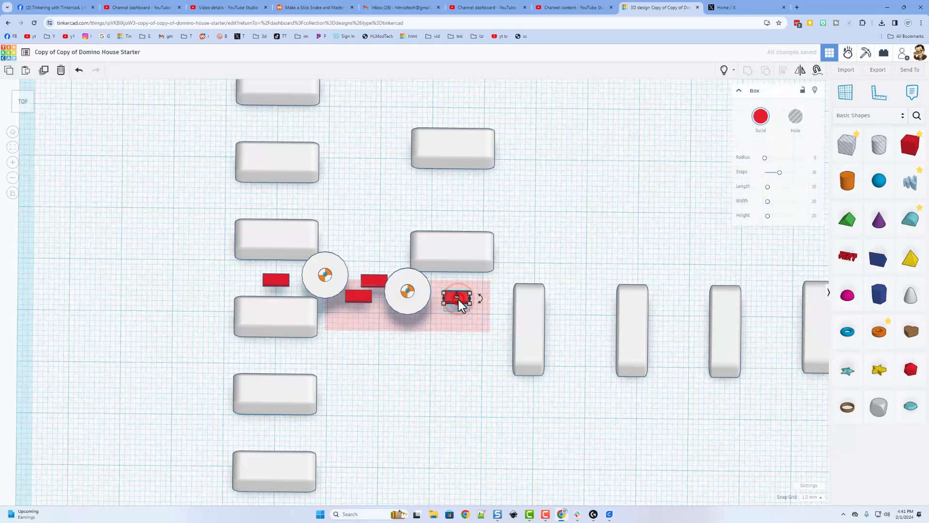
left_click_drag(456, 300, 456, 287)
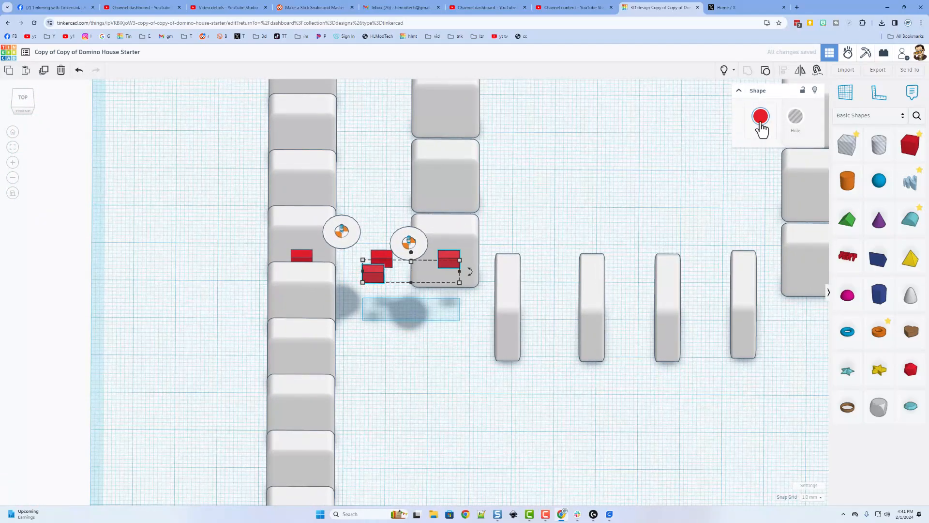
left_click(761, 116)
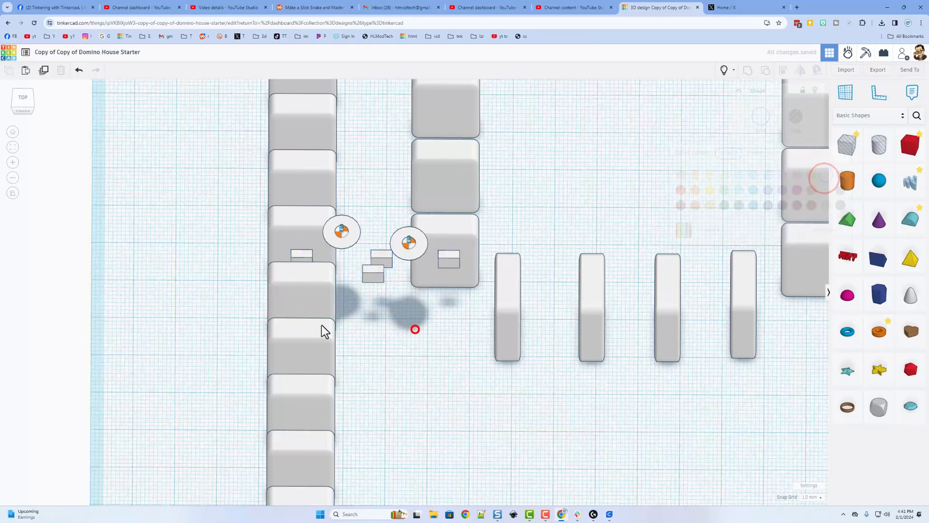
mouse_move(12, 193)
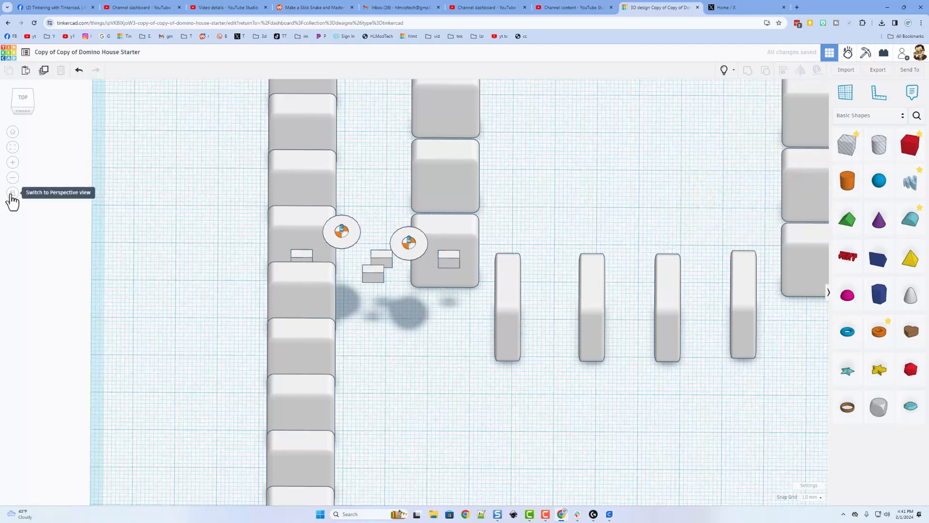
- In perspective view, play the simulation, reset it, replay and pause mid-fall to inspect the connectors
left_click(13, 193)
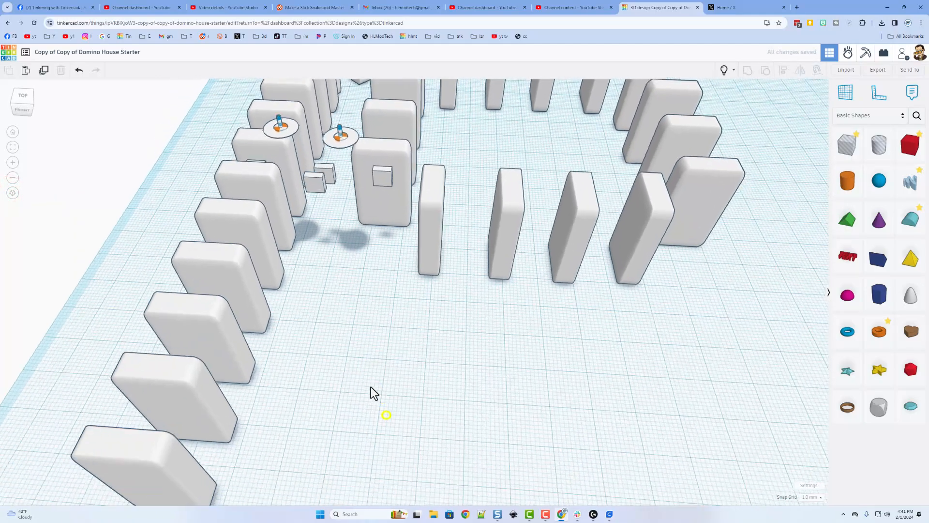
left_click_drag(374, 392, 357, 386)
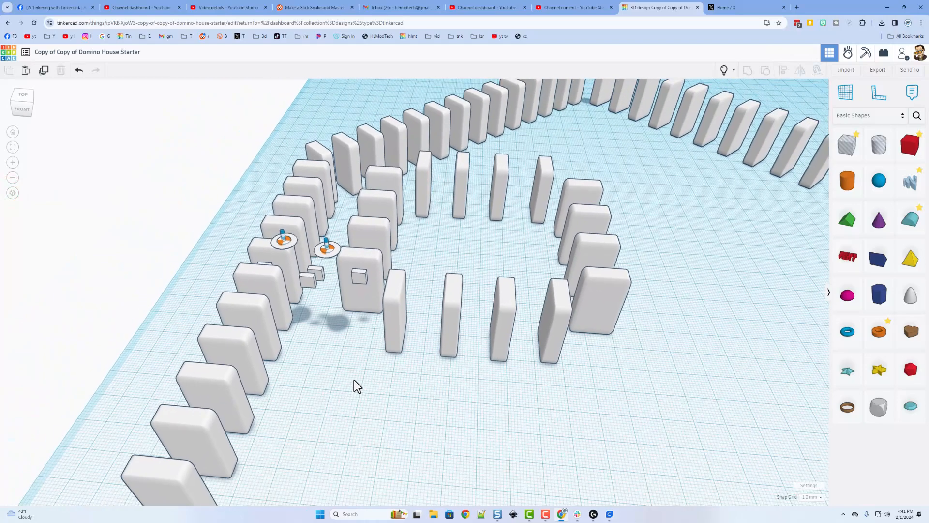
mouse_move(848, 53)
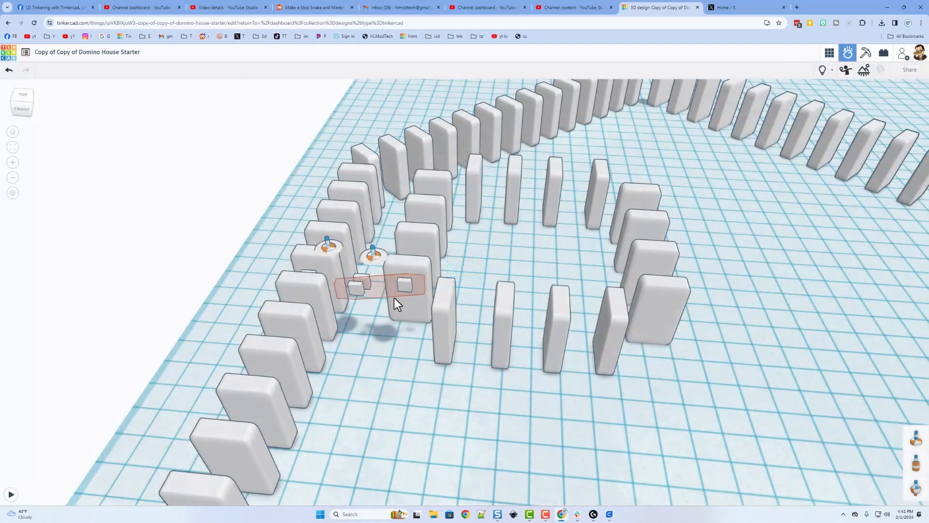
left_click_drag(397, 302, 101, 430)
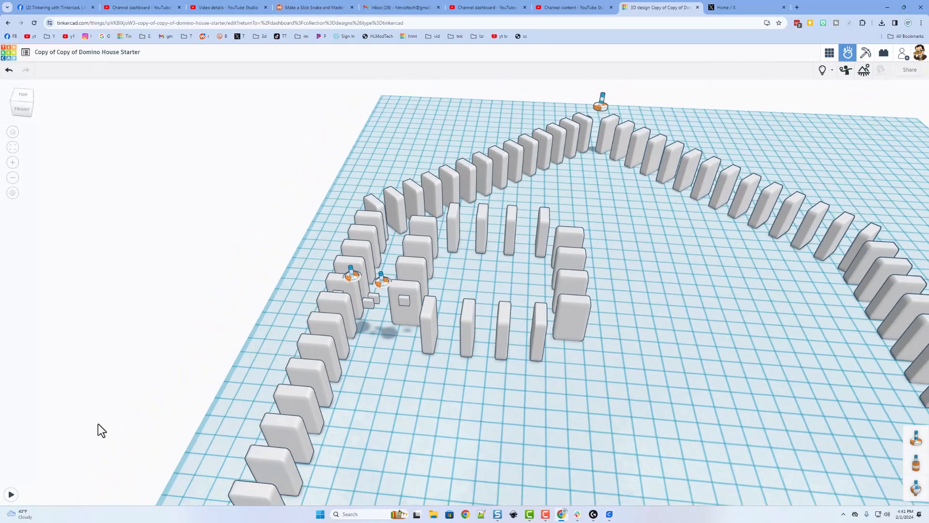
left_click(11, 494)
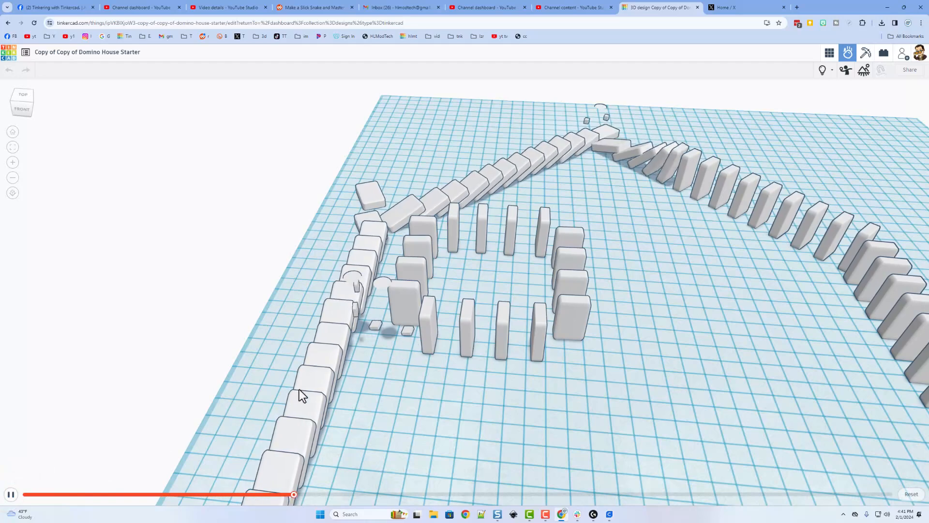
left_click(10, 494)
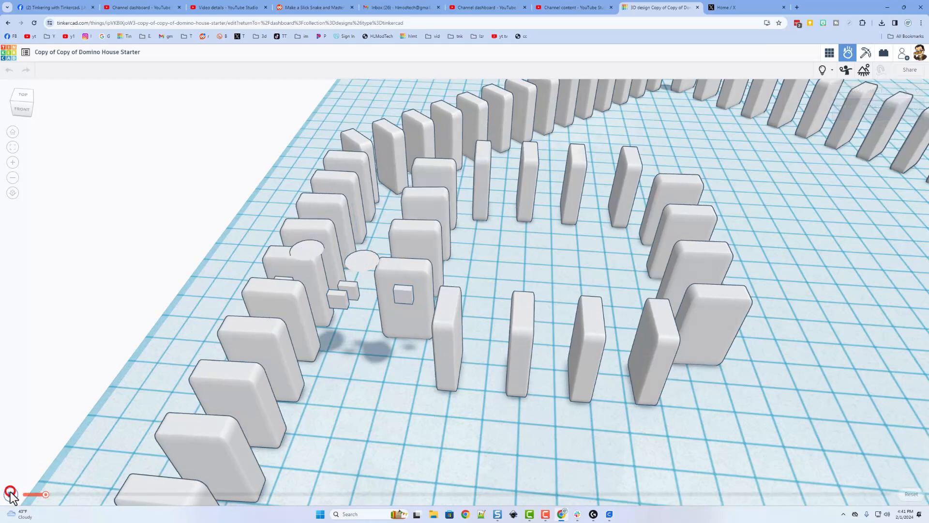
left_click(7, 494)
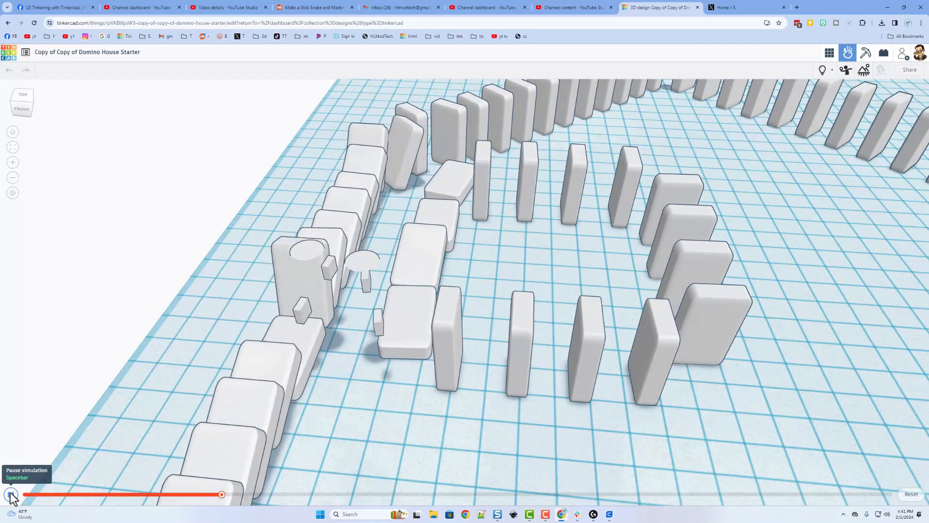
left_click(8, 493)
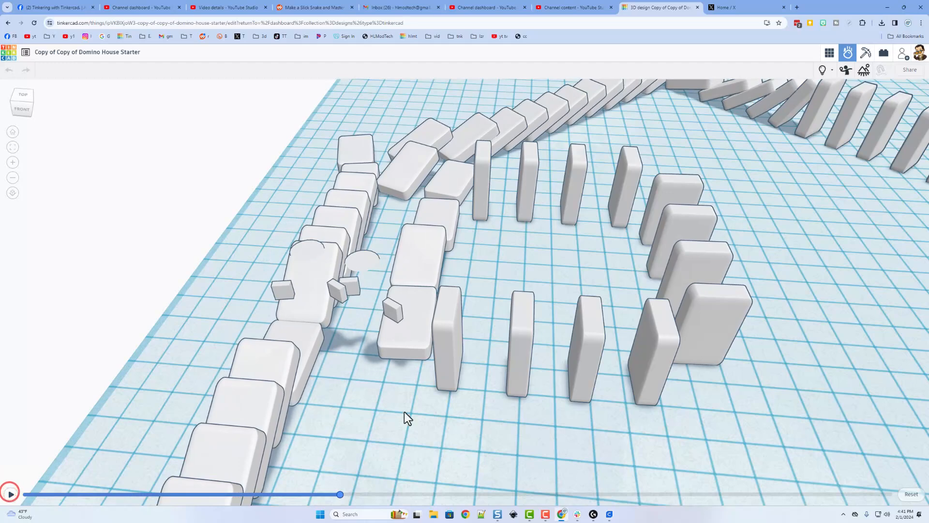
mouse_move(903, 450)
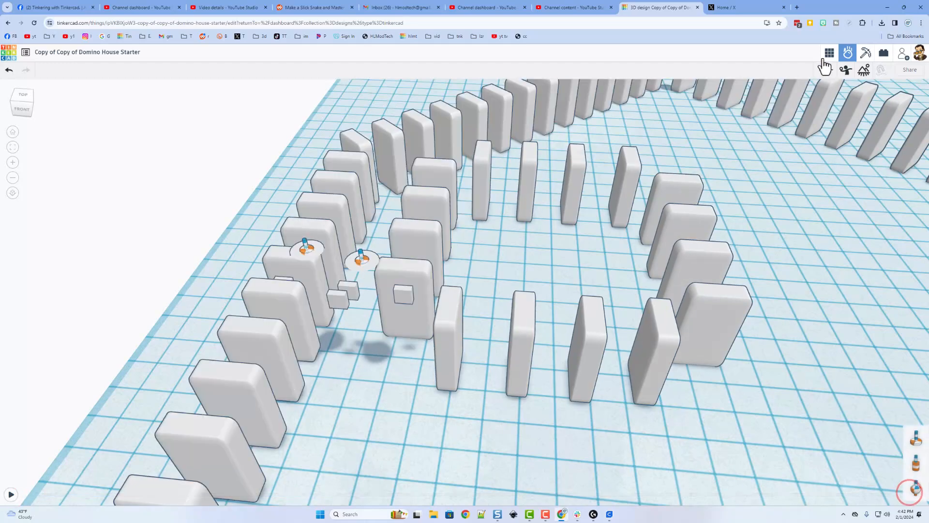
- Back in the editor's orthographic view, shift the connector set ten grid steps up with Ctrl+Shift+Up
left_click(829, 52)
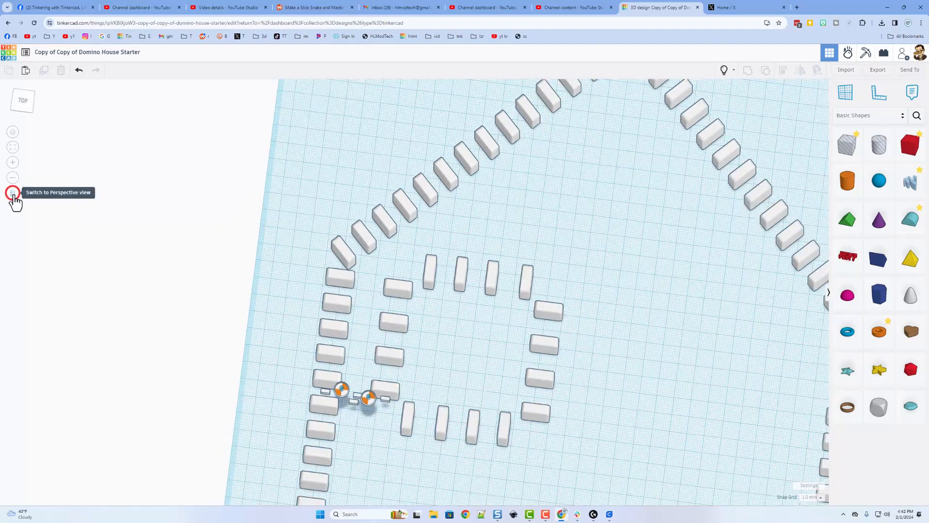
left_click(12, 193)
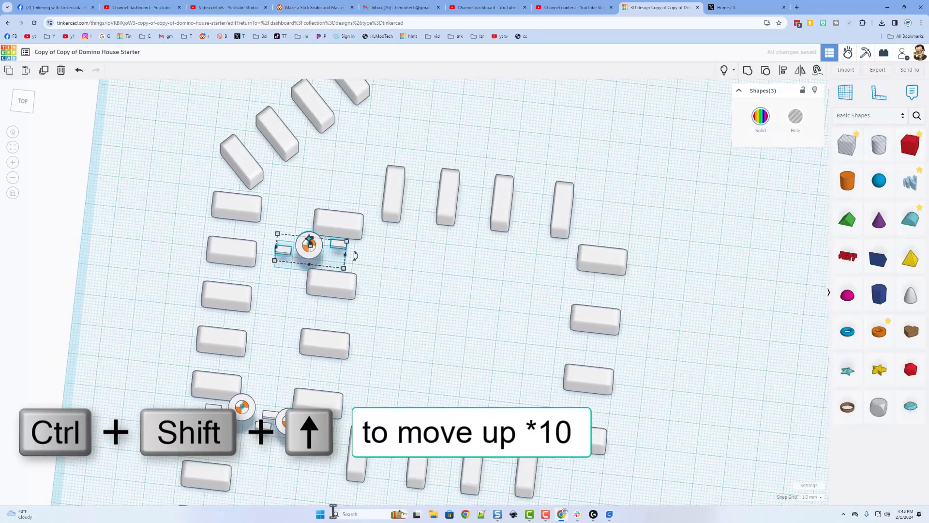
key("ctrl+shift+up")
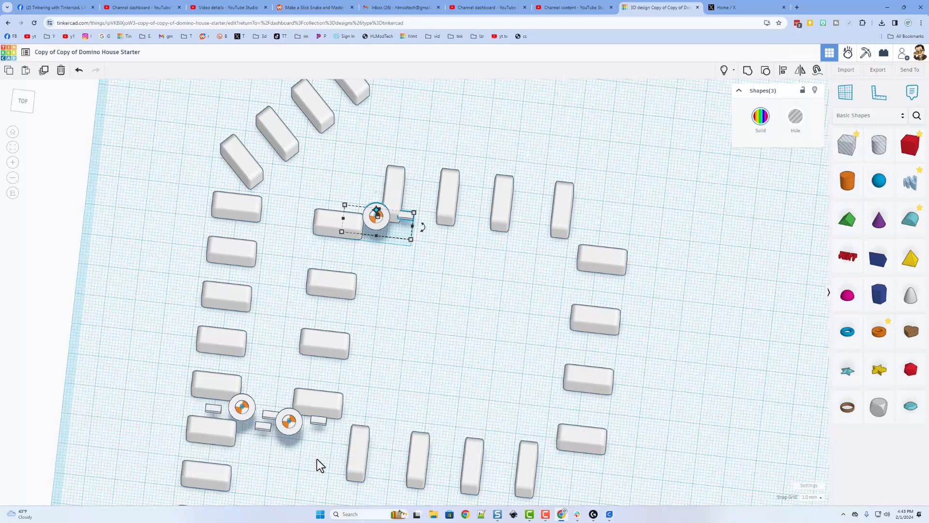
left_click(410, 340)
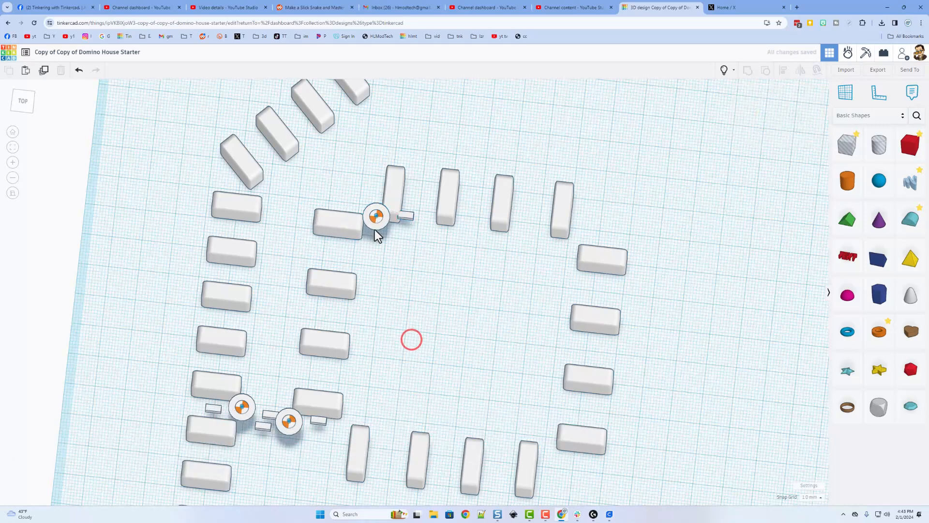
- Reposition the axle connector and its two small blocks beside the upper inner-house dominoes
left_click(376, 222)
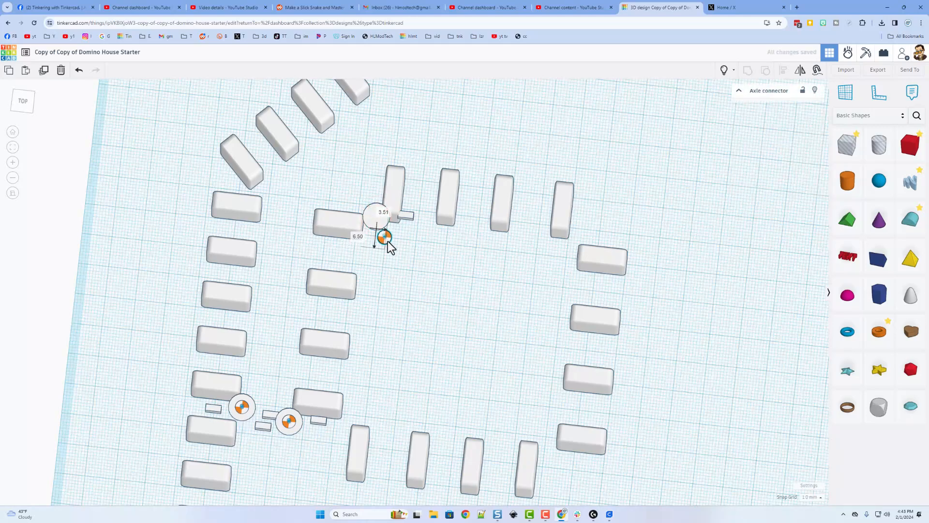
left_click(388, 239)
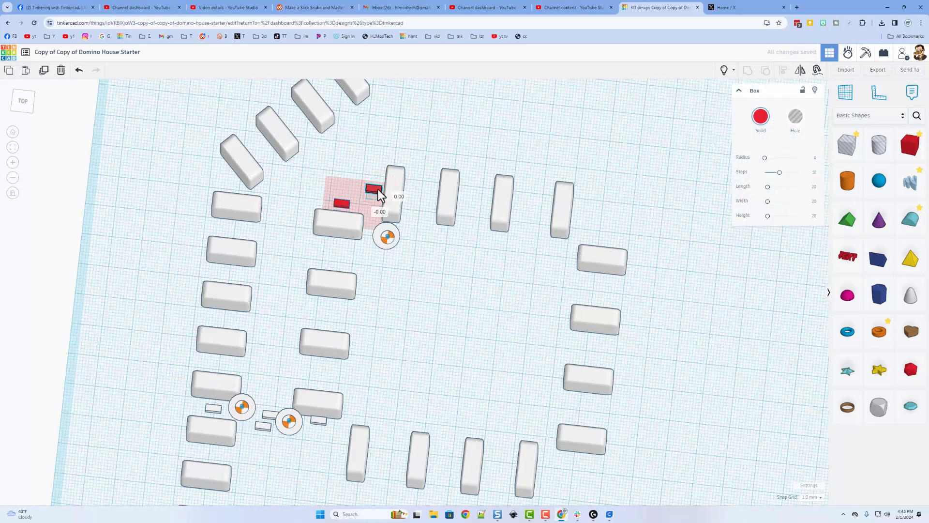
left_click(404, 264)
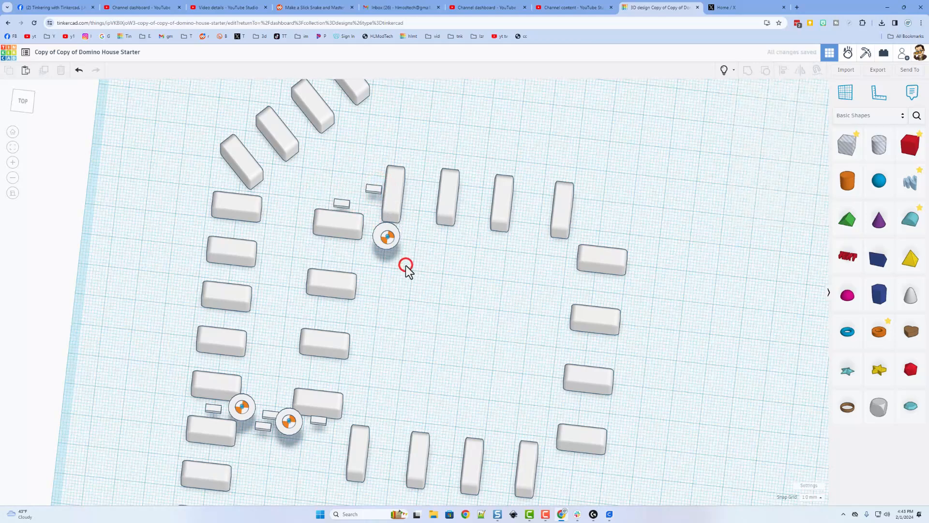
left_click(384, 236)
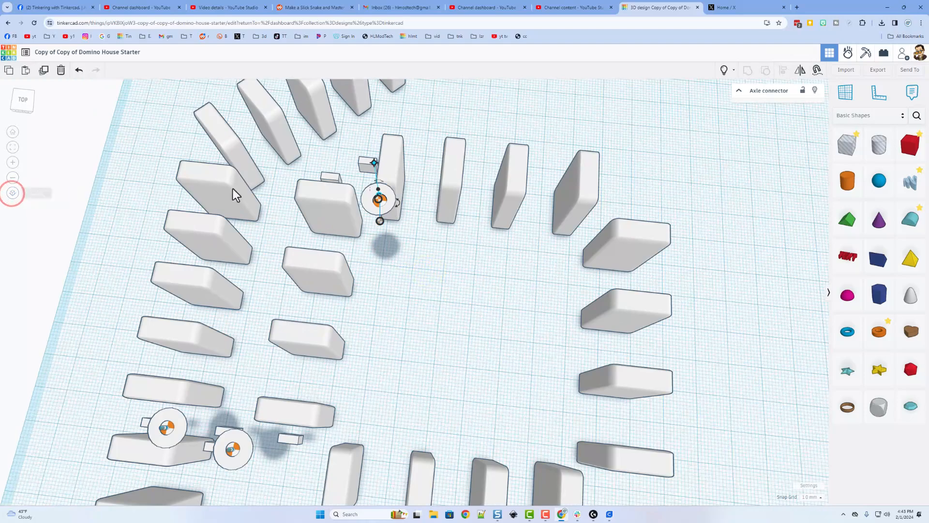
- Place copies of the connector set at the upper-right and lower-right corners of the inner house wall
left_click(331, 204)
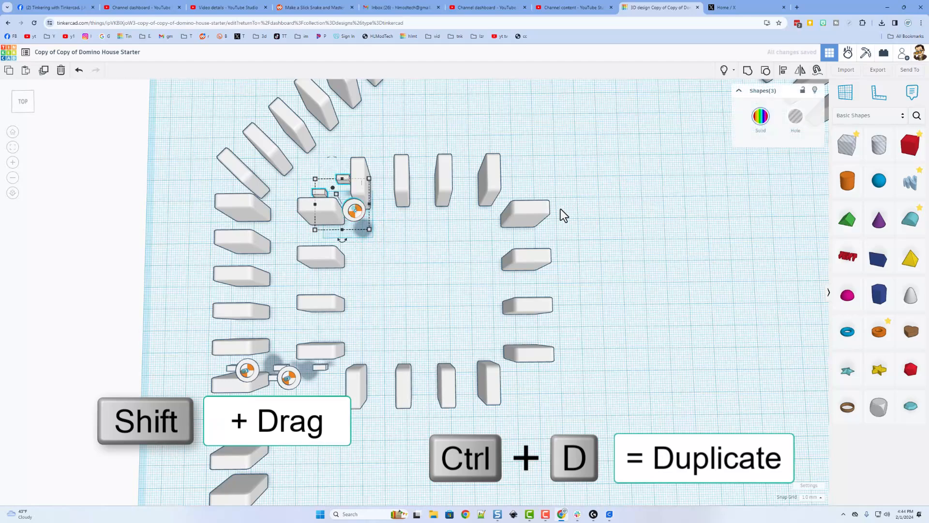
left_click_drag(344, 207, 483, 210)
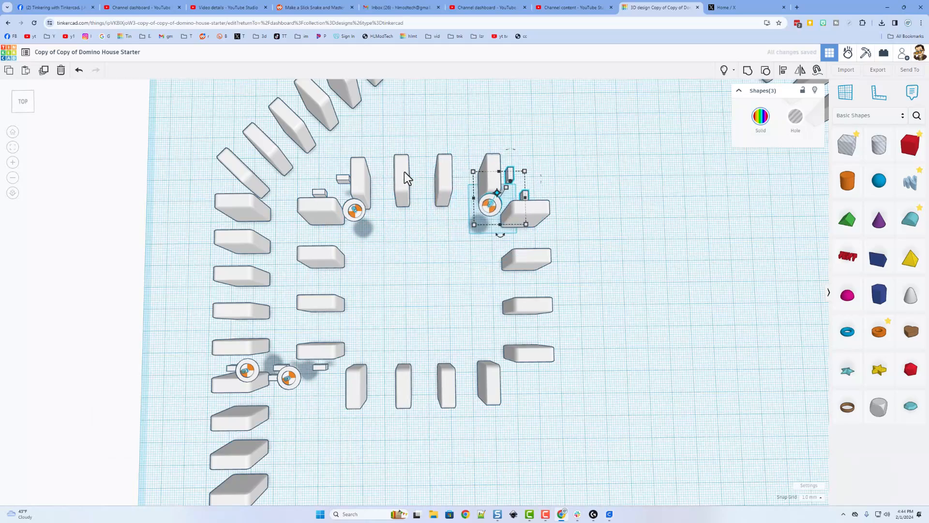
mouse_move(501, 313)
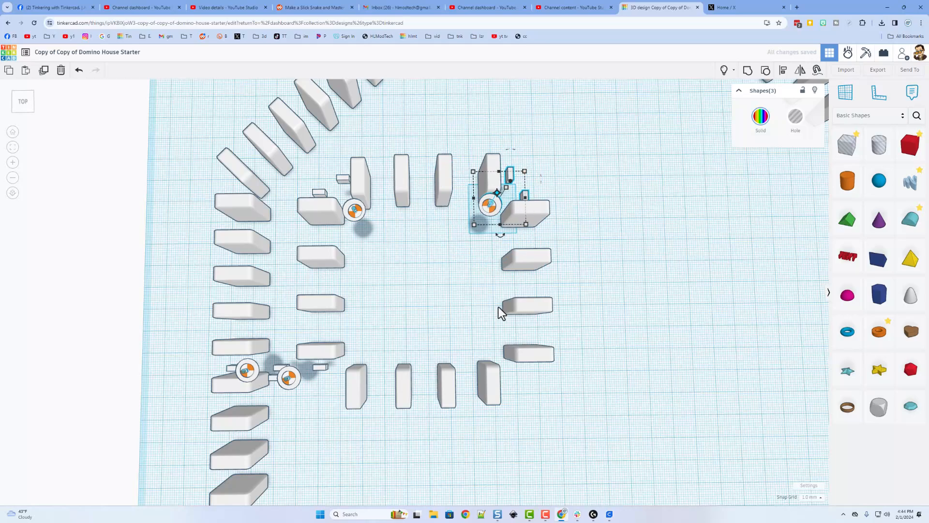
left_click_drag(497, 196, 507, 344)
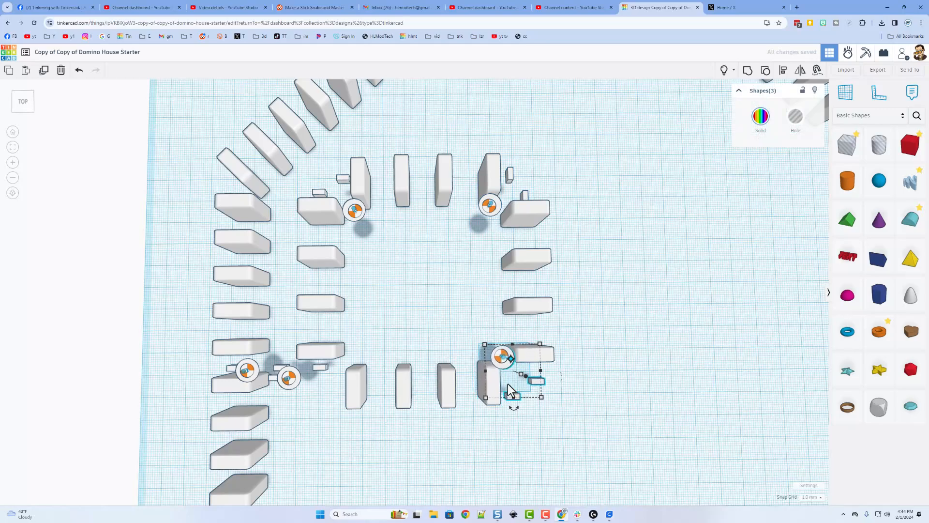
left_click_drag(503, 374, 498, 360)
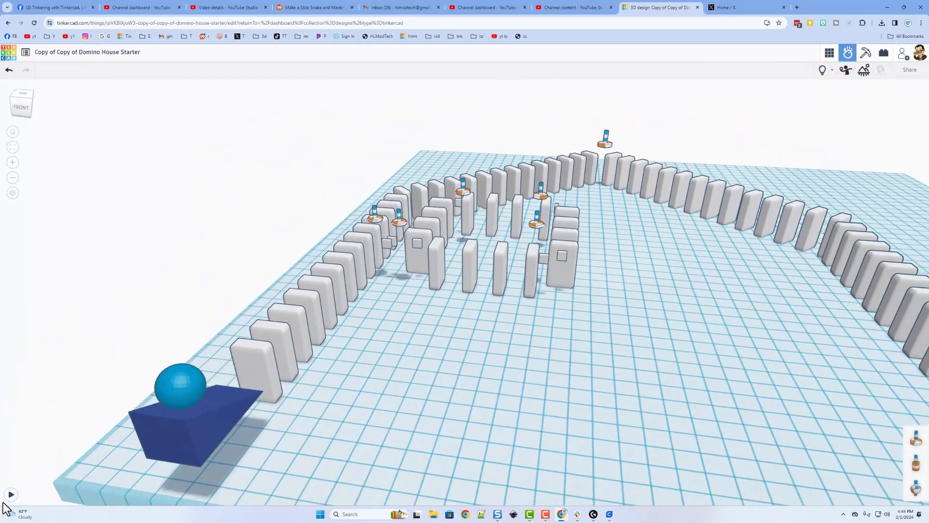
- Play the simulation, scrub the timeline back and forth, and view the toppled house from above
left_click(10, 507)
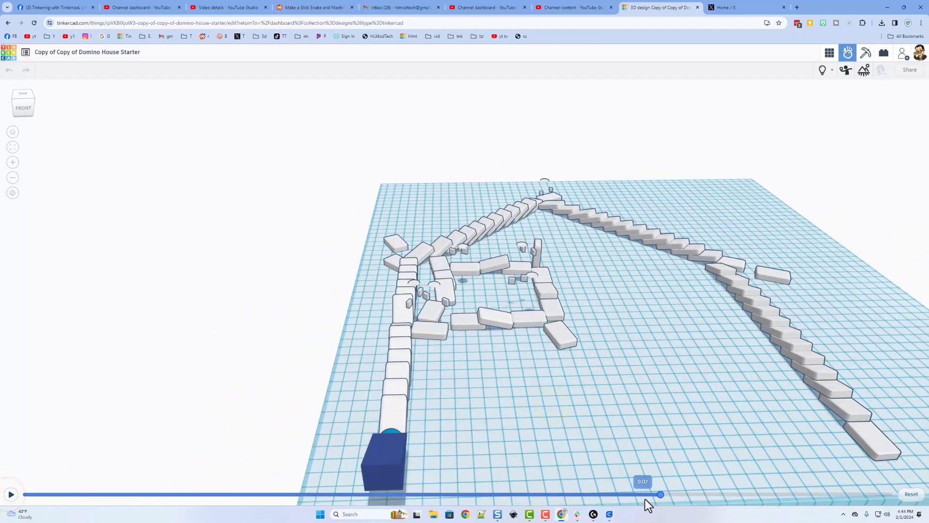
left_click_drag(660, 494, 281, 493)
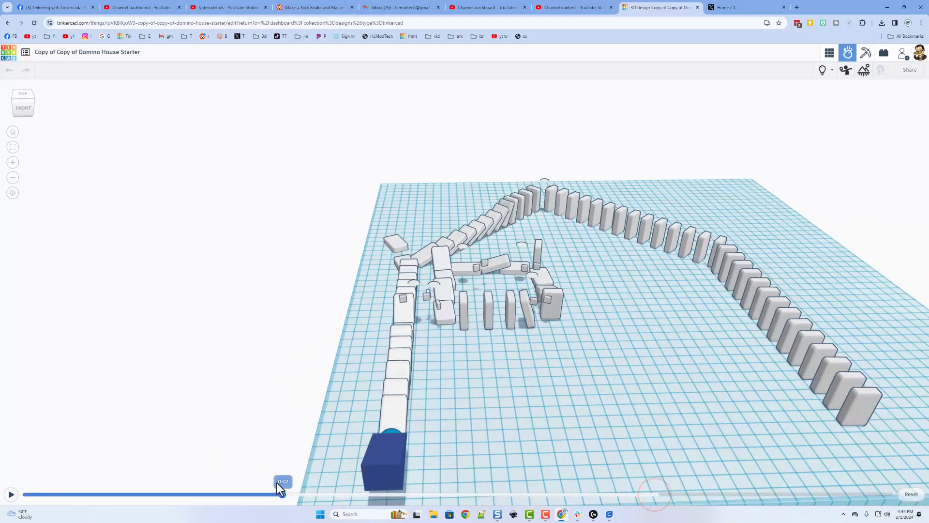
left_click_drag(281, 493, 321, 493)
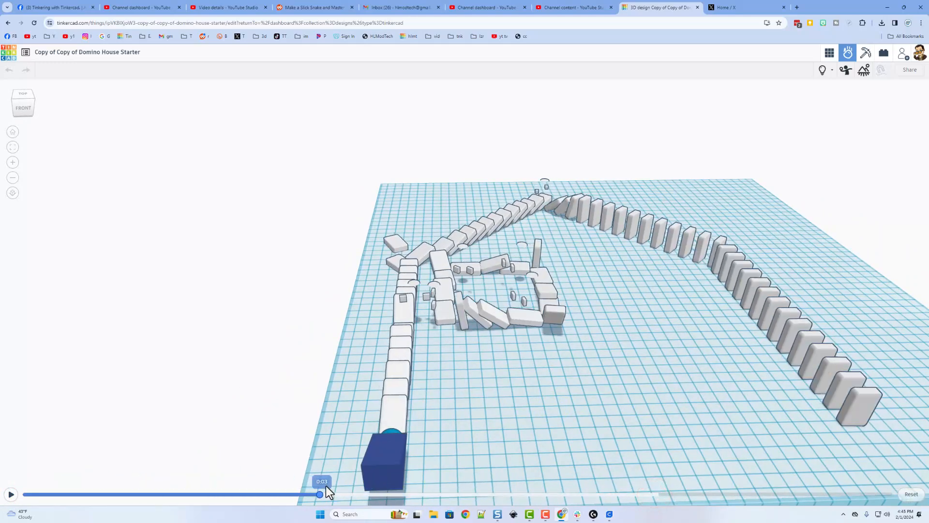
left_click_drag(320, 493, 161, 494)
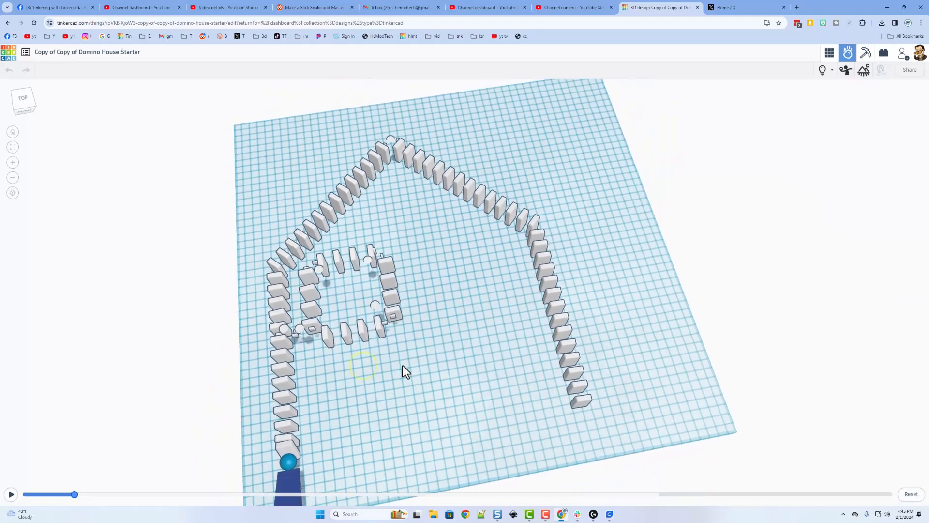
left_click_drag(405, 372, 391, 390)
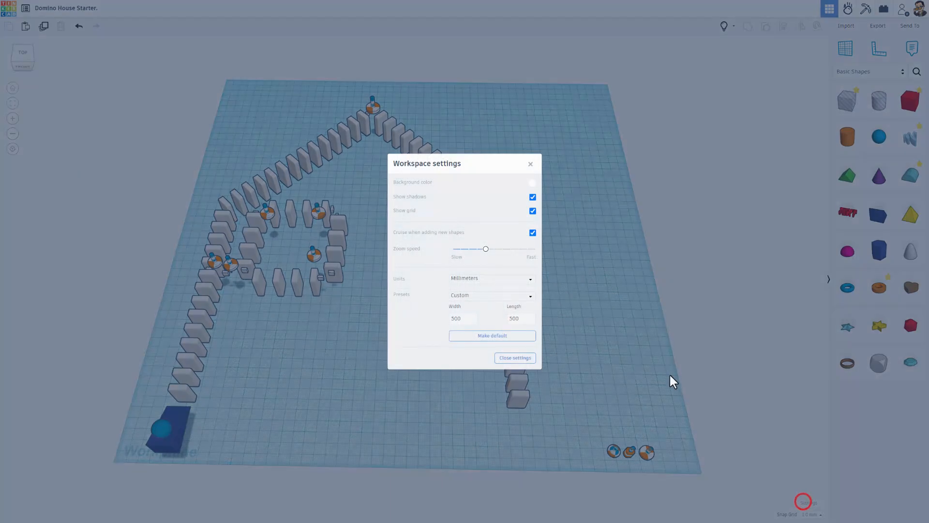
- Set the workspace background colour to green and close the workspace settings
left_click(532, 182)
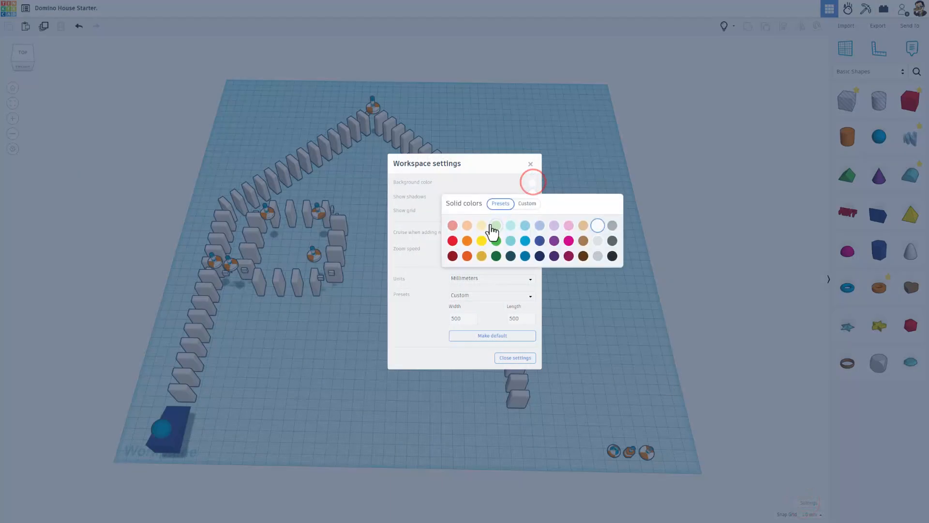
left_click(496, 225)
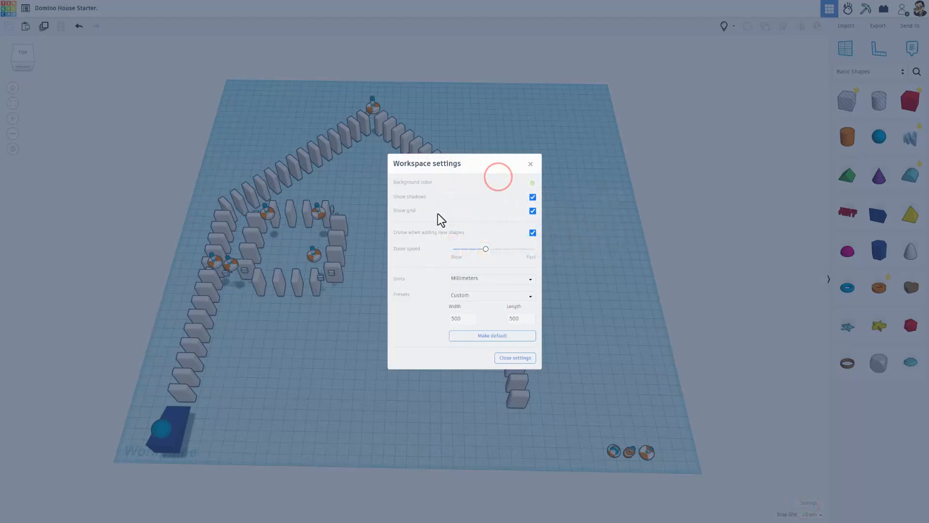
left_click(533, 212)
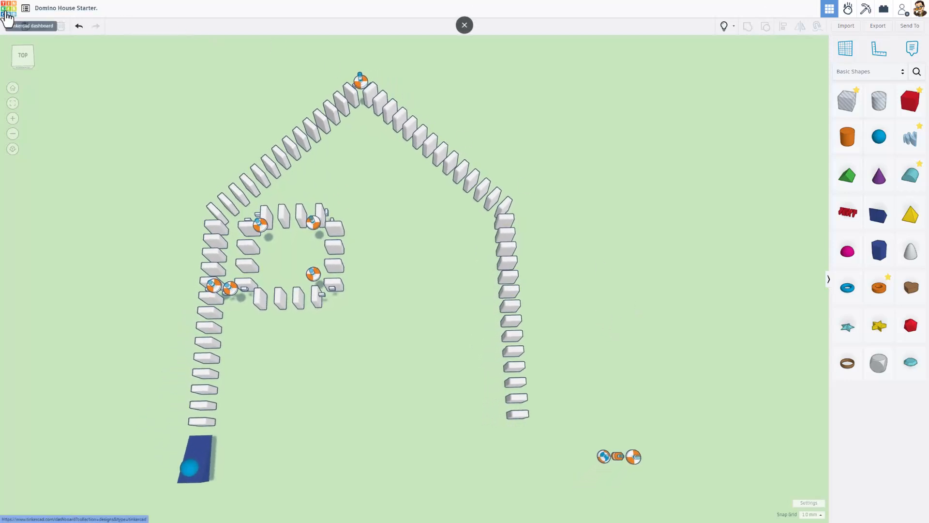
- In Design properties, add then remove the hlmt23 tag and keep privacy set to Public
left_click(8, 10)
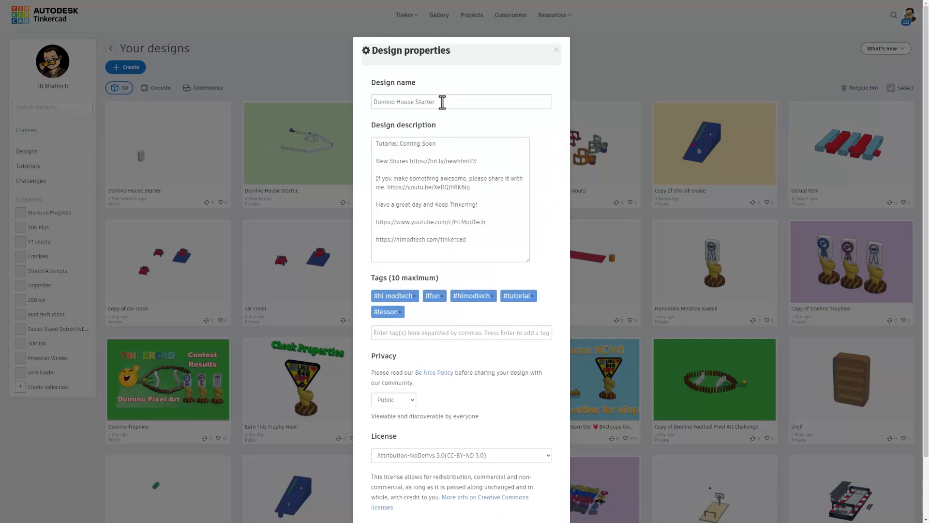
mouse_move(505, 157)
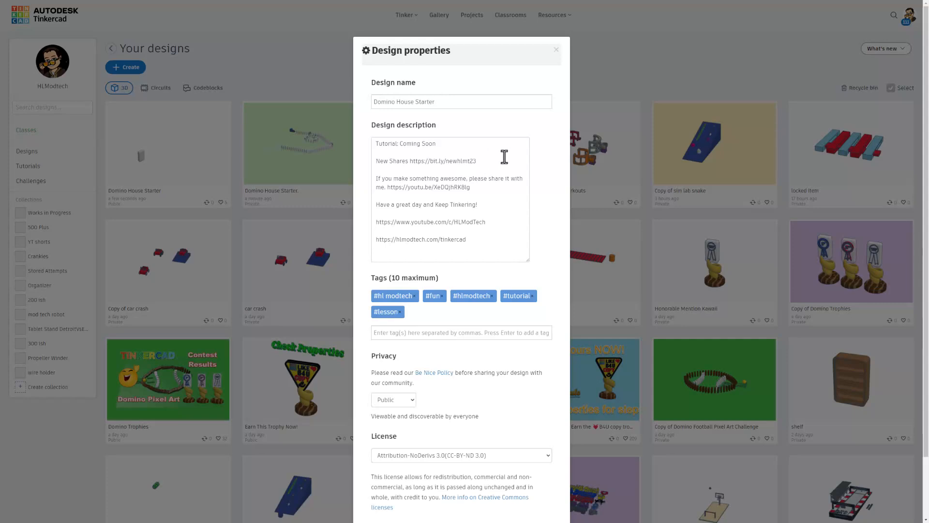
mouse_move(450, 142)
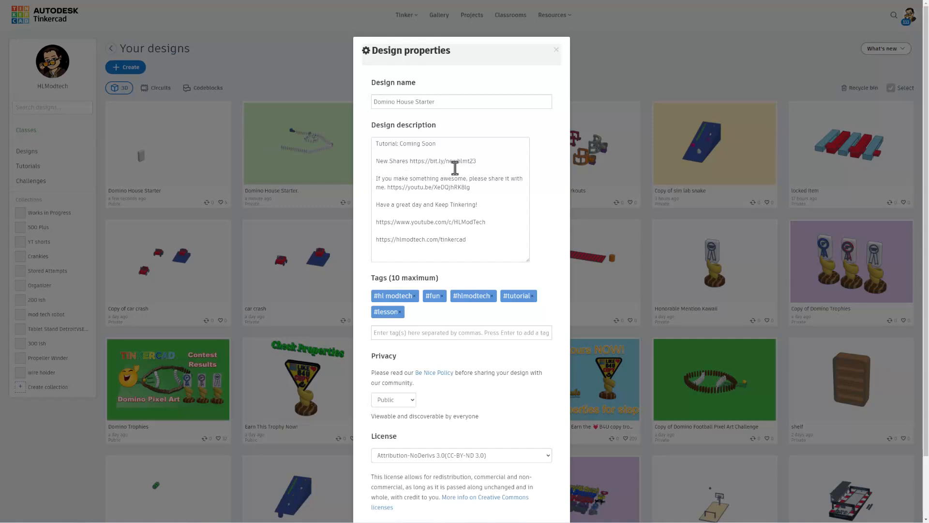
mouse_move(469, 173)
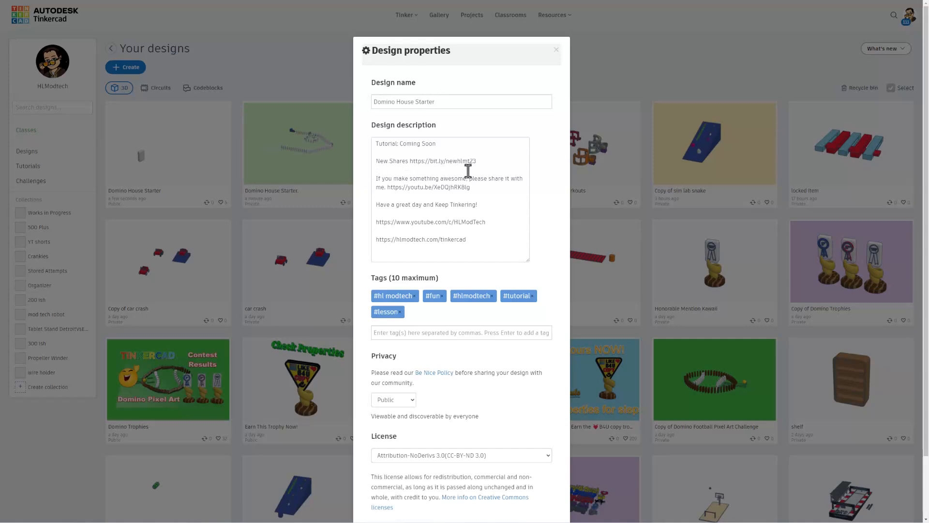
mouse_move(484, 221)
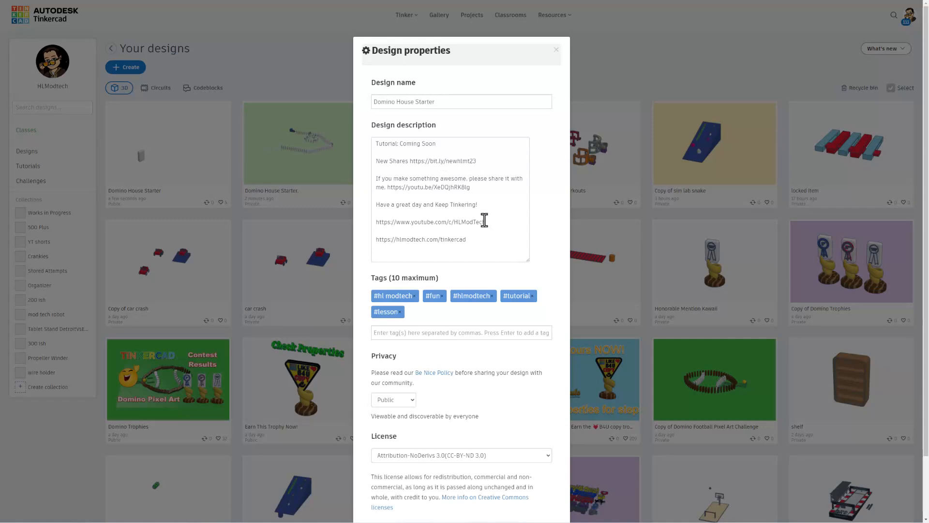
mouse_move(403, 323)
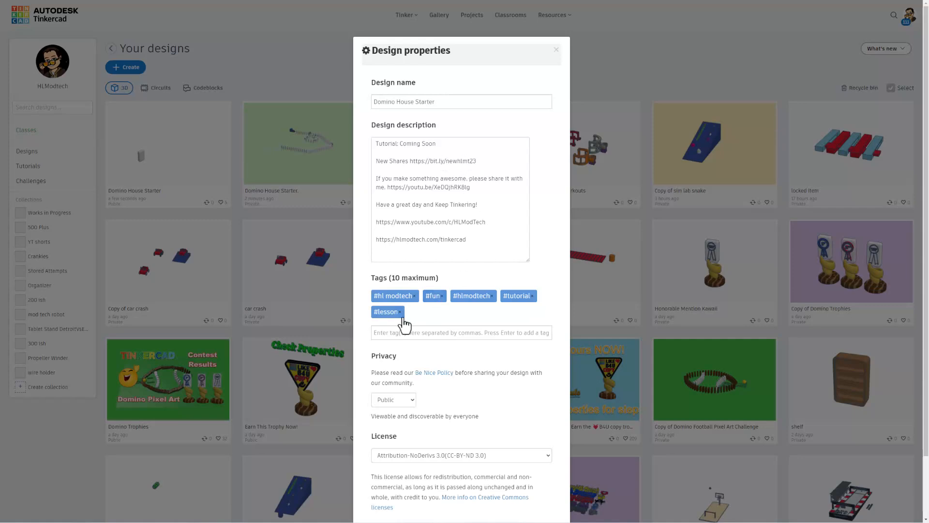
mouse_move(446, 323)
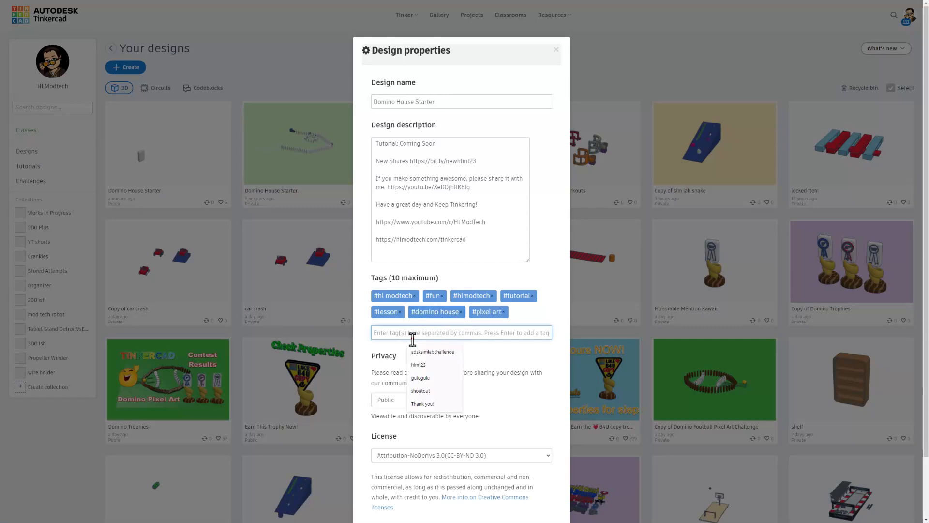
type("hl")
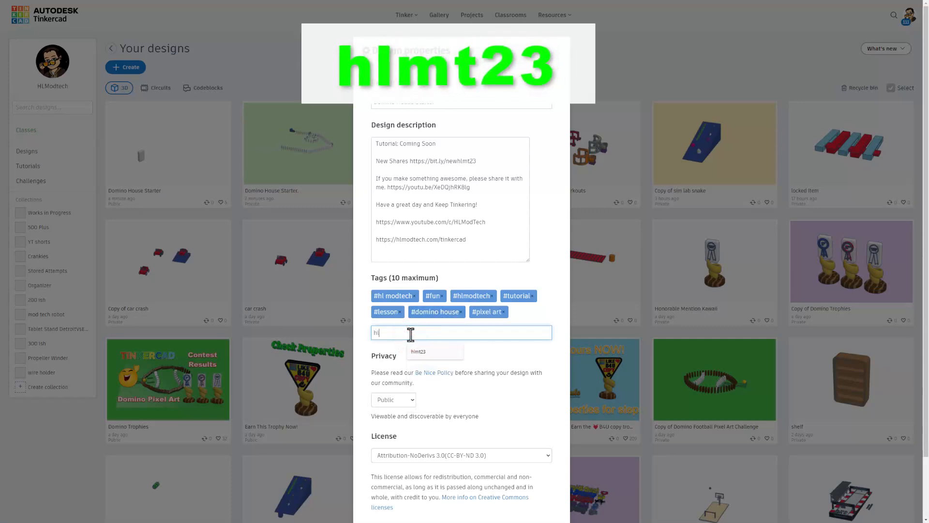
key("Enter")
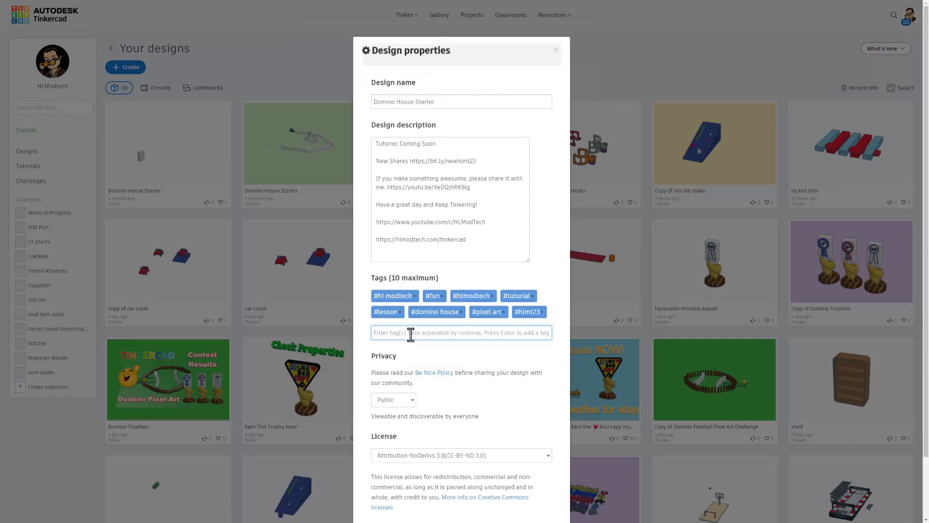
mouse_move(542, 322)
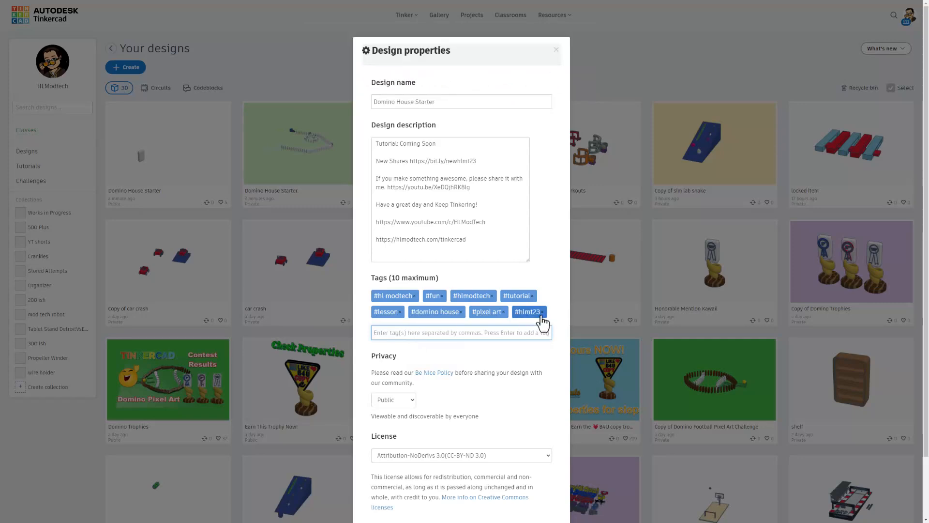
left_click(540, 312)
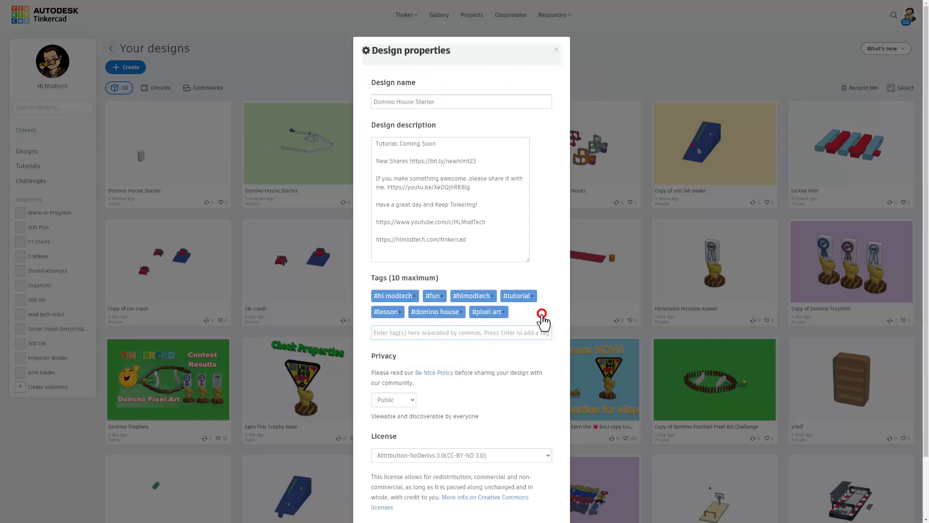
left_click(394, 399)
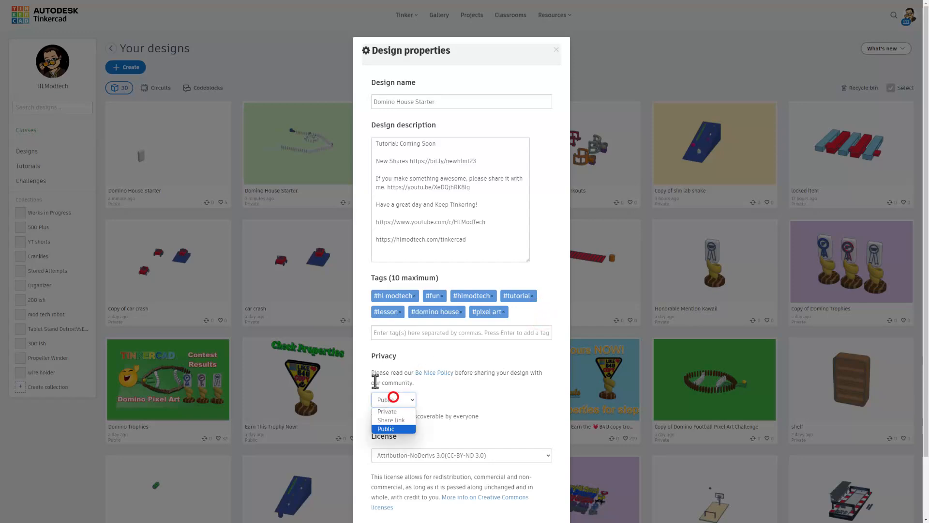
left_click(385, 428)
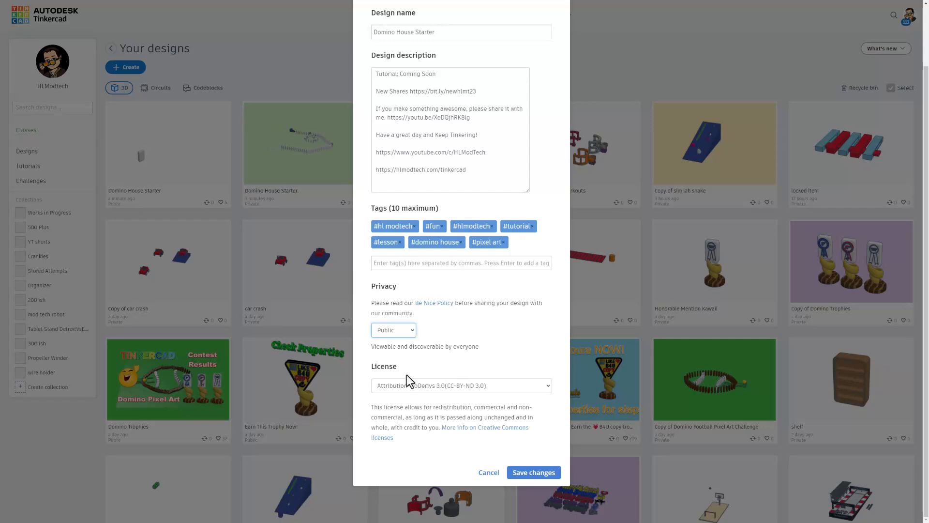
- Choose the Attribution-NoDerivs 3.0 license, save the changes and pass the reCAPTCHA check
left_click(461, 385)
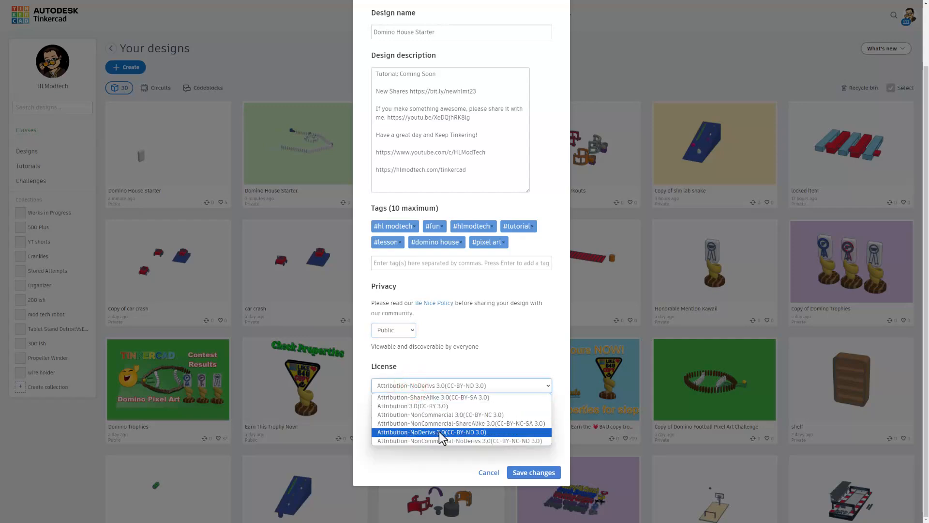
left_click(431, 432)
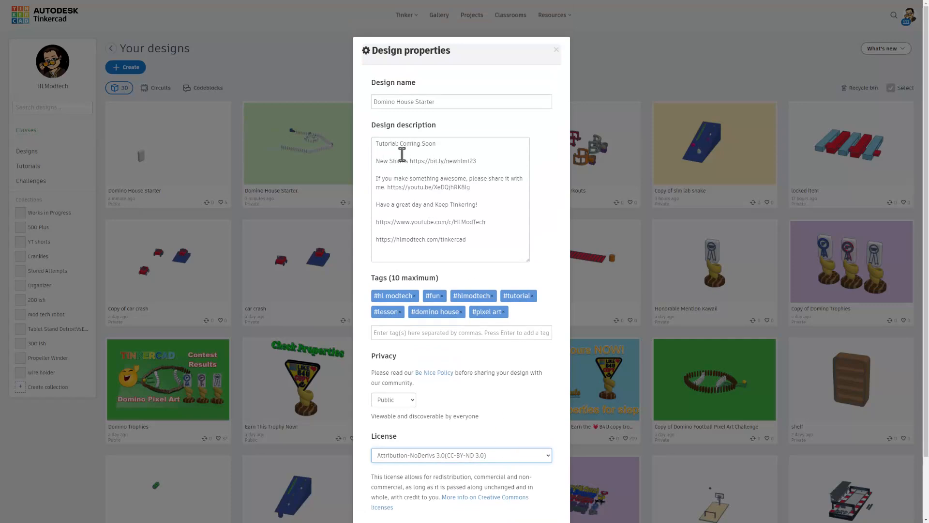
mouse_move(494, 406)
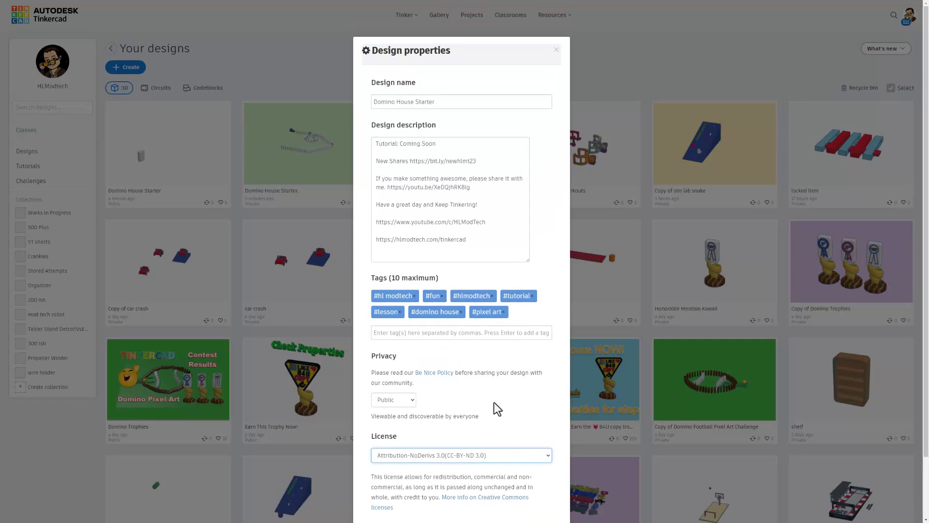
scroll("down", 3)
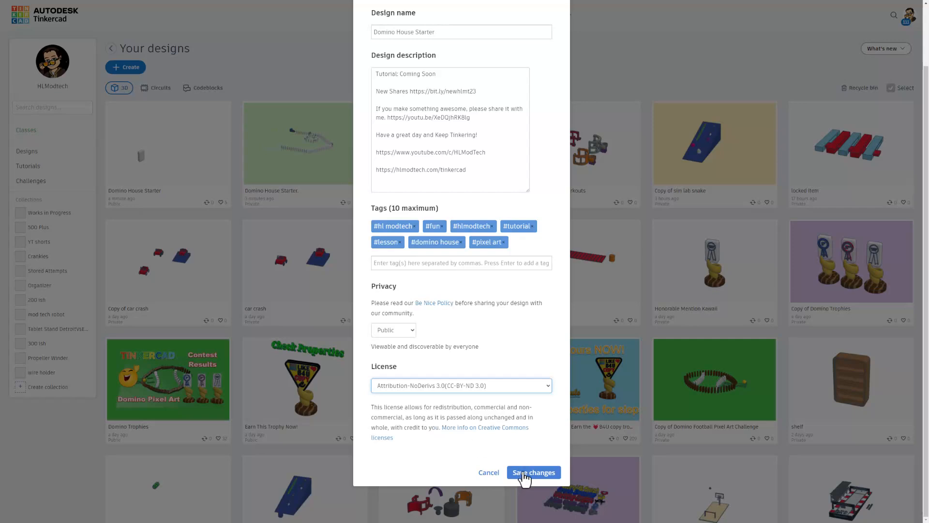
left_click(534, 472)
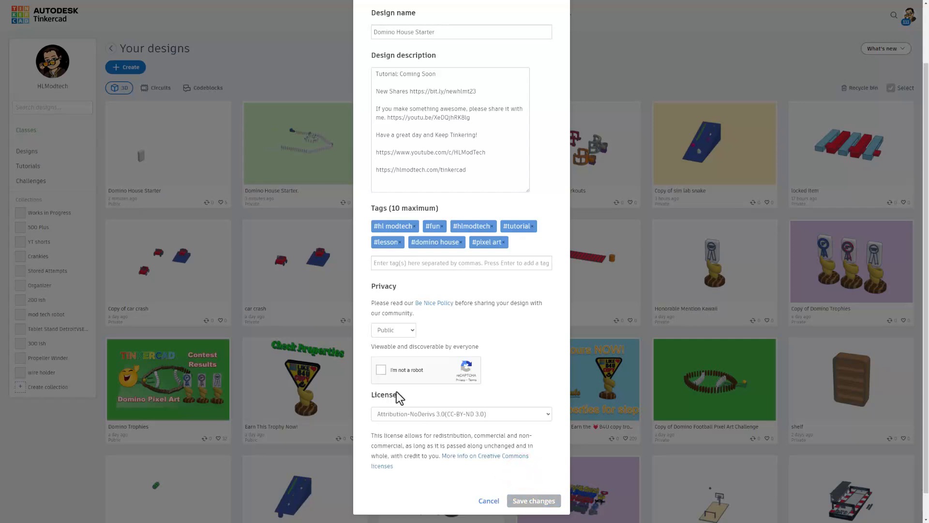
left_click(380, 370)
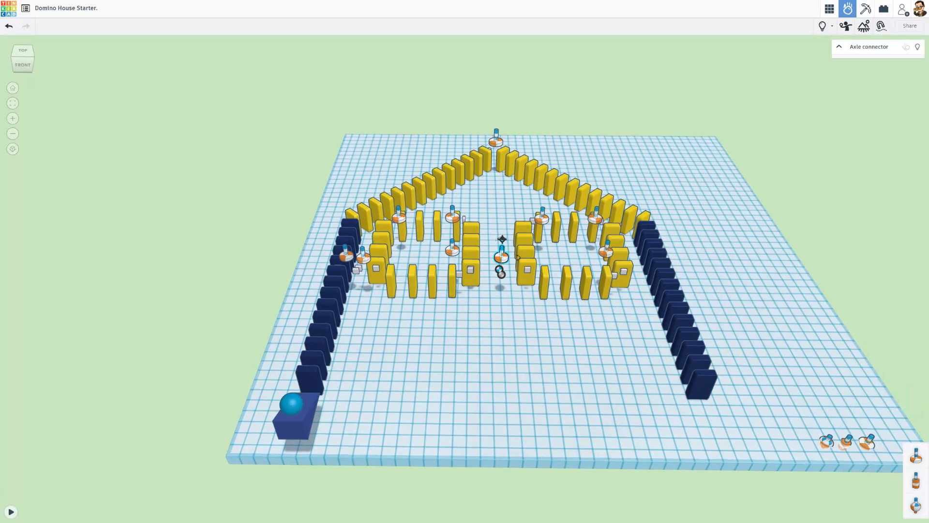
- Start the Sim Lab physics simulation so the ball rolls toward the dominoes
left_click(11, 498)
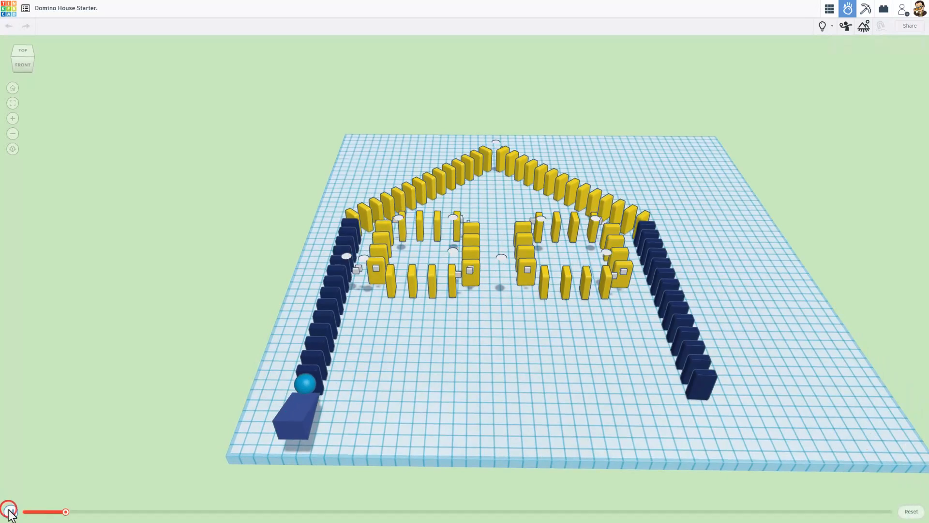
left_click(8, 508)
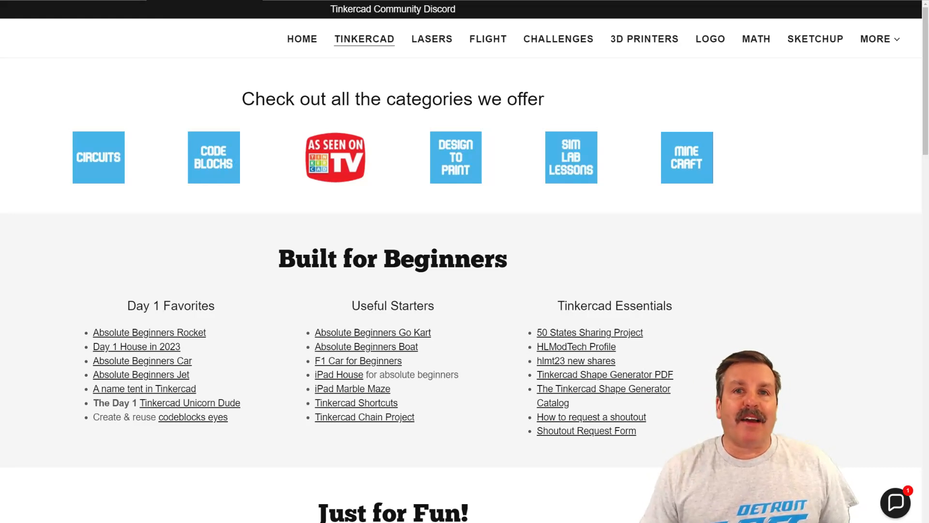
mouse_move(140, 157)
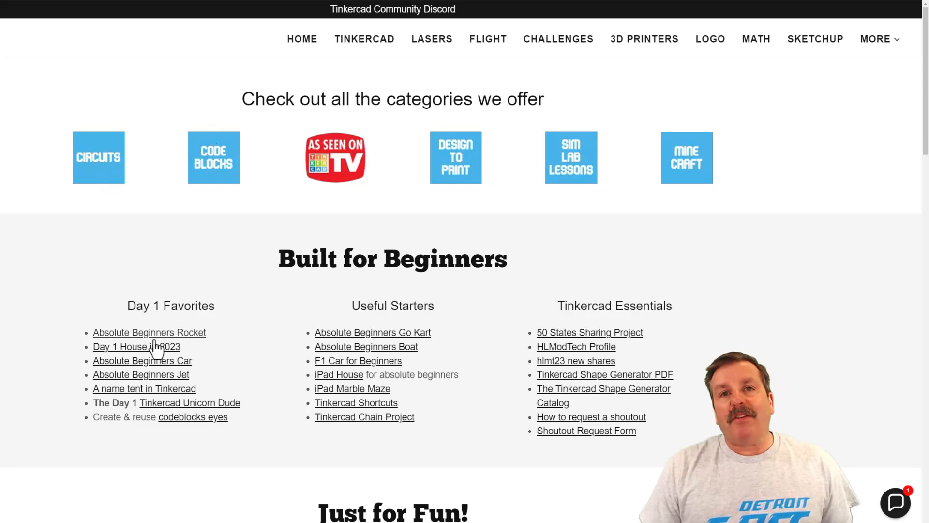
mouse_move(372, 347)
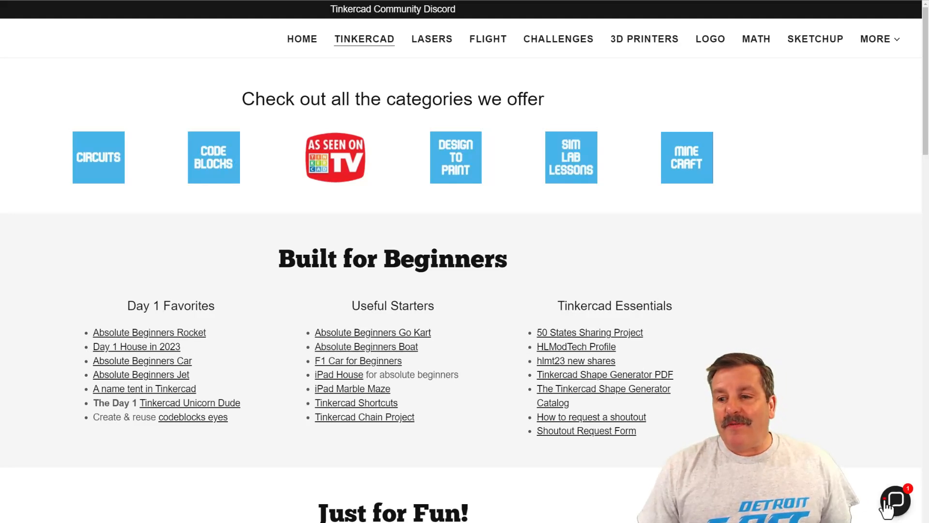
- Dismiss the contact chat widget and follow the Tinkercad Community Discord banner link
left_click(895, 502)
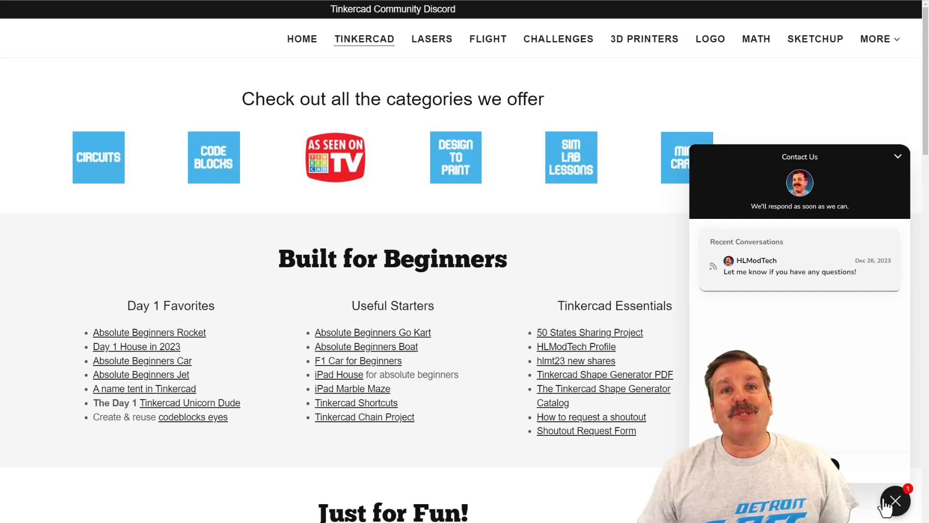
left_click(896, 502)
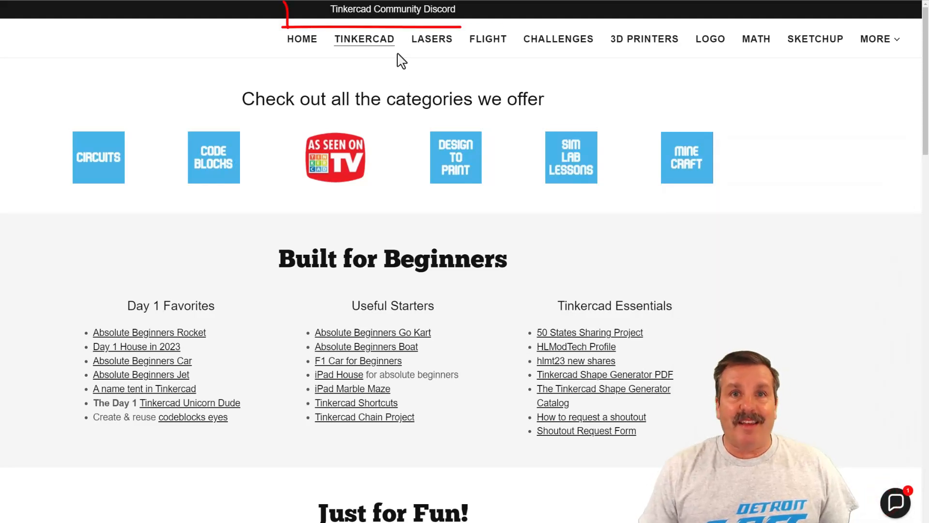
left_click(397, 8)
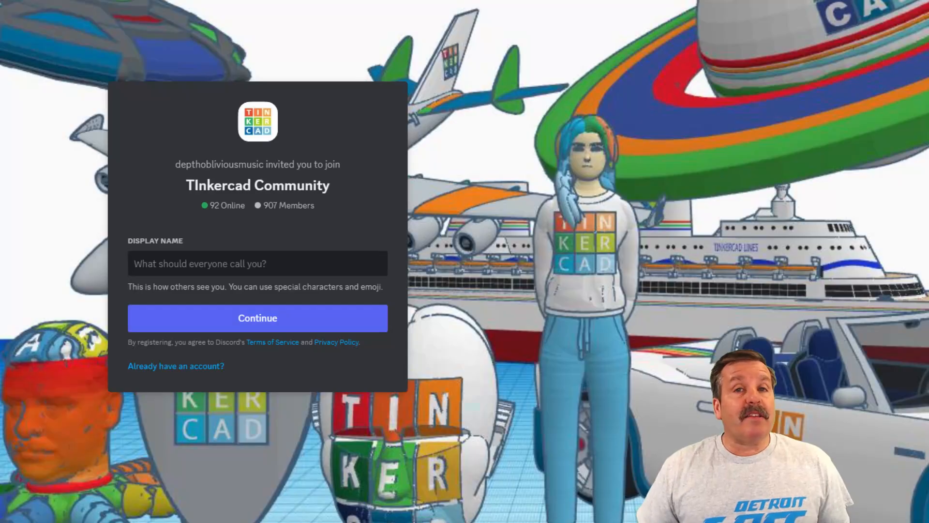